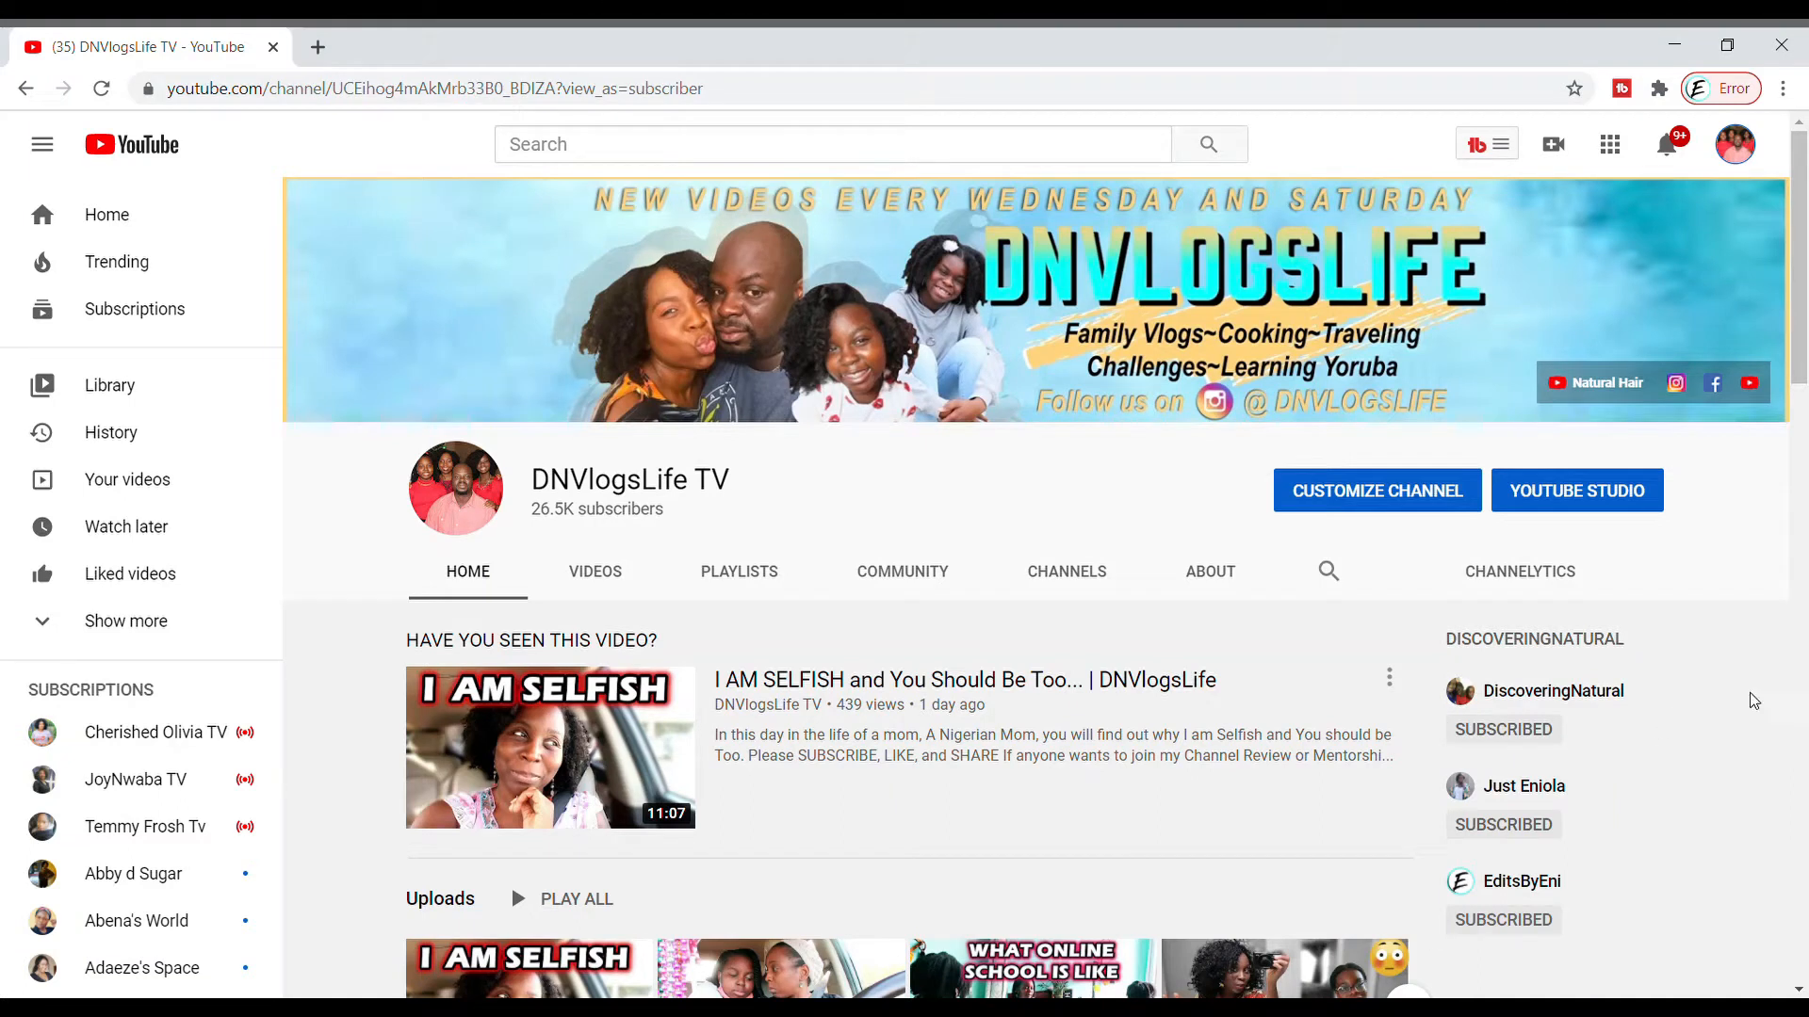
mouse_move(903, 571)
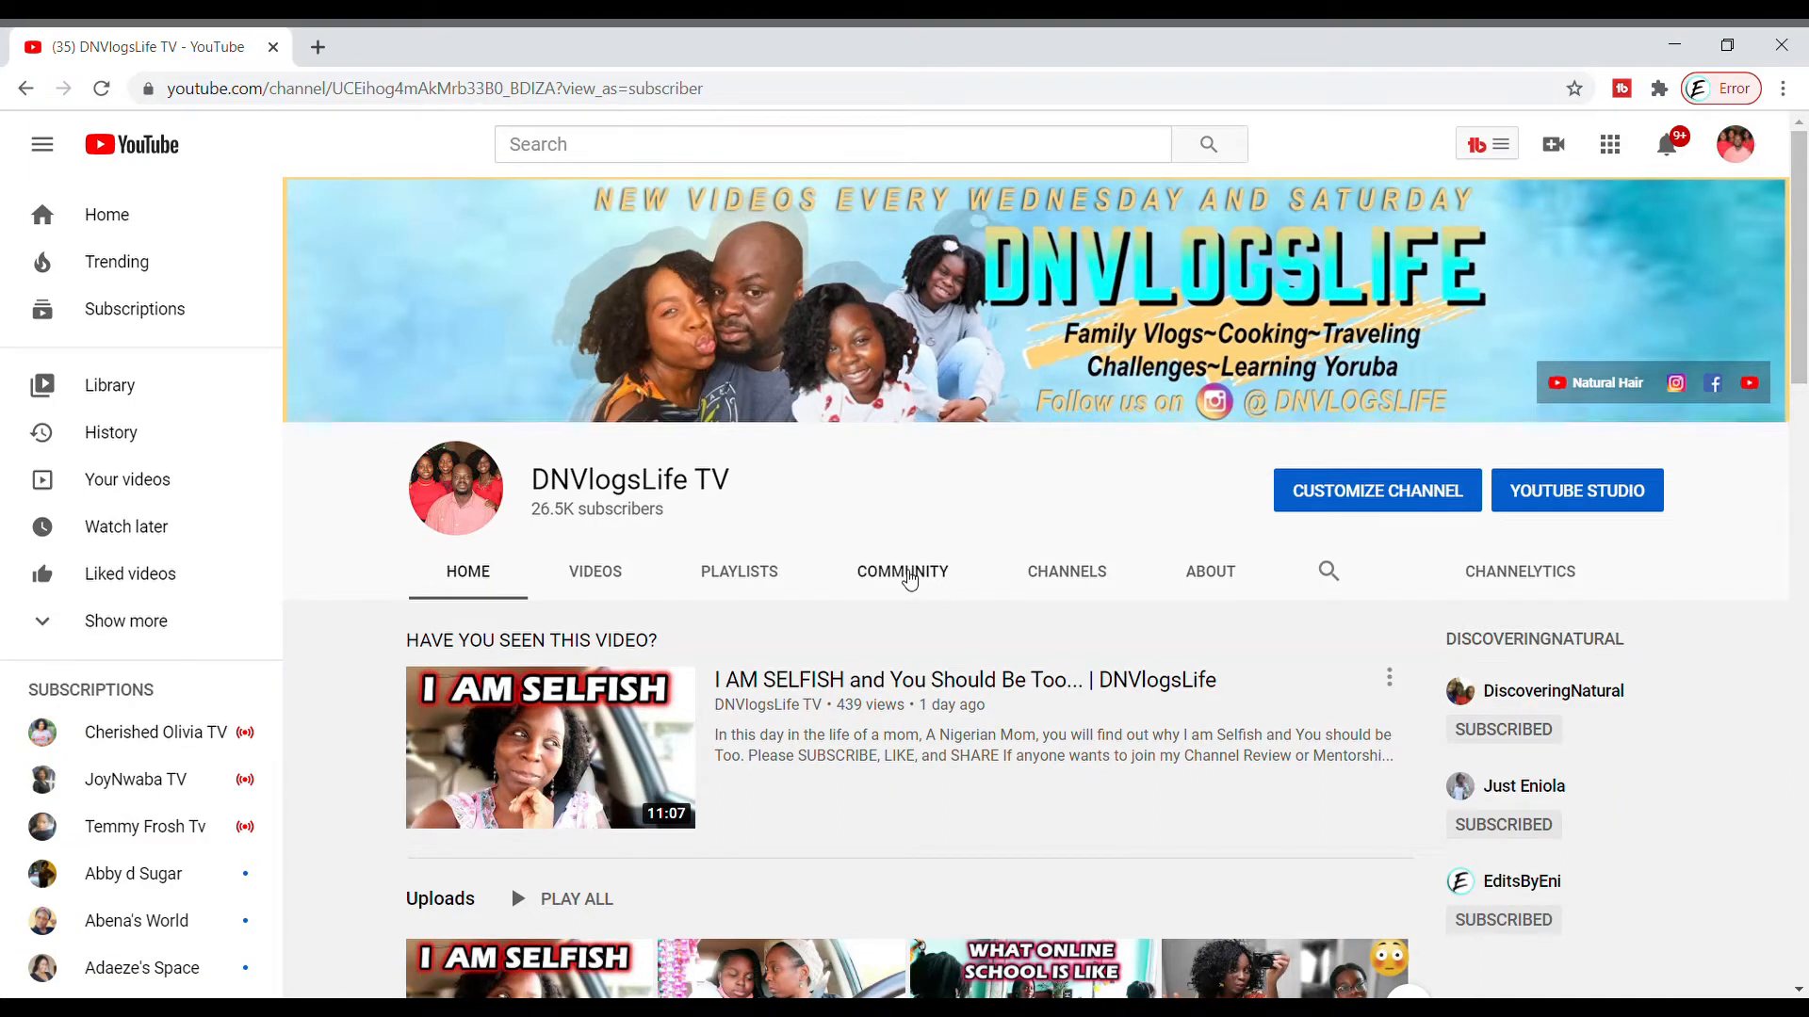
- Open the channel's Community tab and scroll down to the empty post composer
click(903, 571)
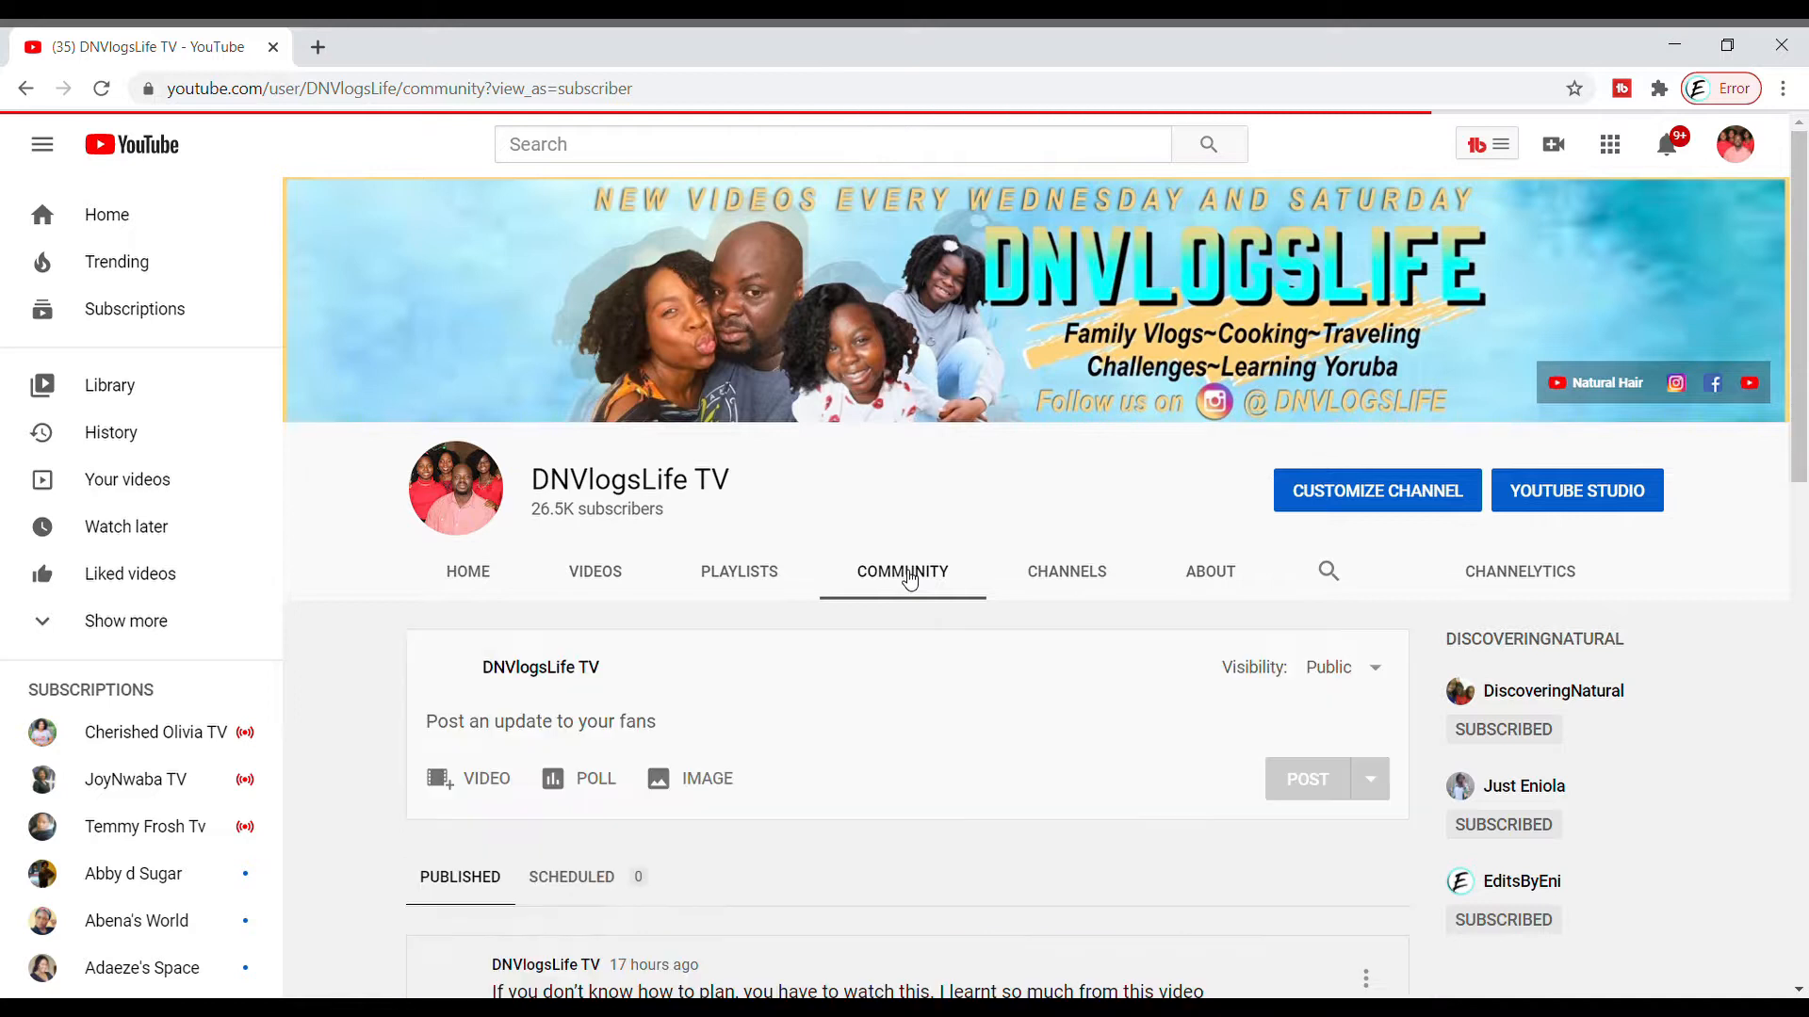
scroll(down, 3)
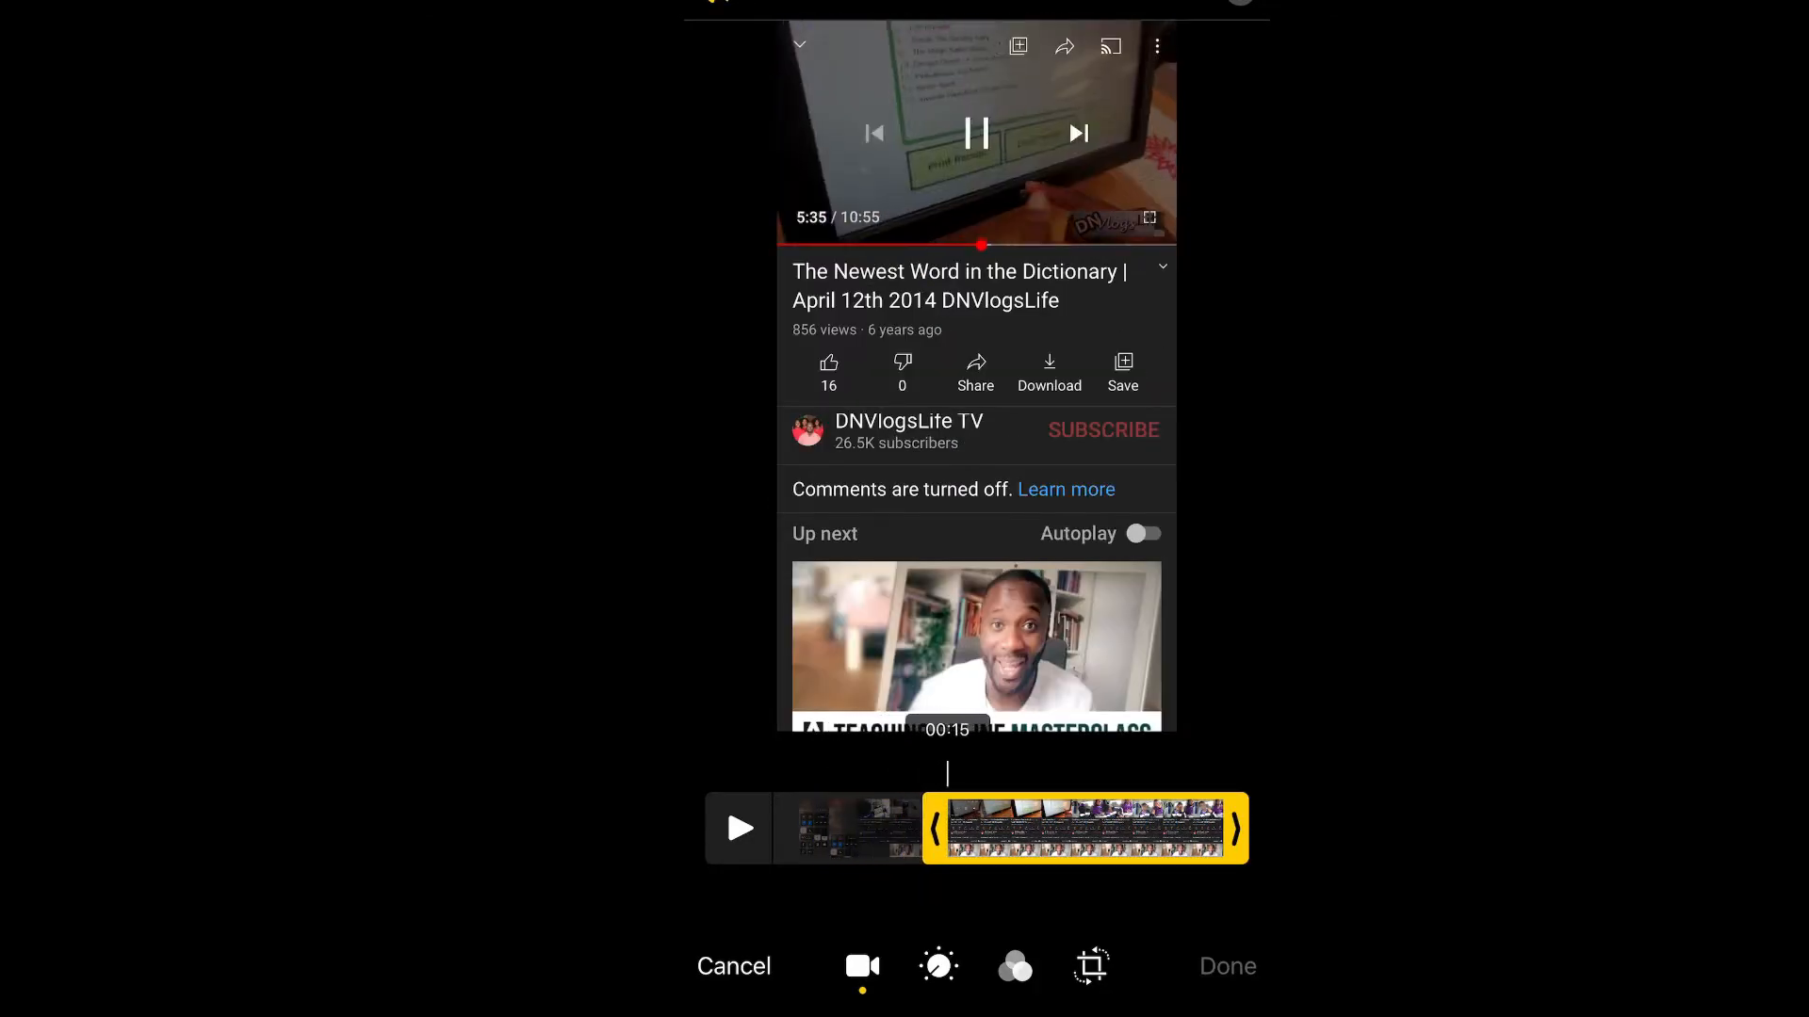
- Trim the vlog recording down to the girls-in-the-car scene and save the clip
drag(934, 828, 957, 828)
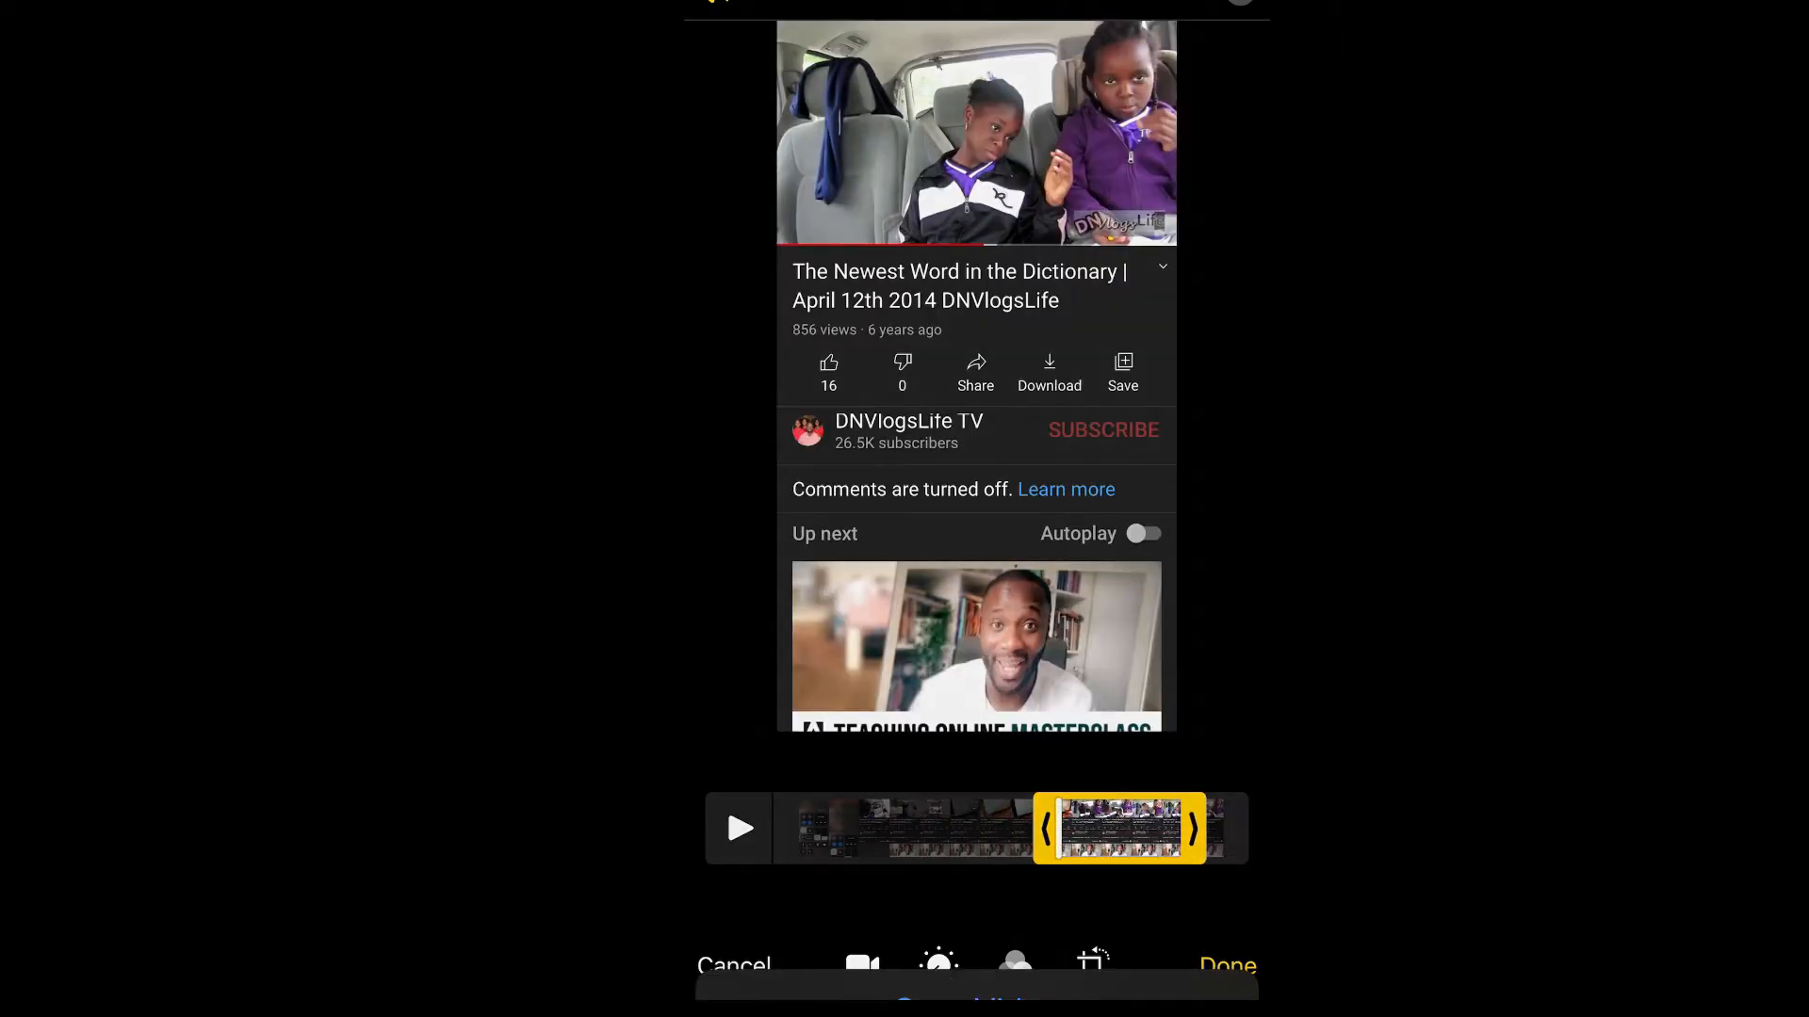
click(1227, 965)
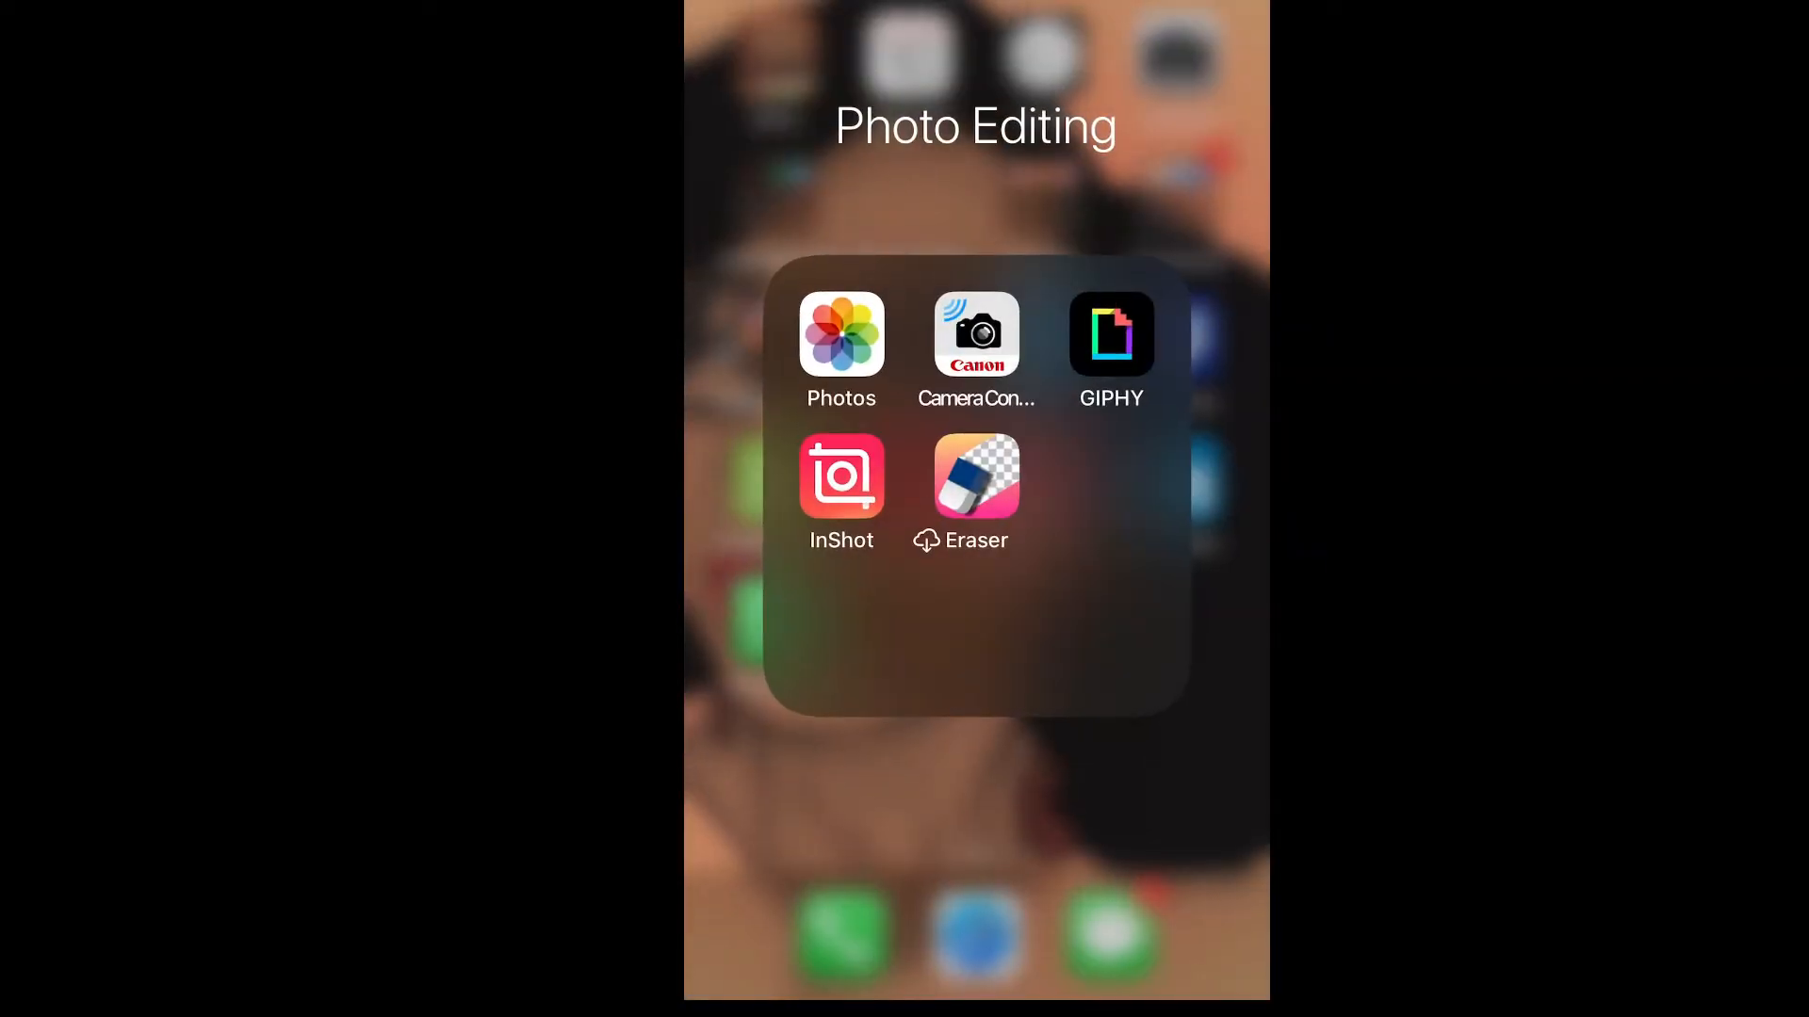
- Load the trimmed 0:14 car clip into GIPHY from the camera roll with a 1:1 crop
click(1110, 336)
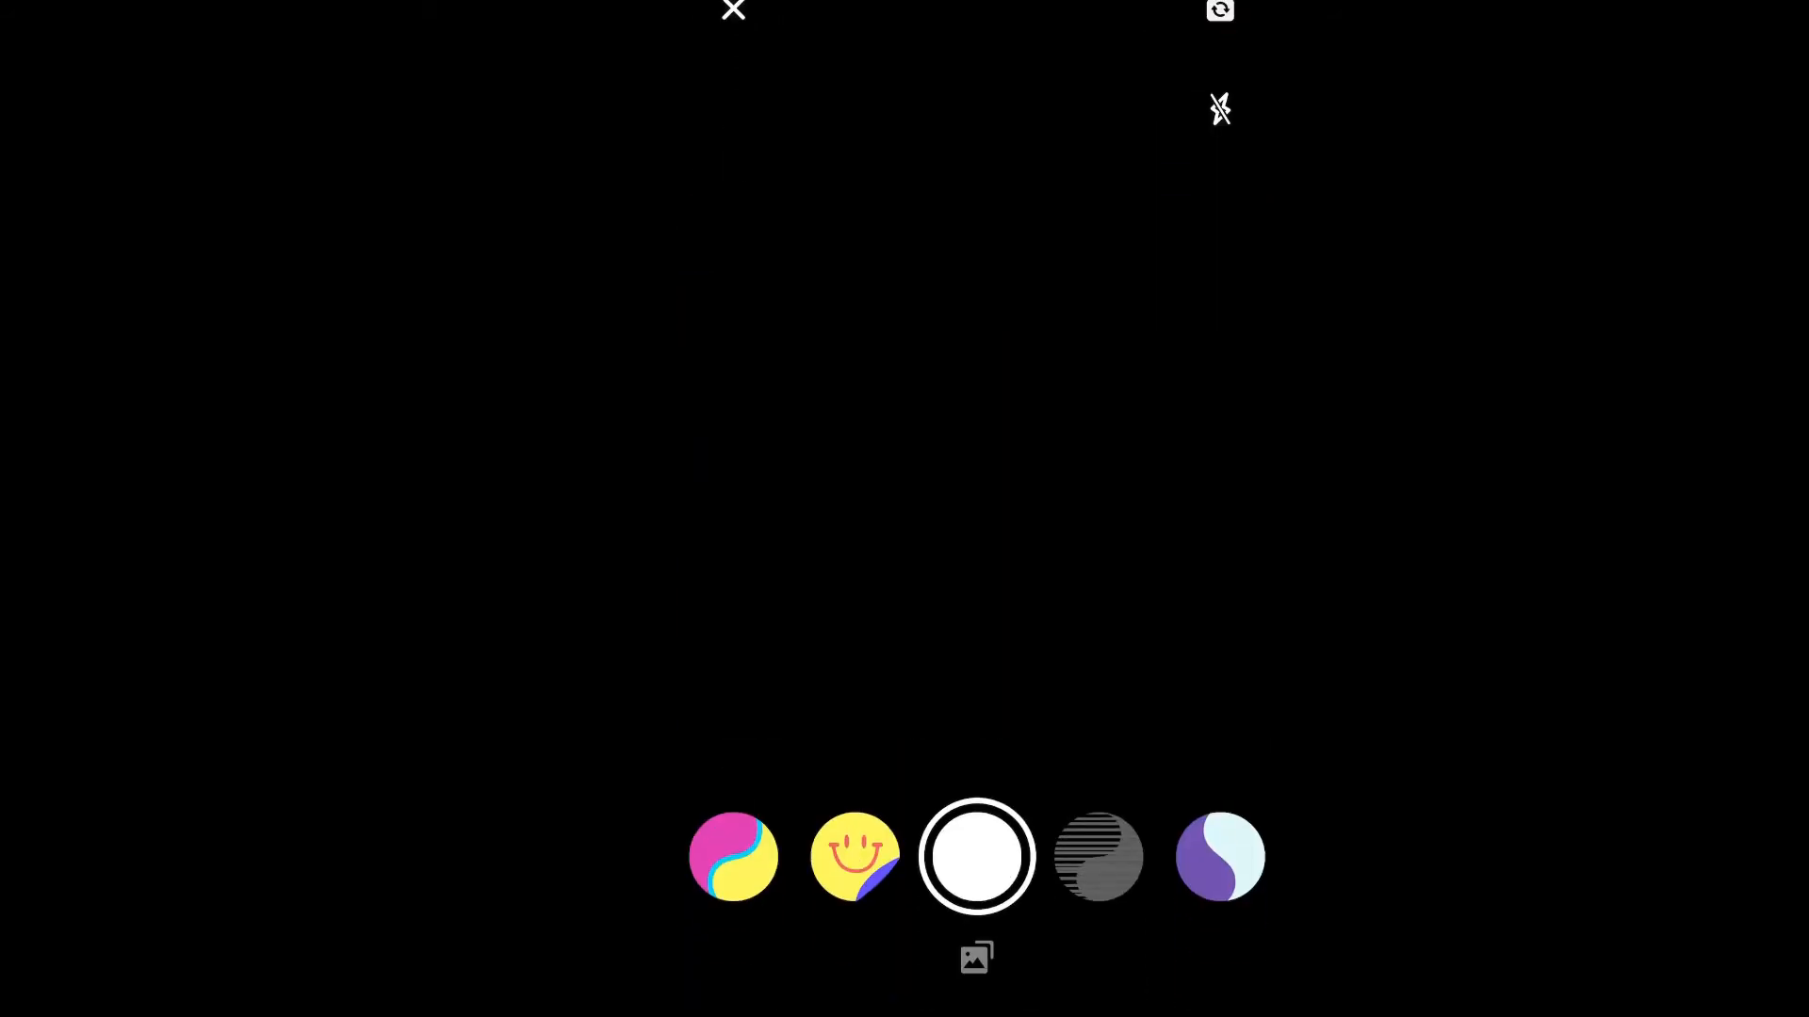
click(975, 957)
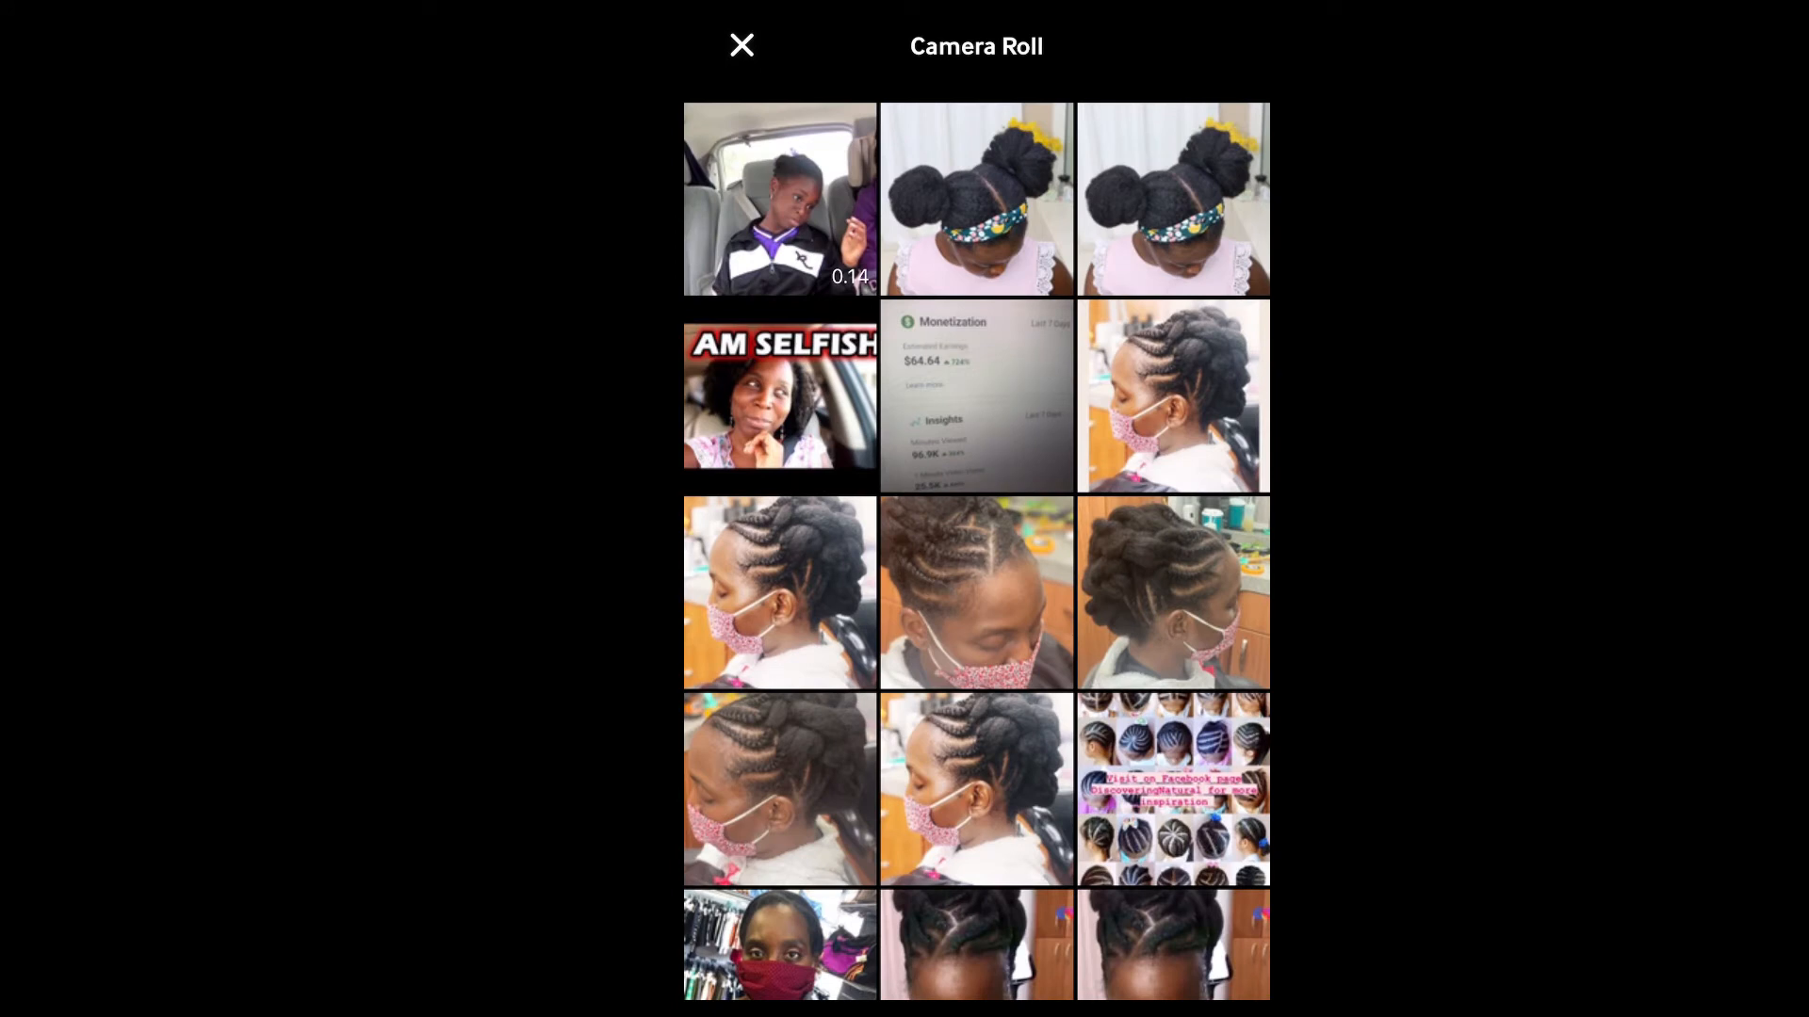
click(780, 198)
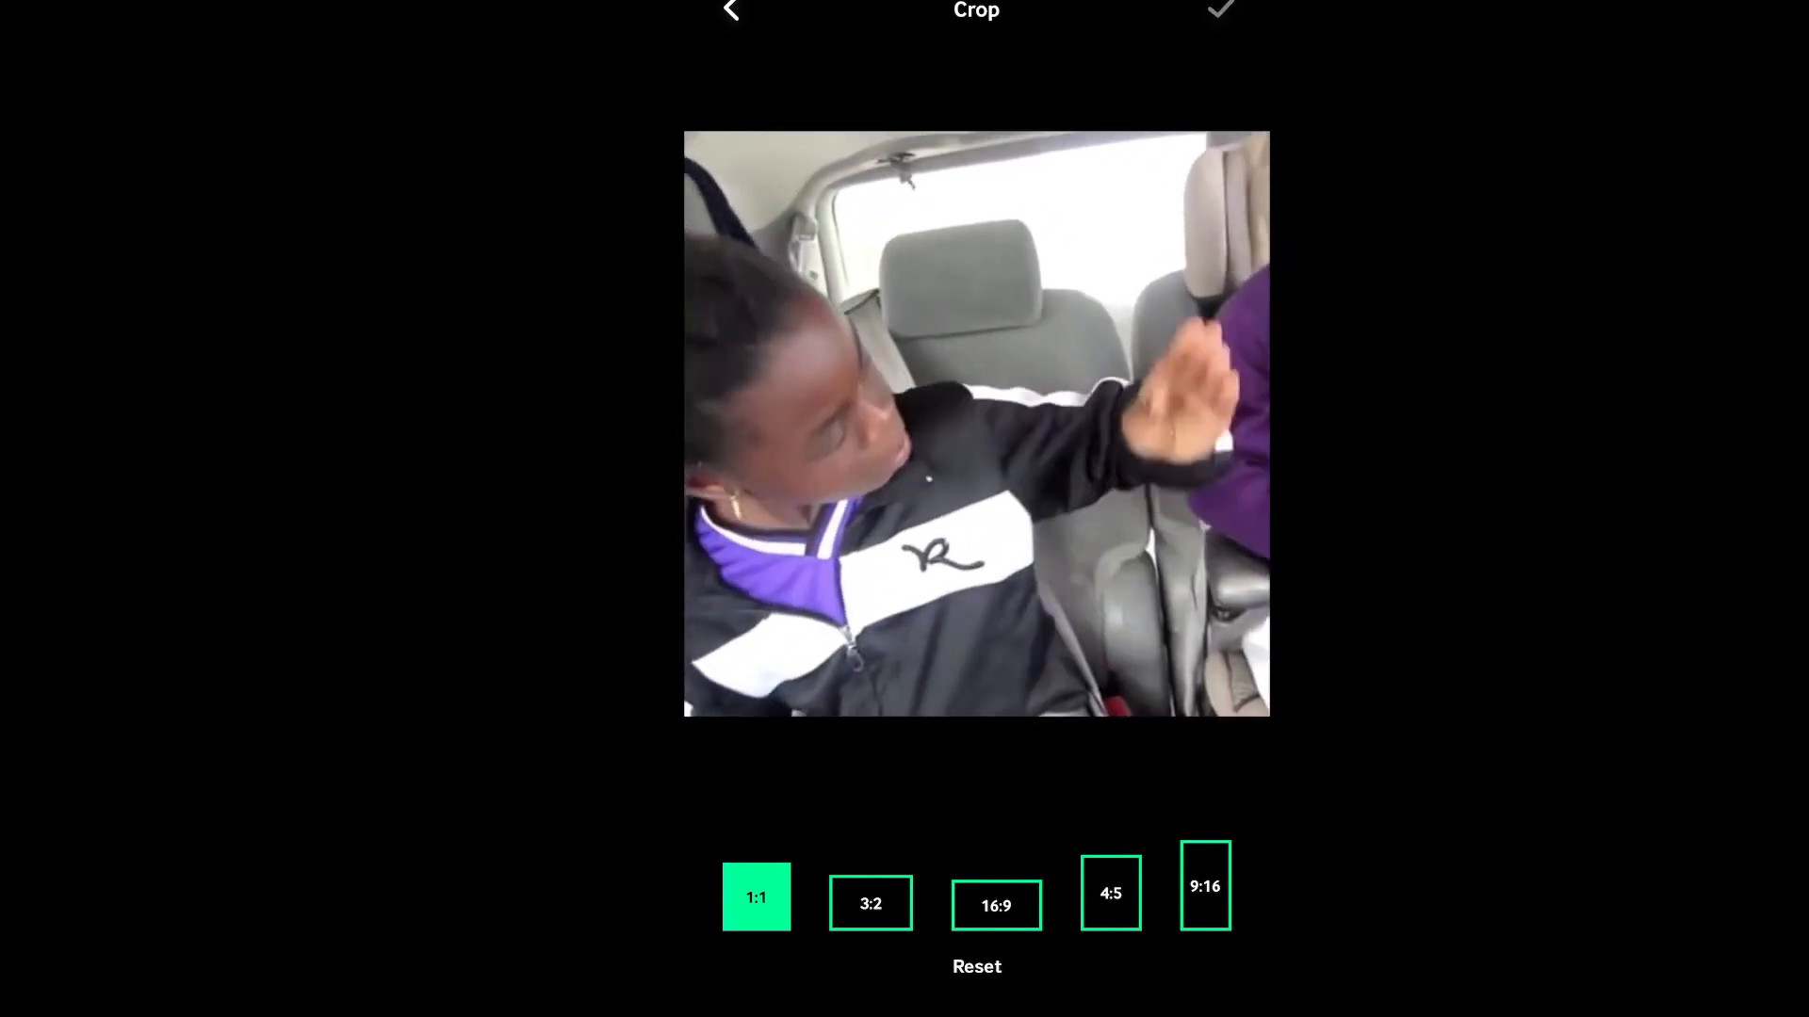
- Confirm the square crop and save the car clip to the phone as a GIF
click(1221, 10)
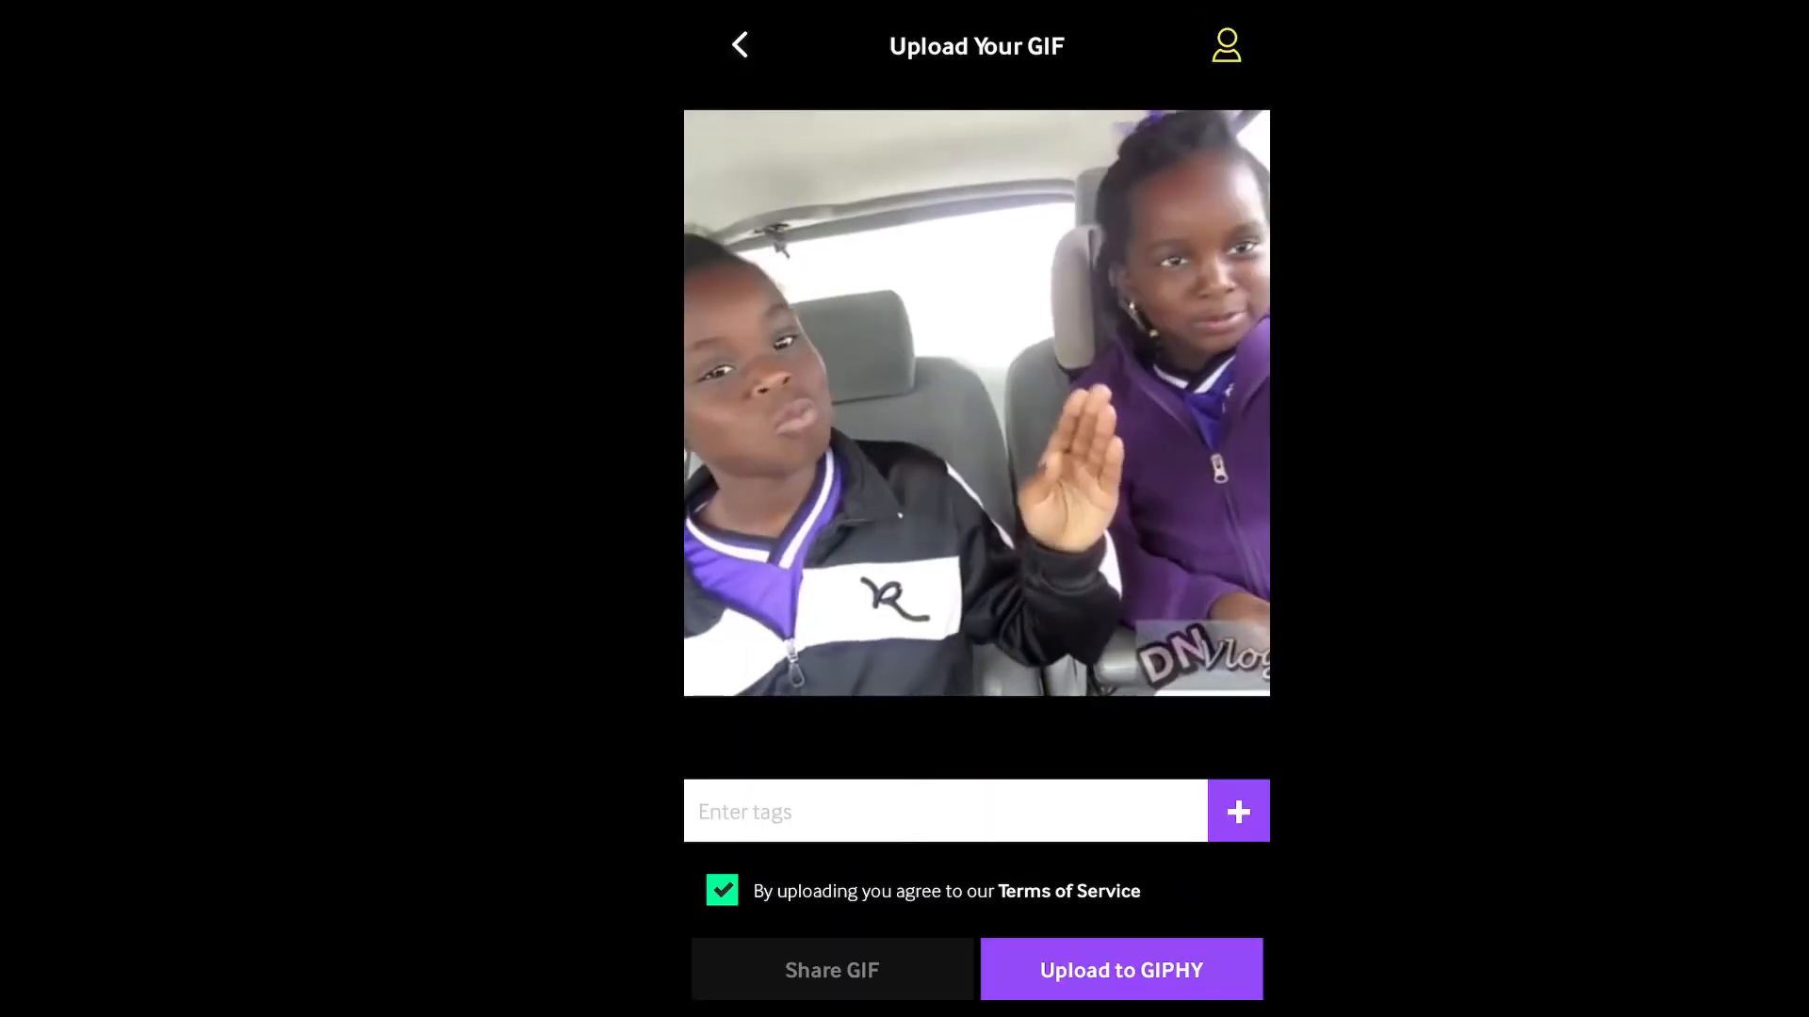
click(829, 969)
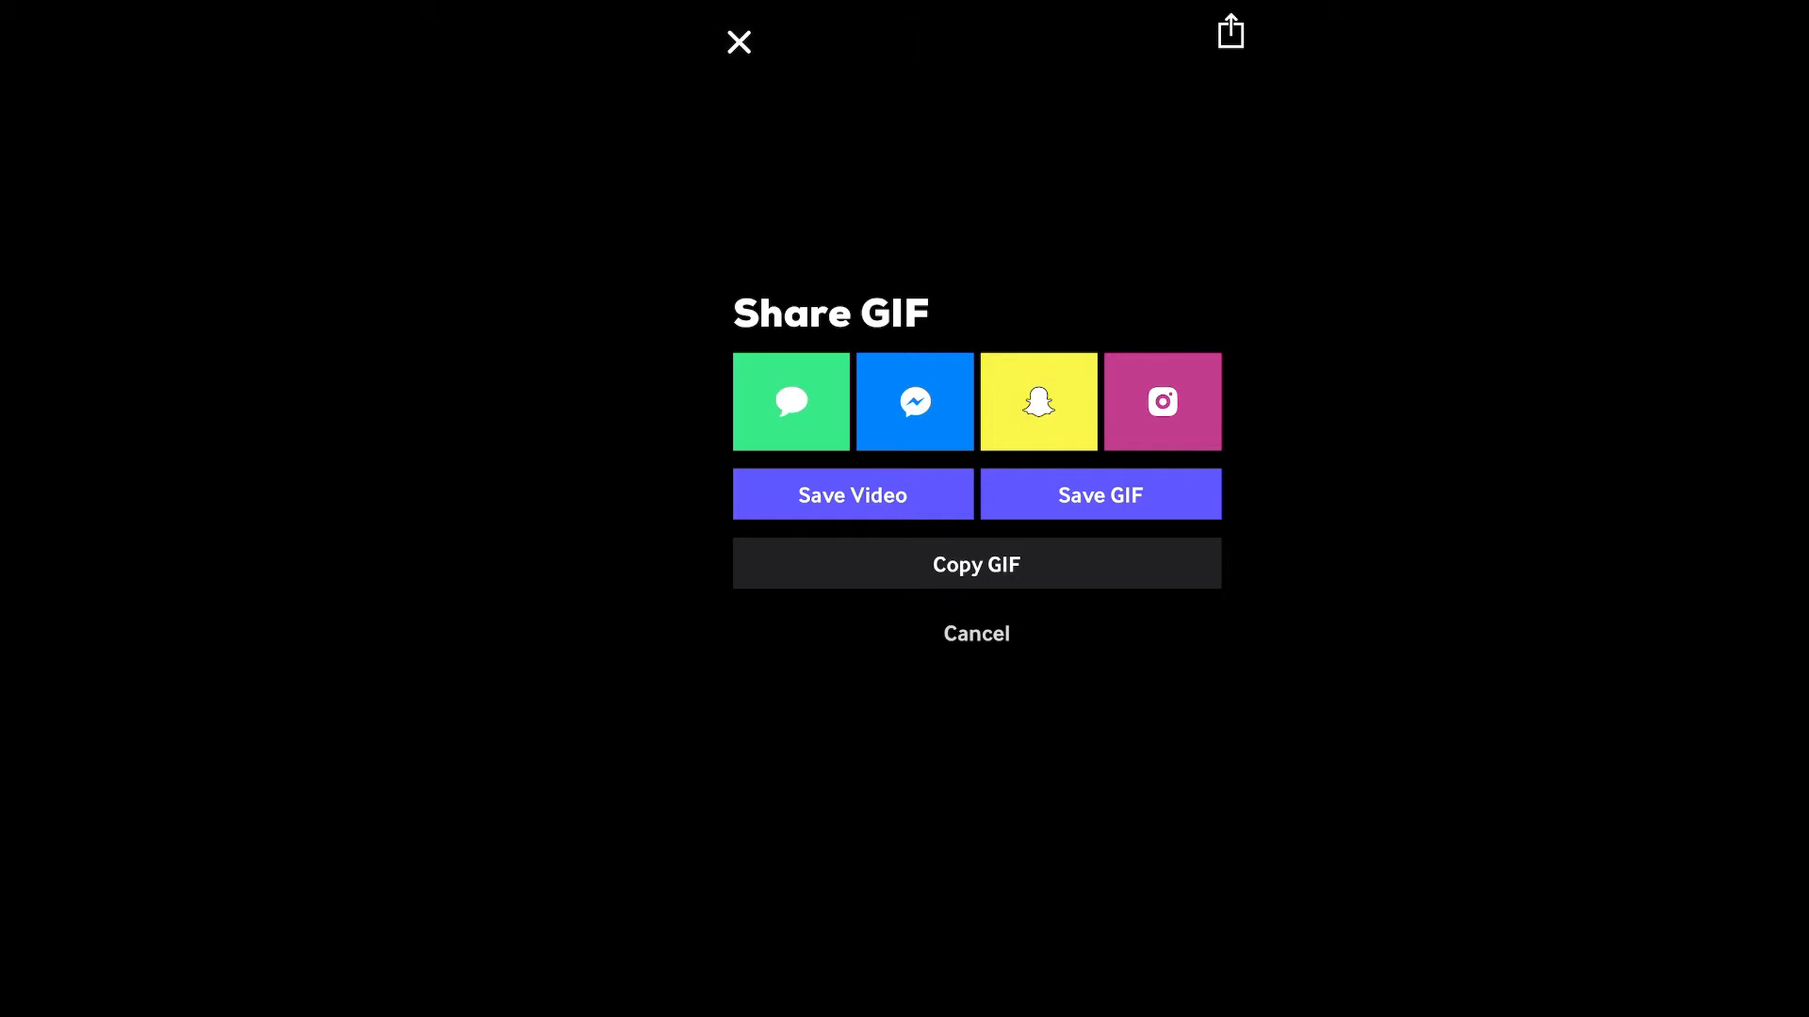
click(1099, 494)
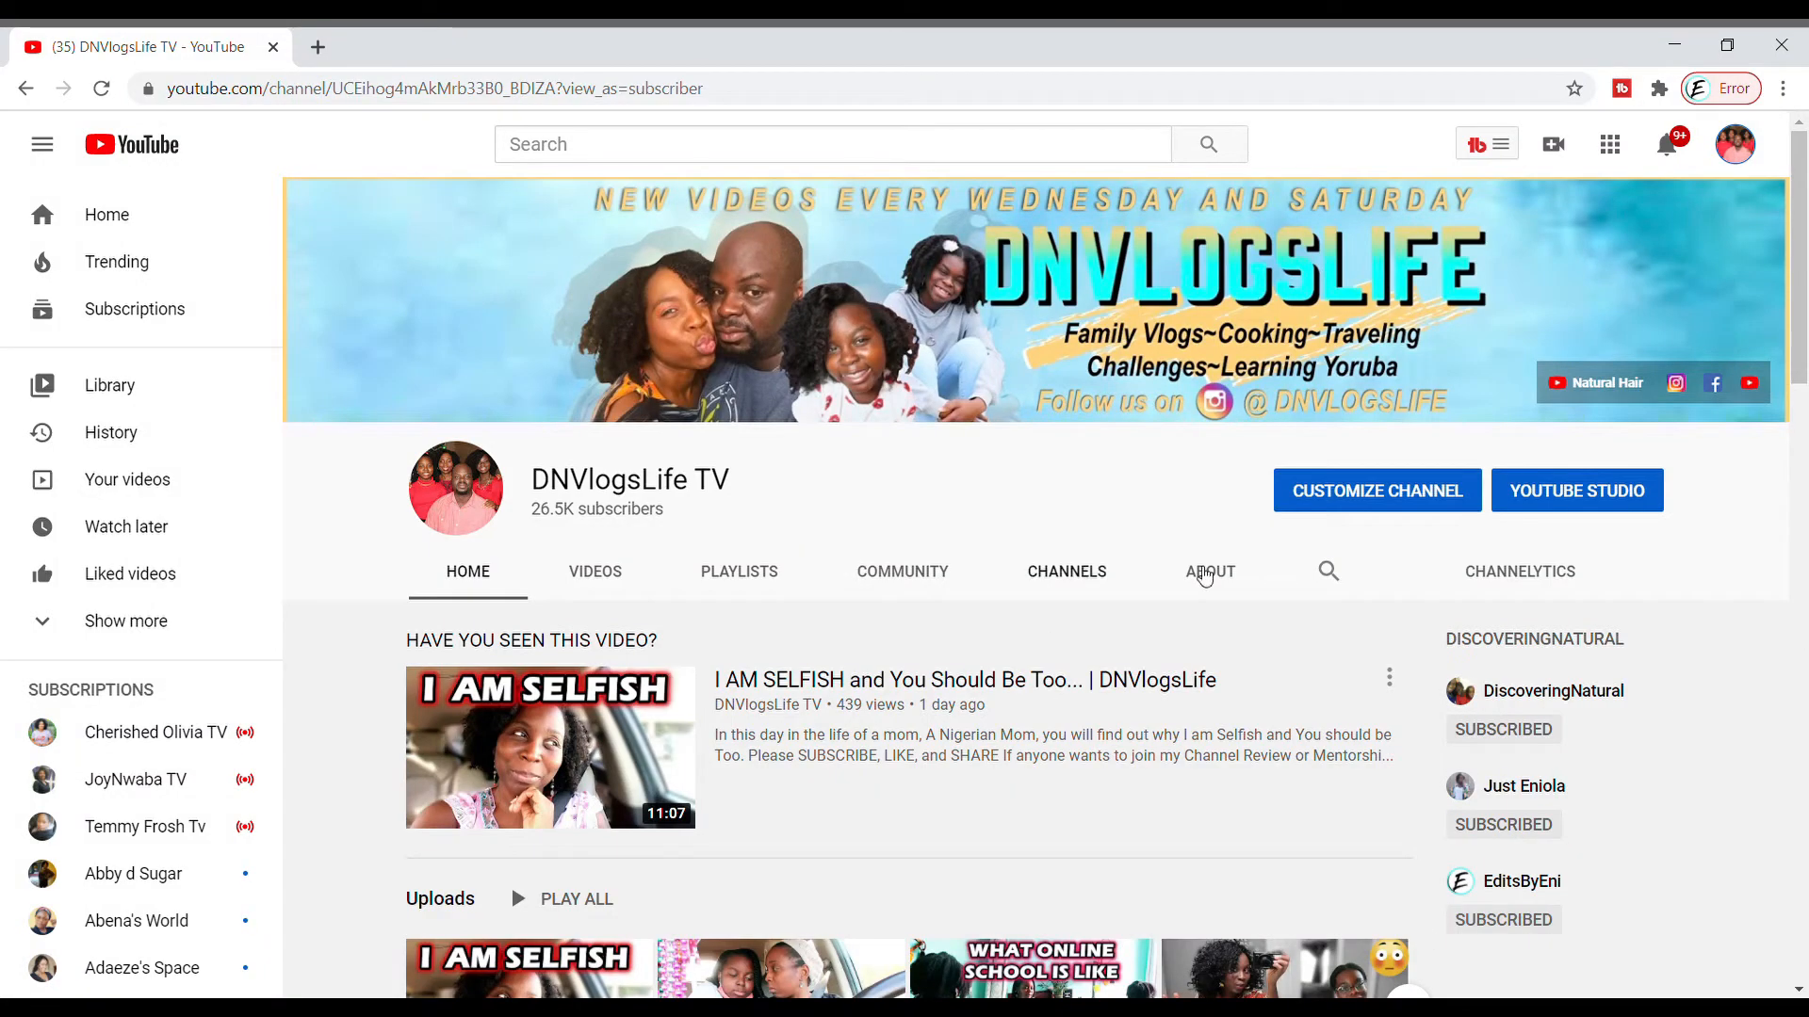
mouse_move(997, 601)
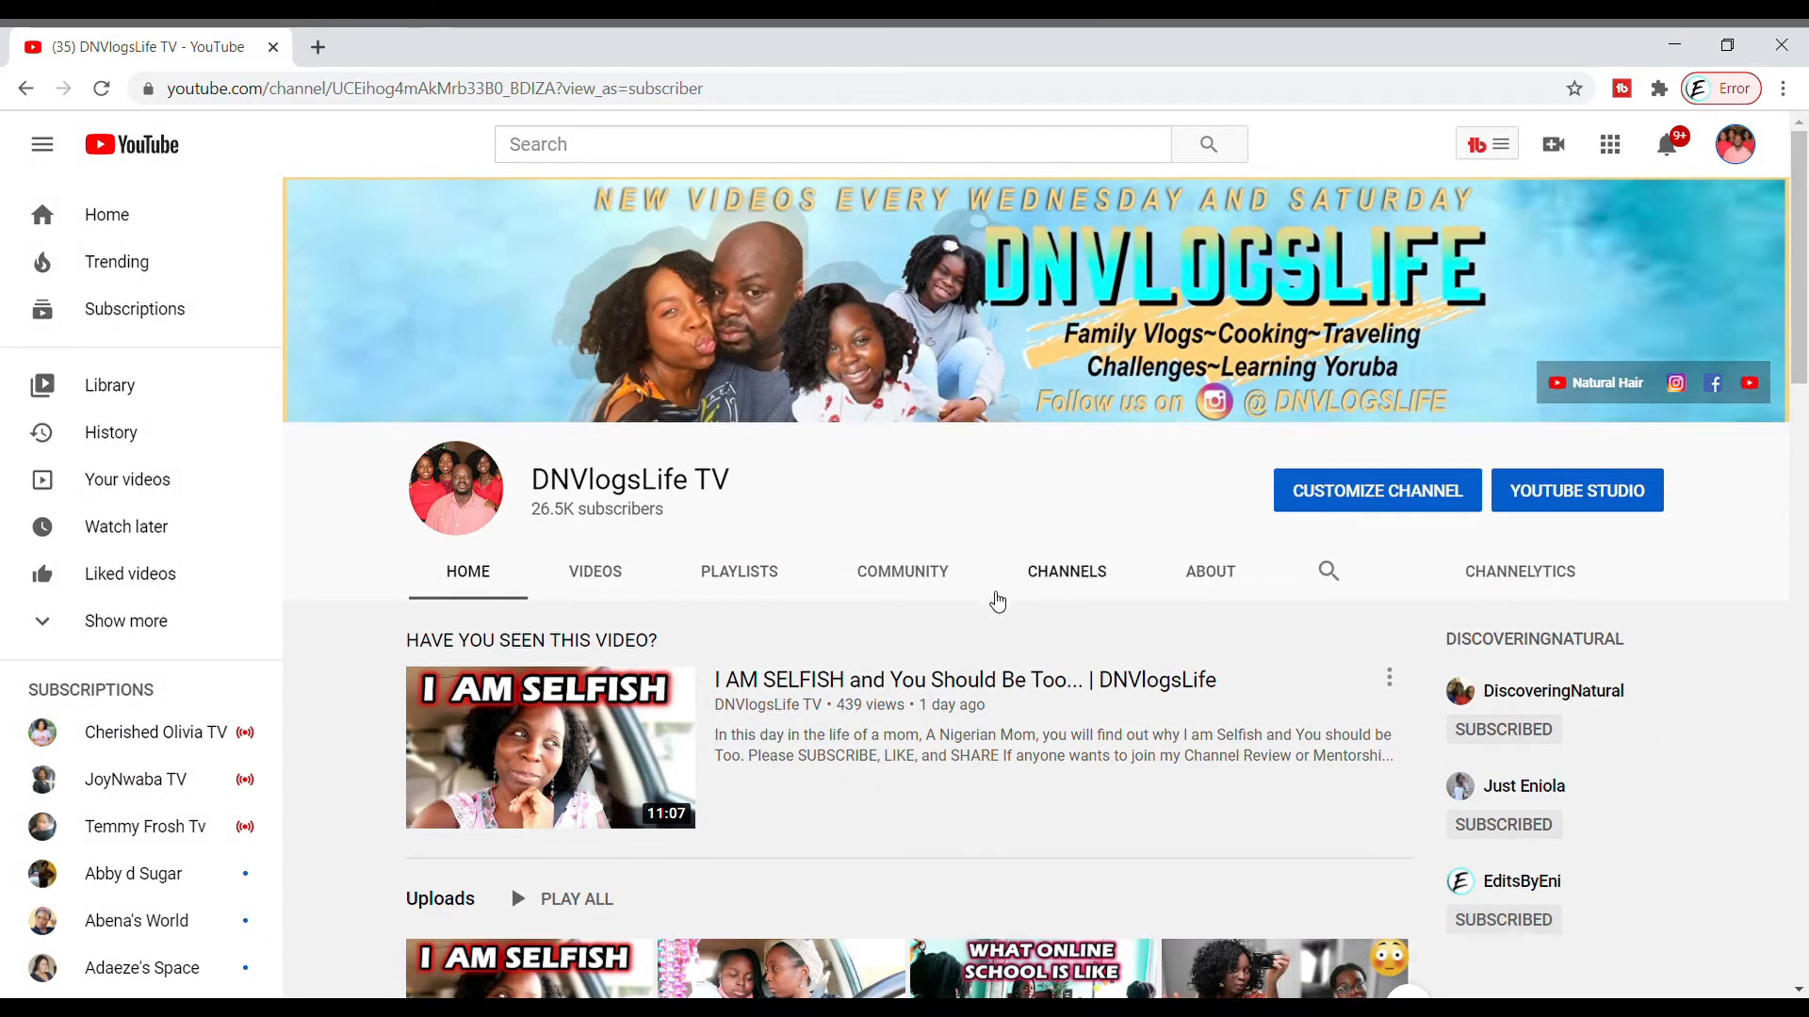
- Return to the Community tab and start a new empty post
click(902, 571)
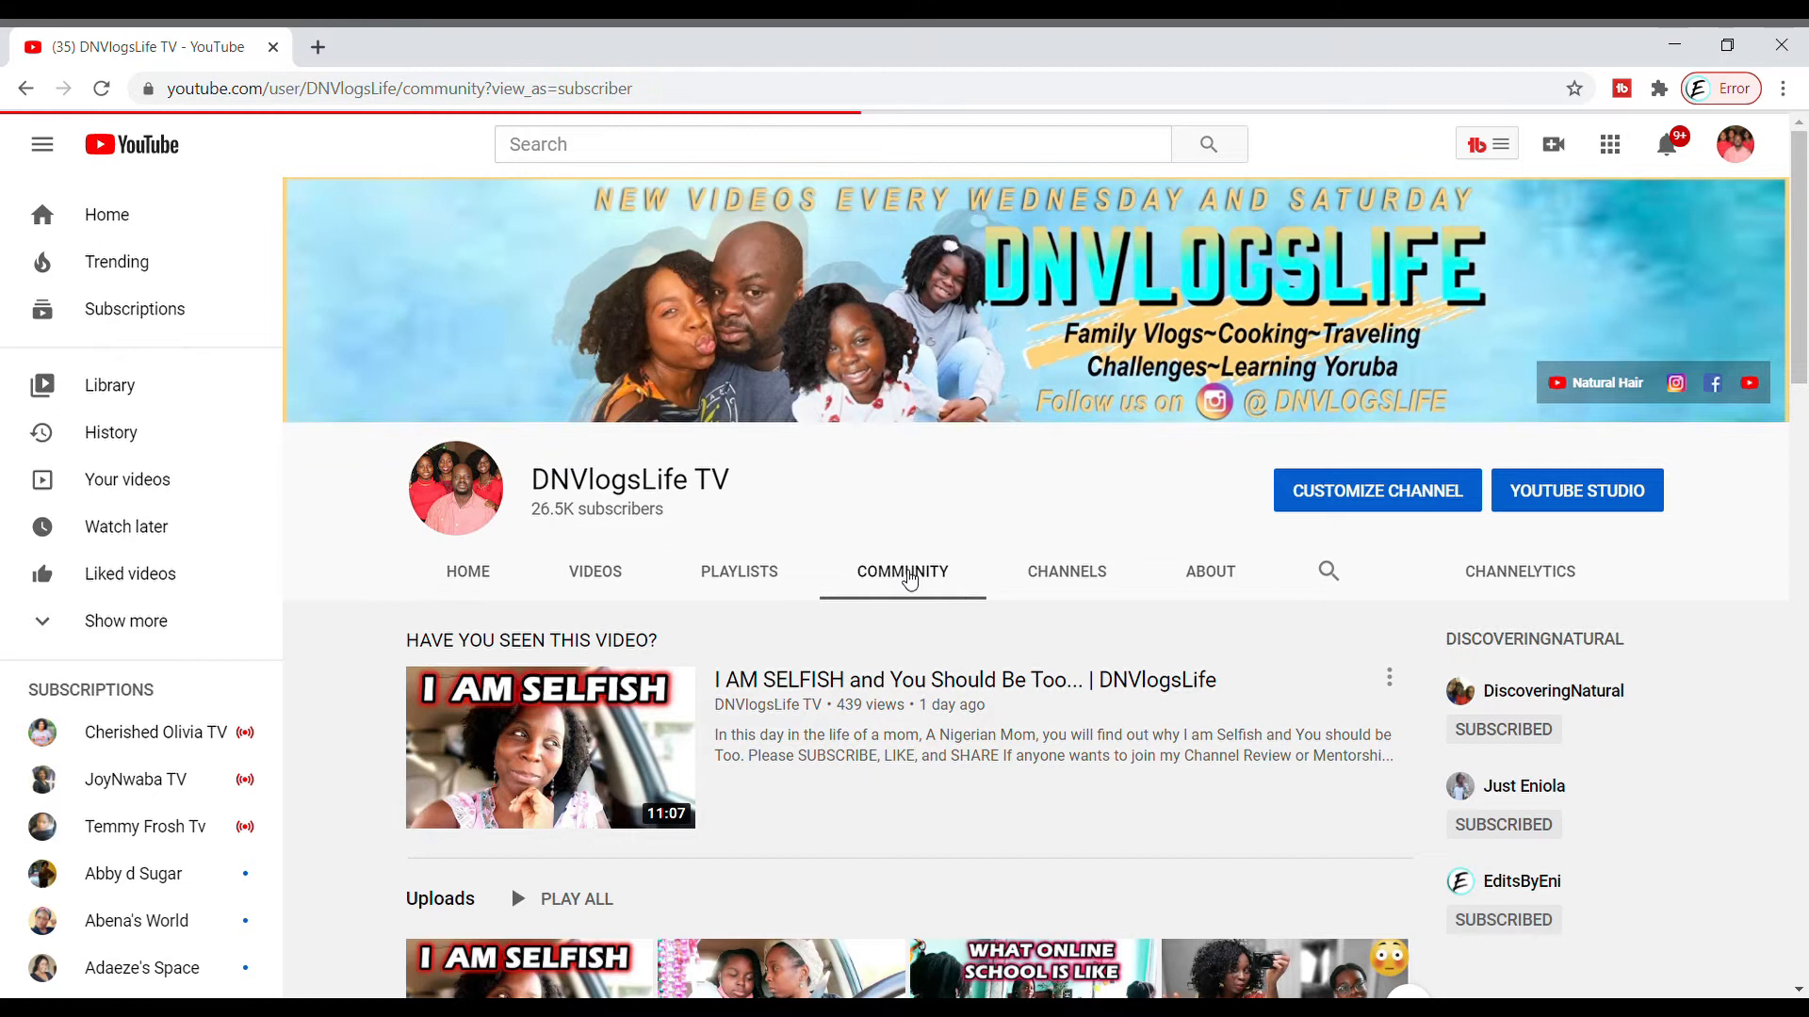
click(903, 571)
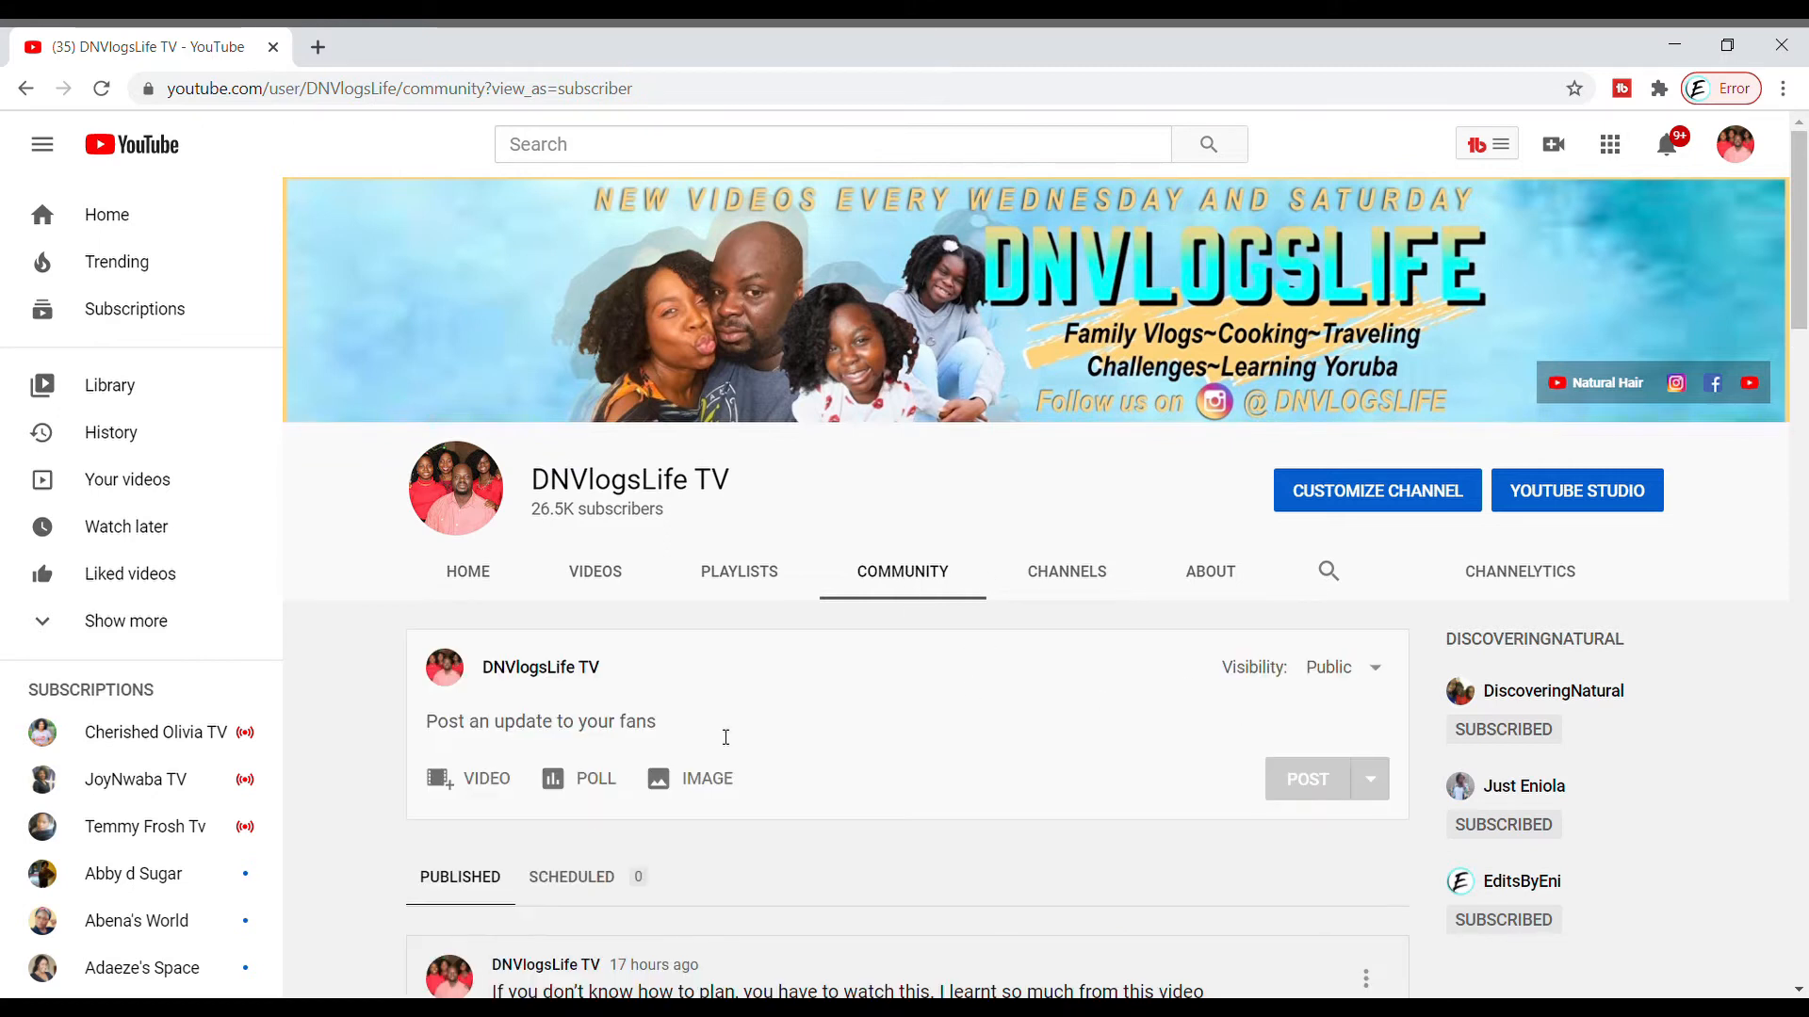
scroll(down, 3)
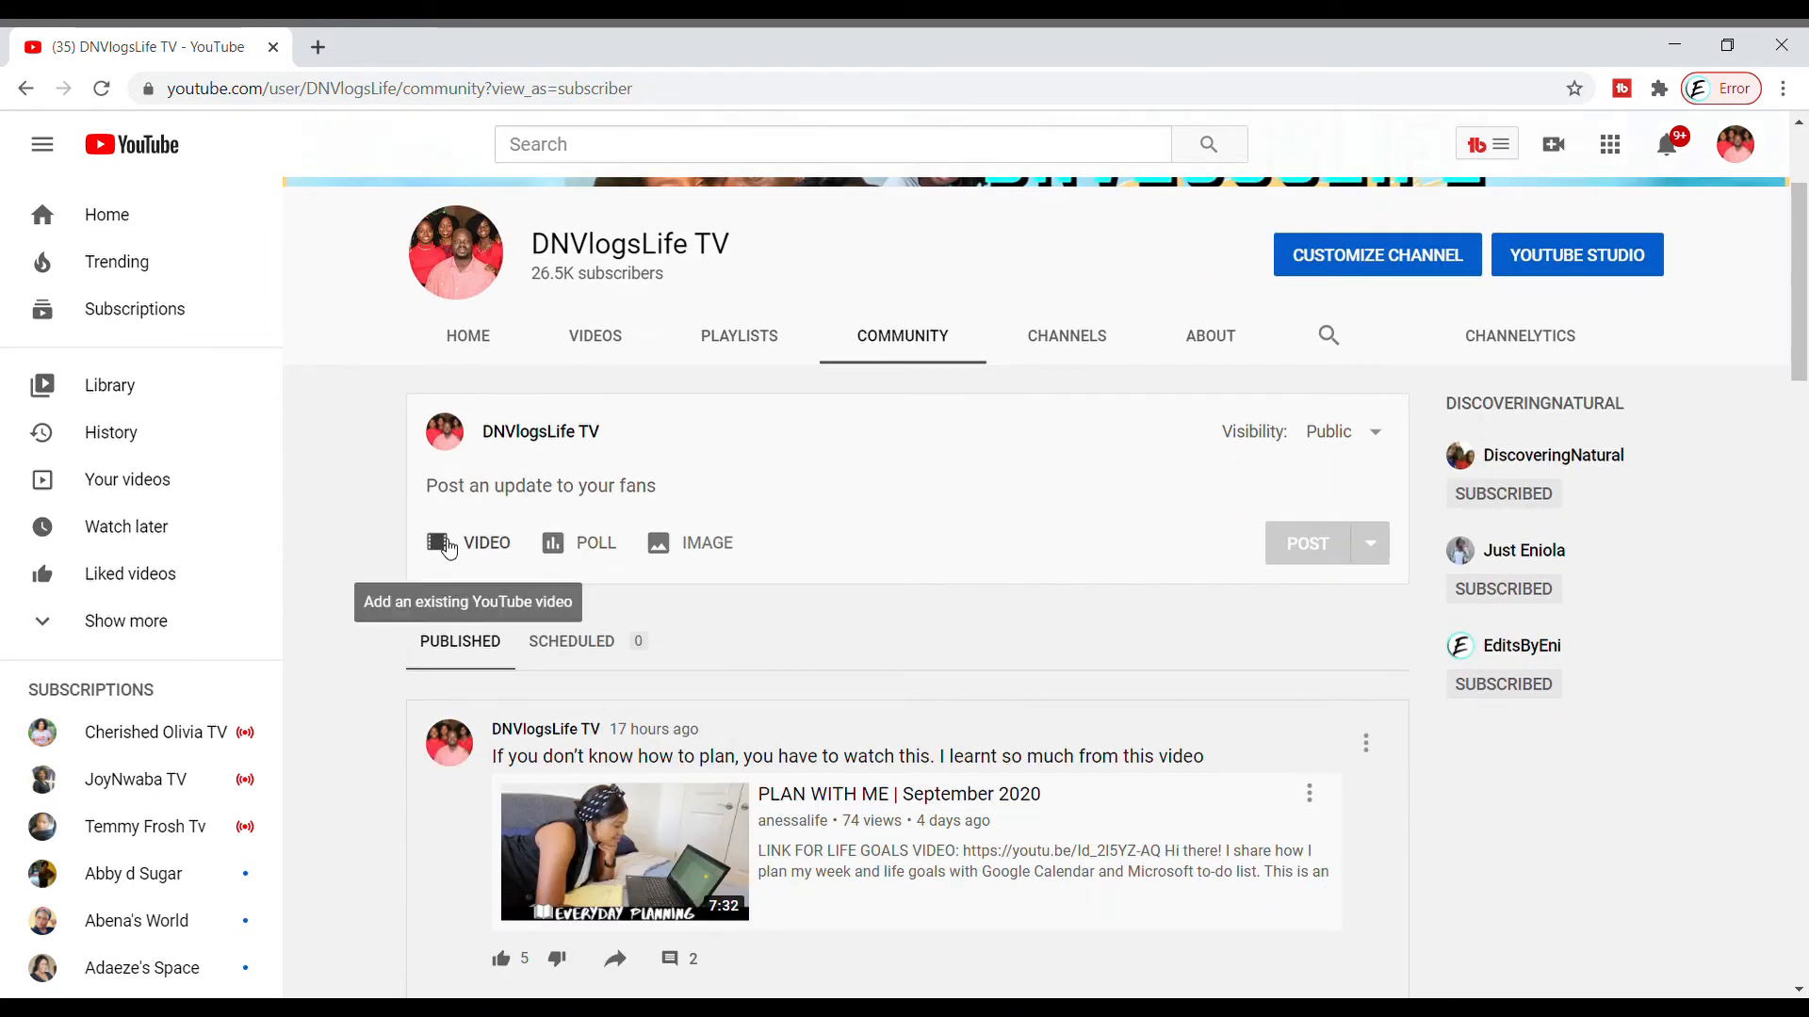
mouse_move(553, 543)
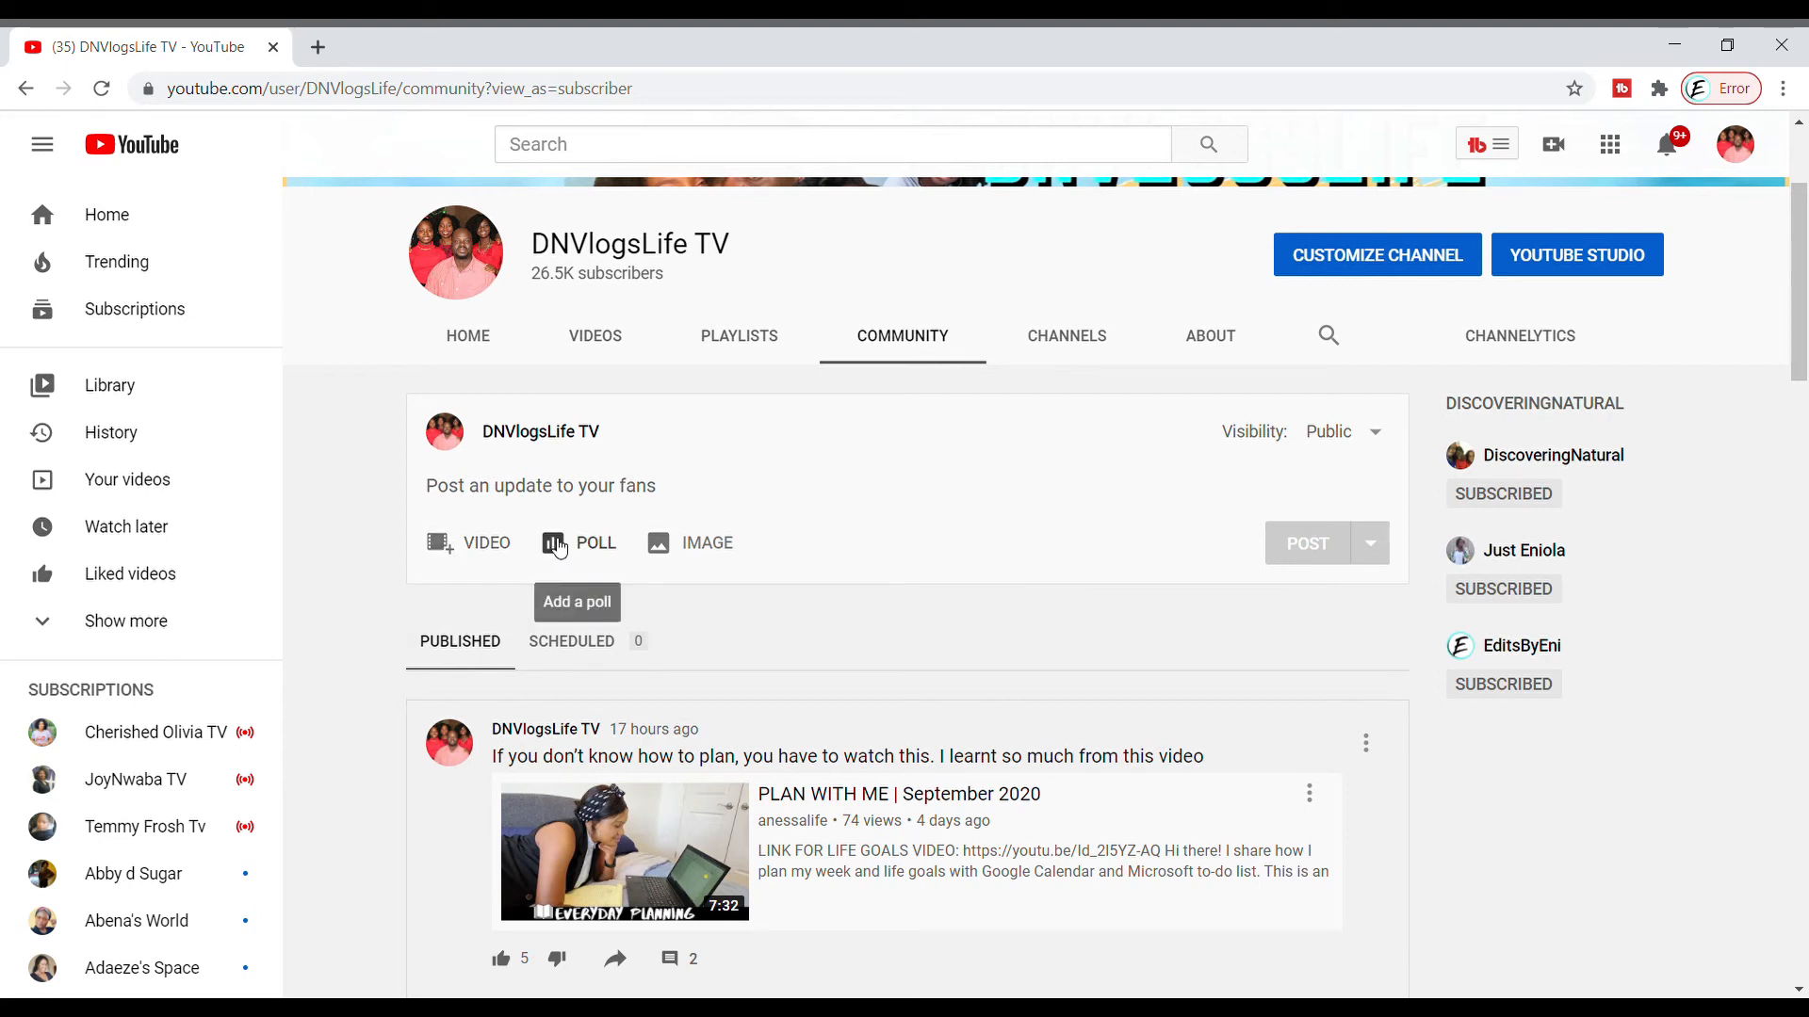
mouse_move(680, 543)
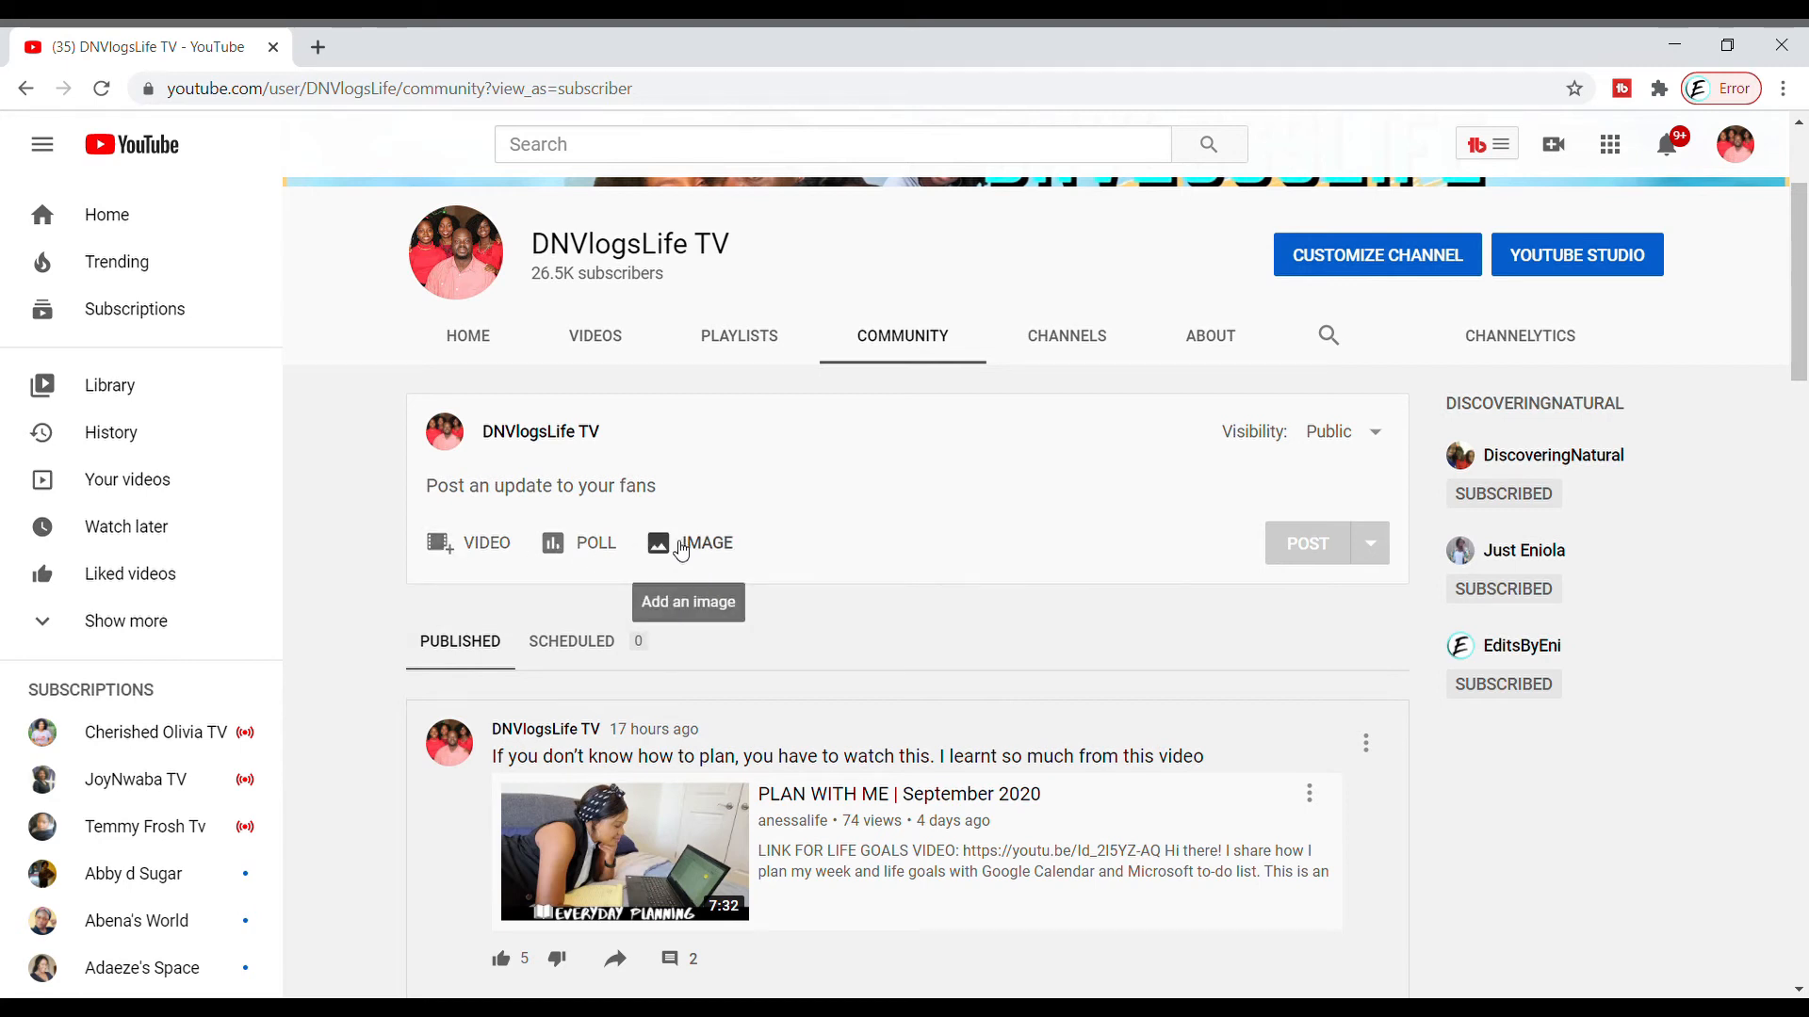
mouse_move(450, 548)
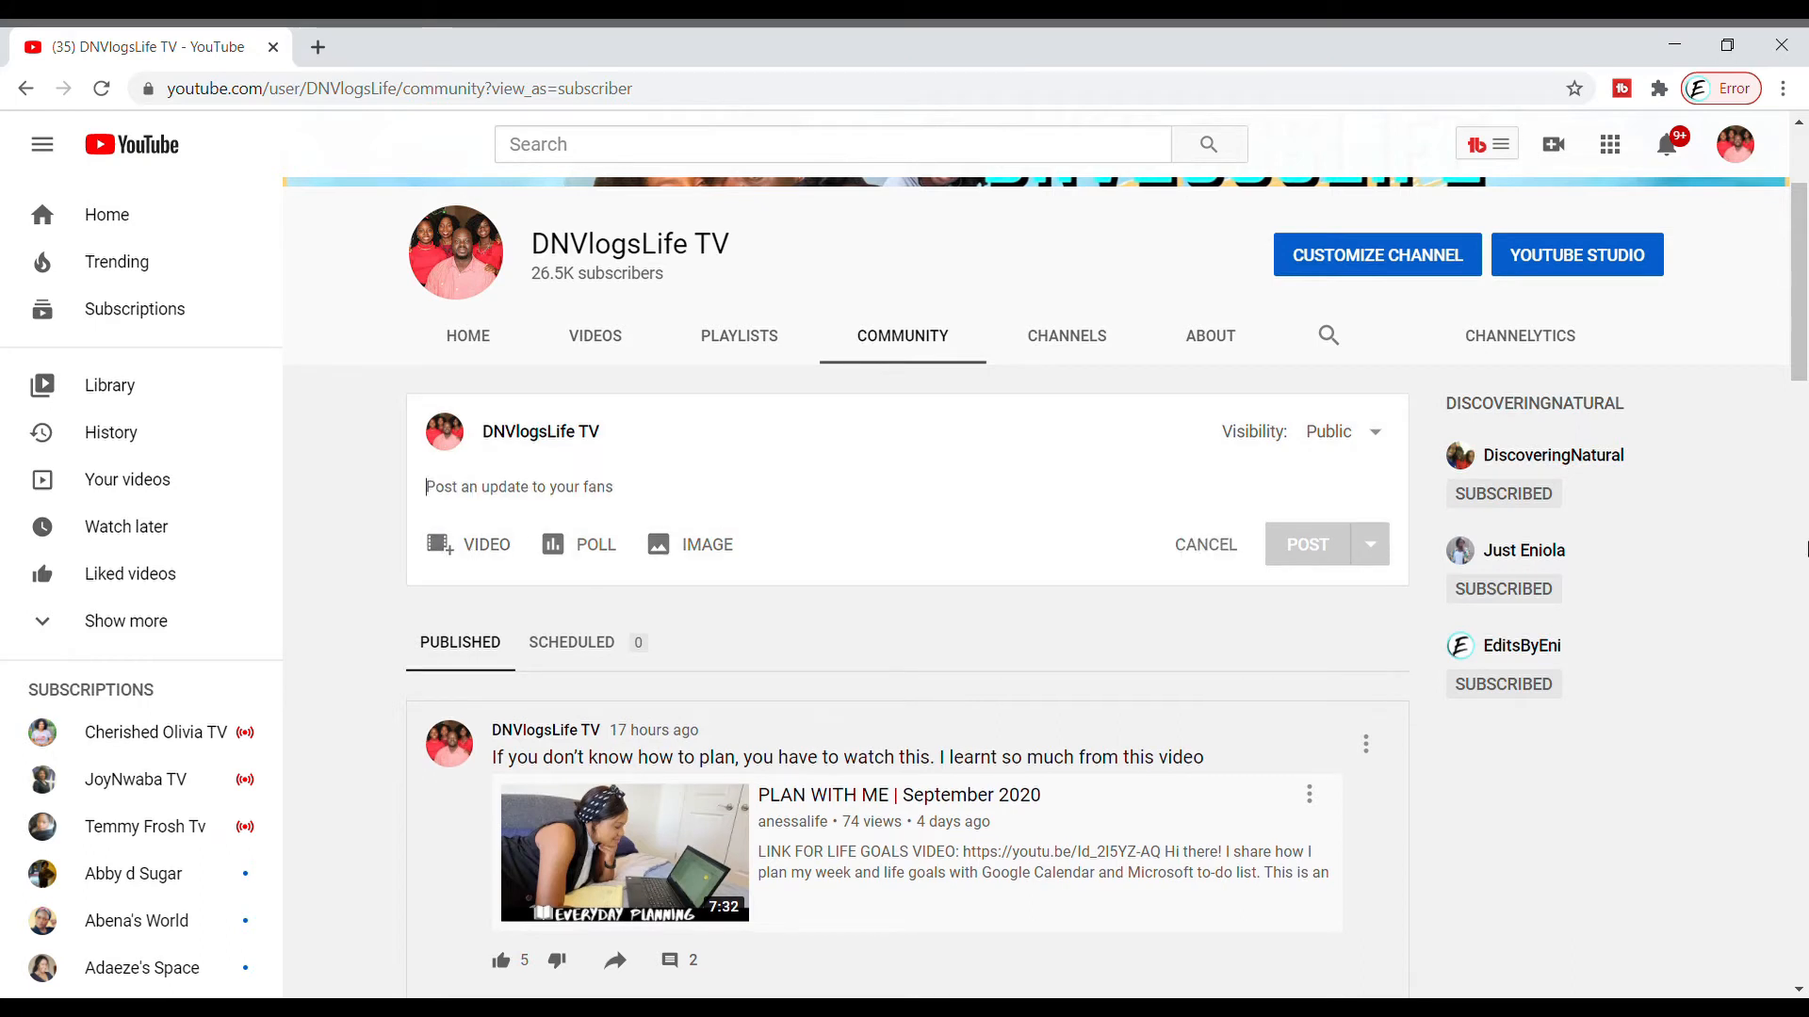
- Type the greeting 'Happy Friday everyone' and the line about how you feel
text(H)
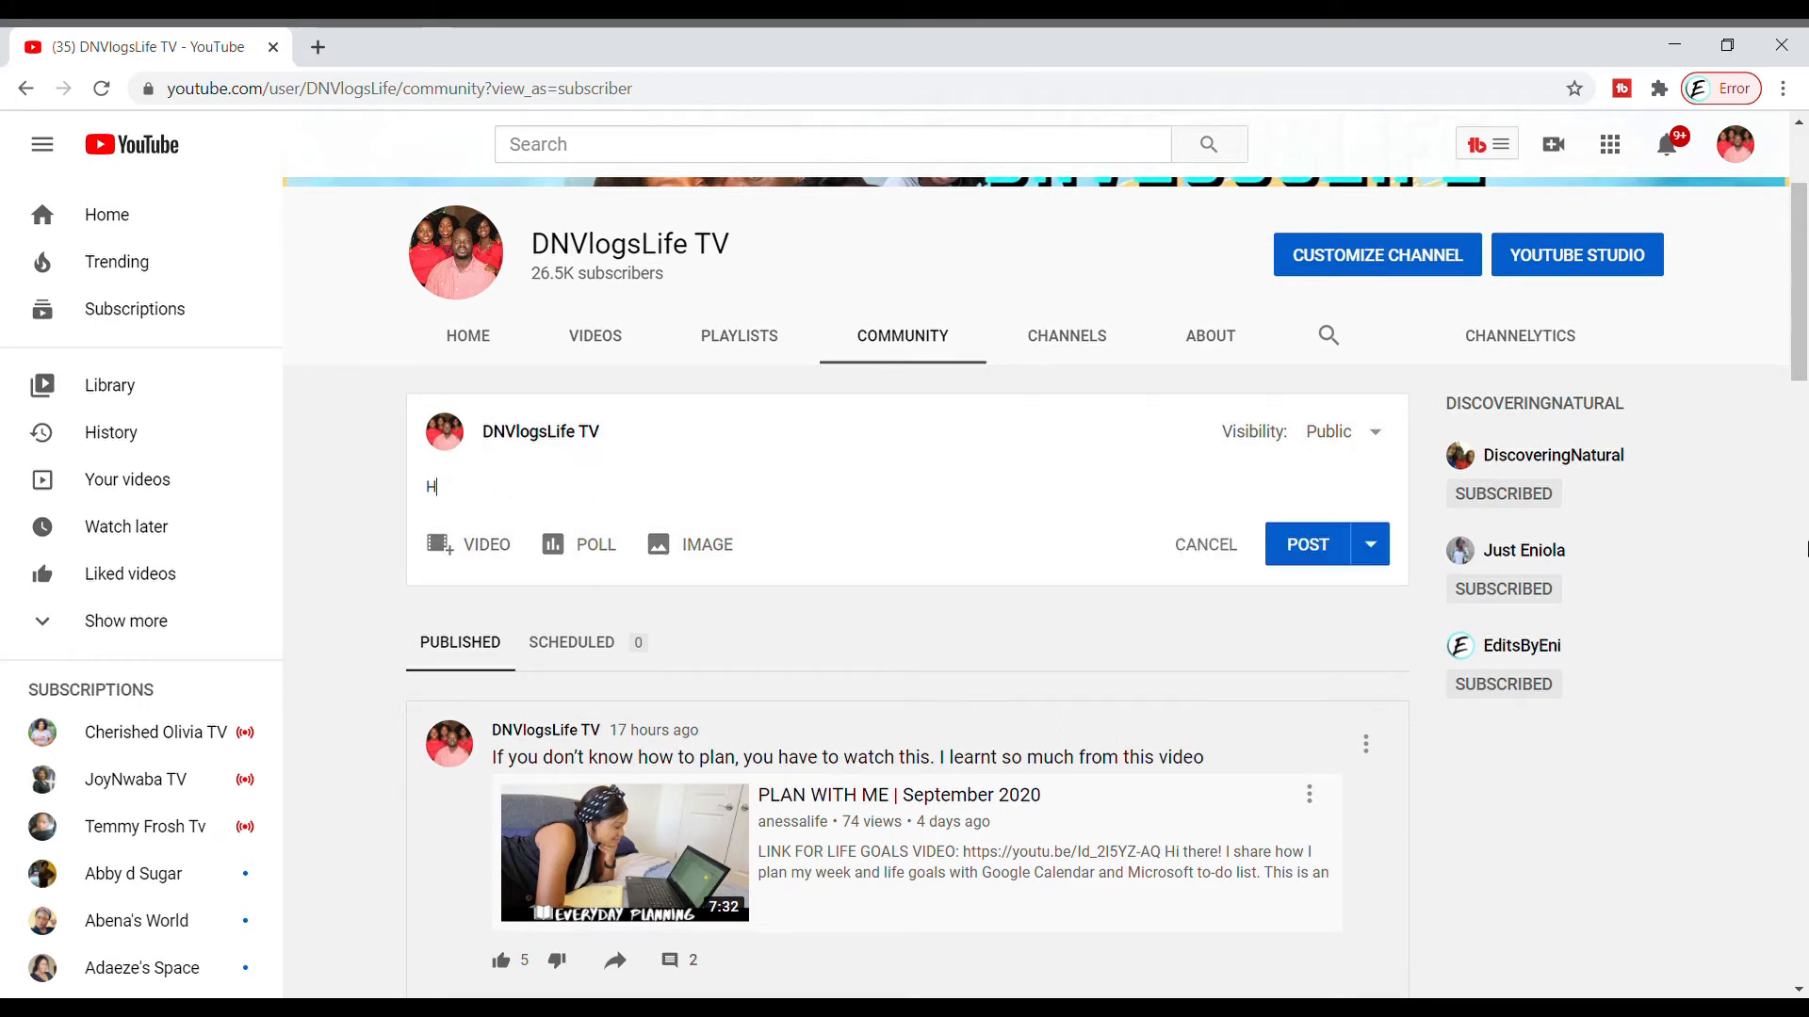
text(appy Friday)
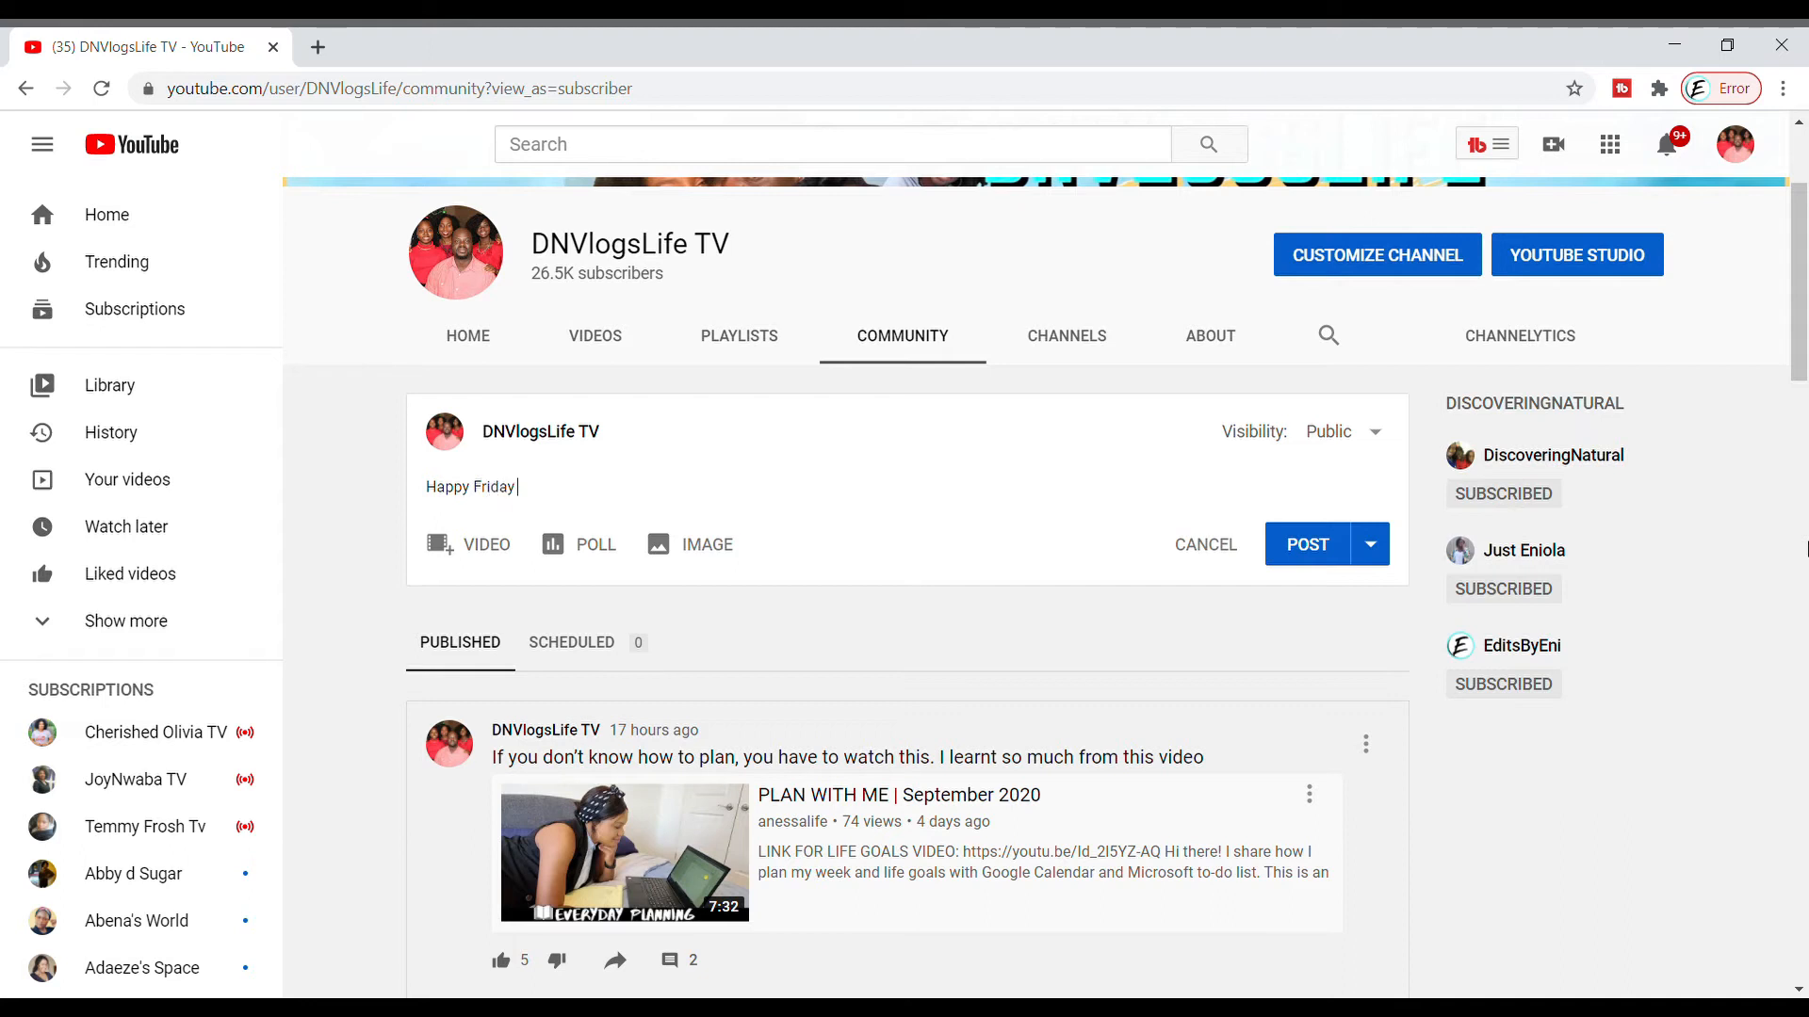
text(everyone)
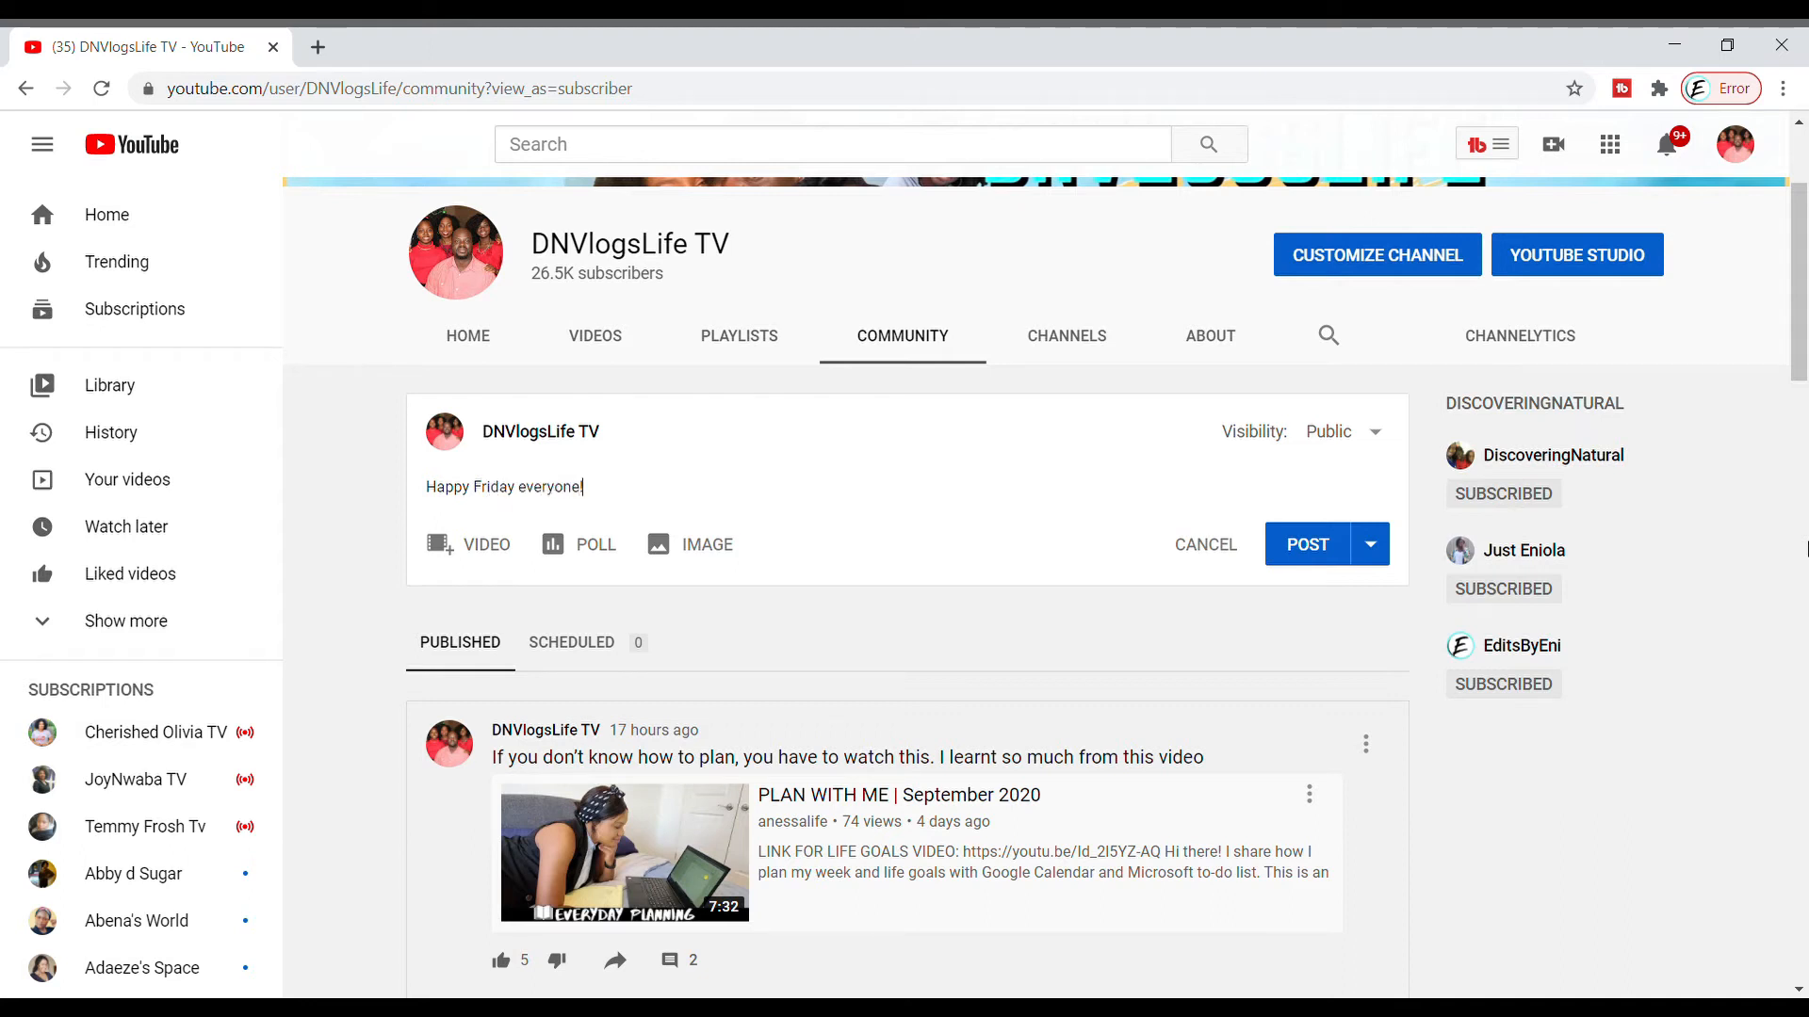
text(This)
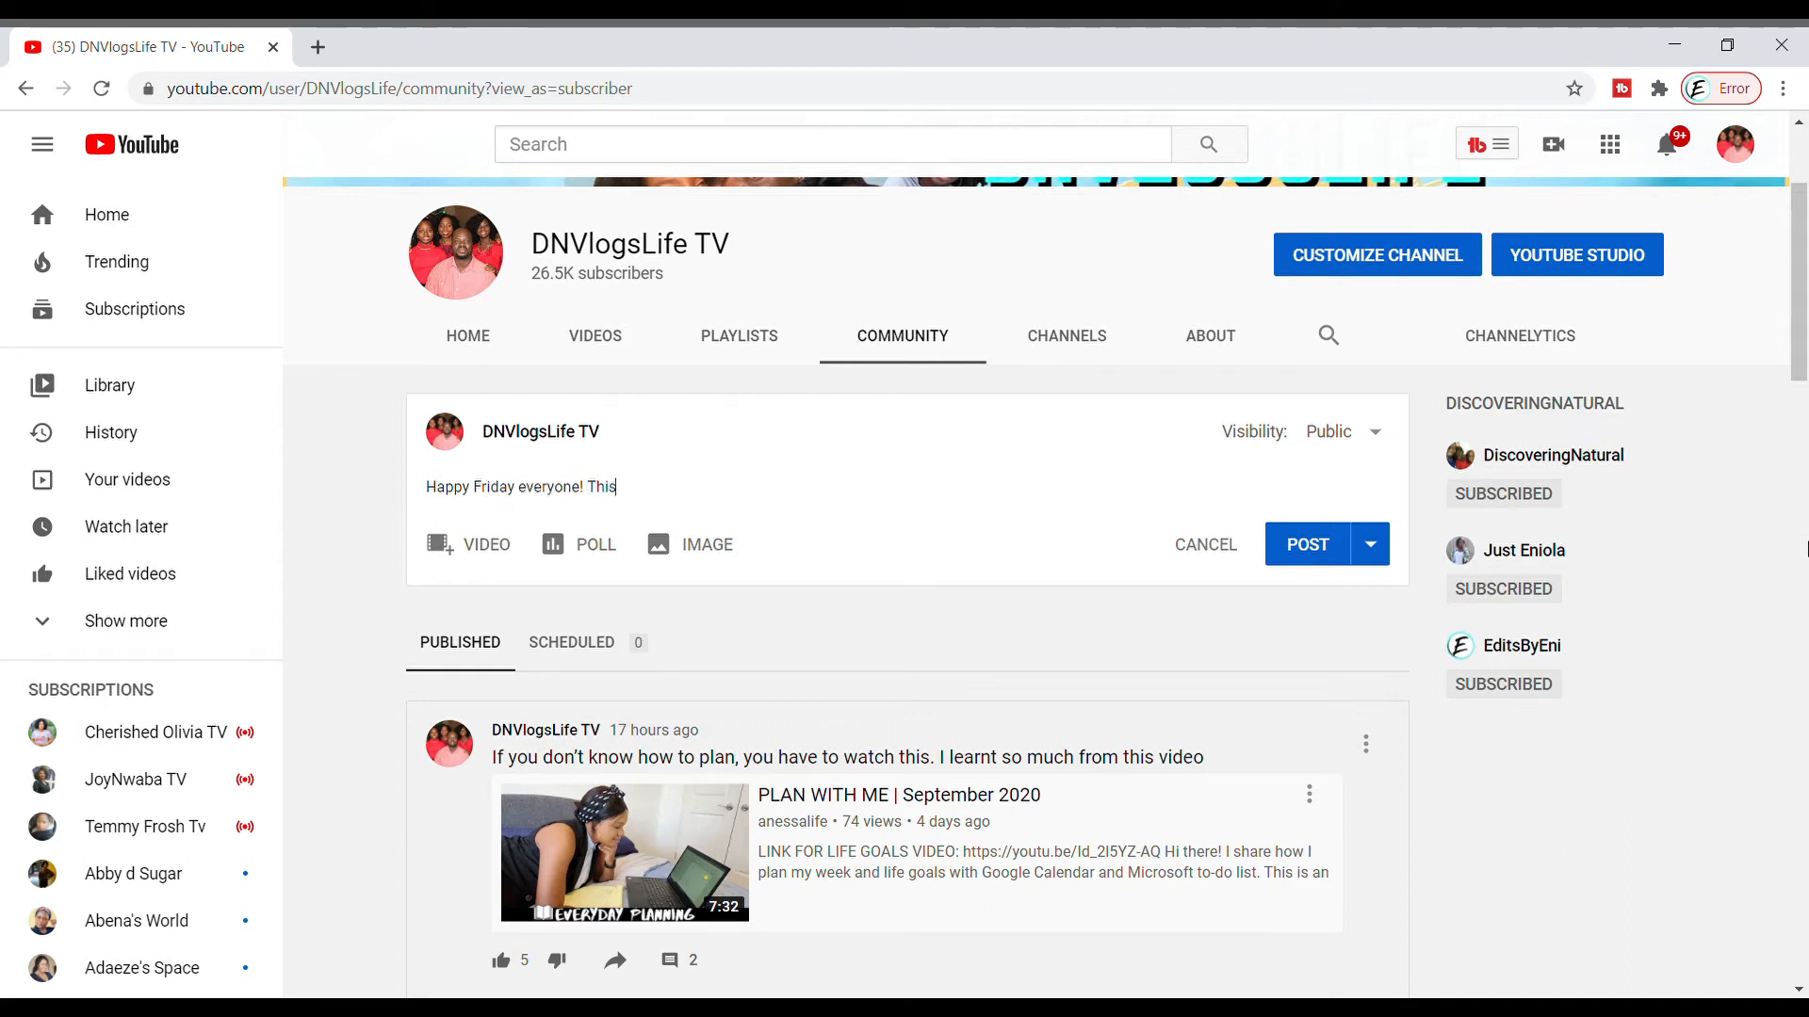
text(is how I feel today... so happy)
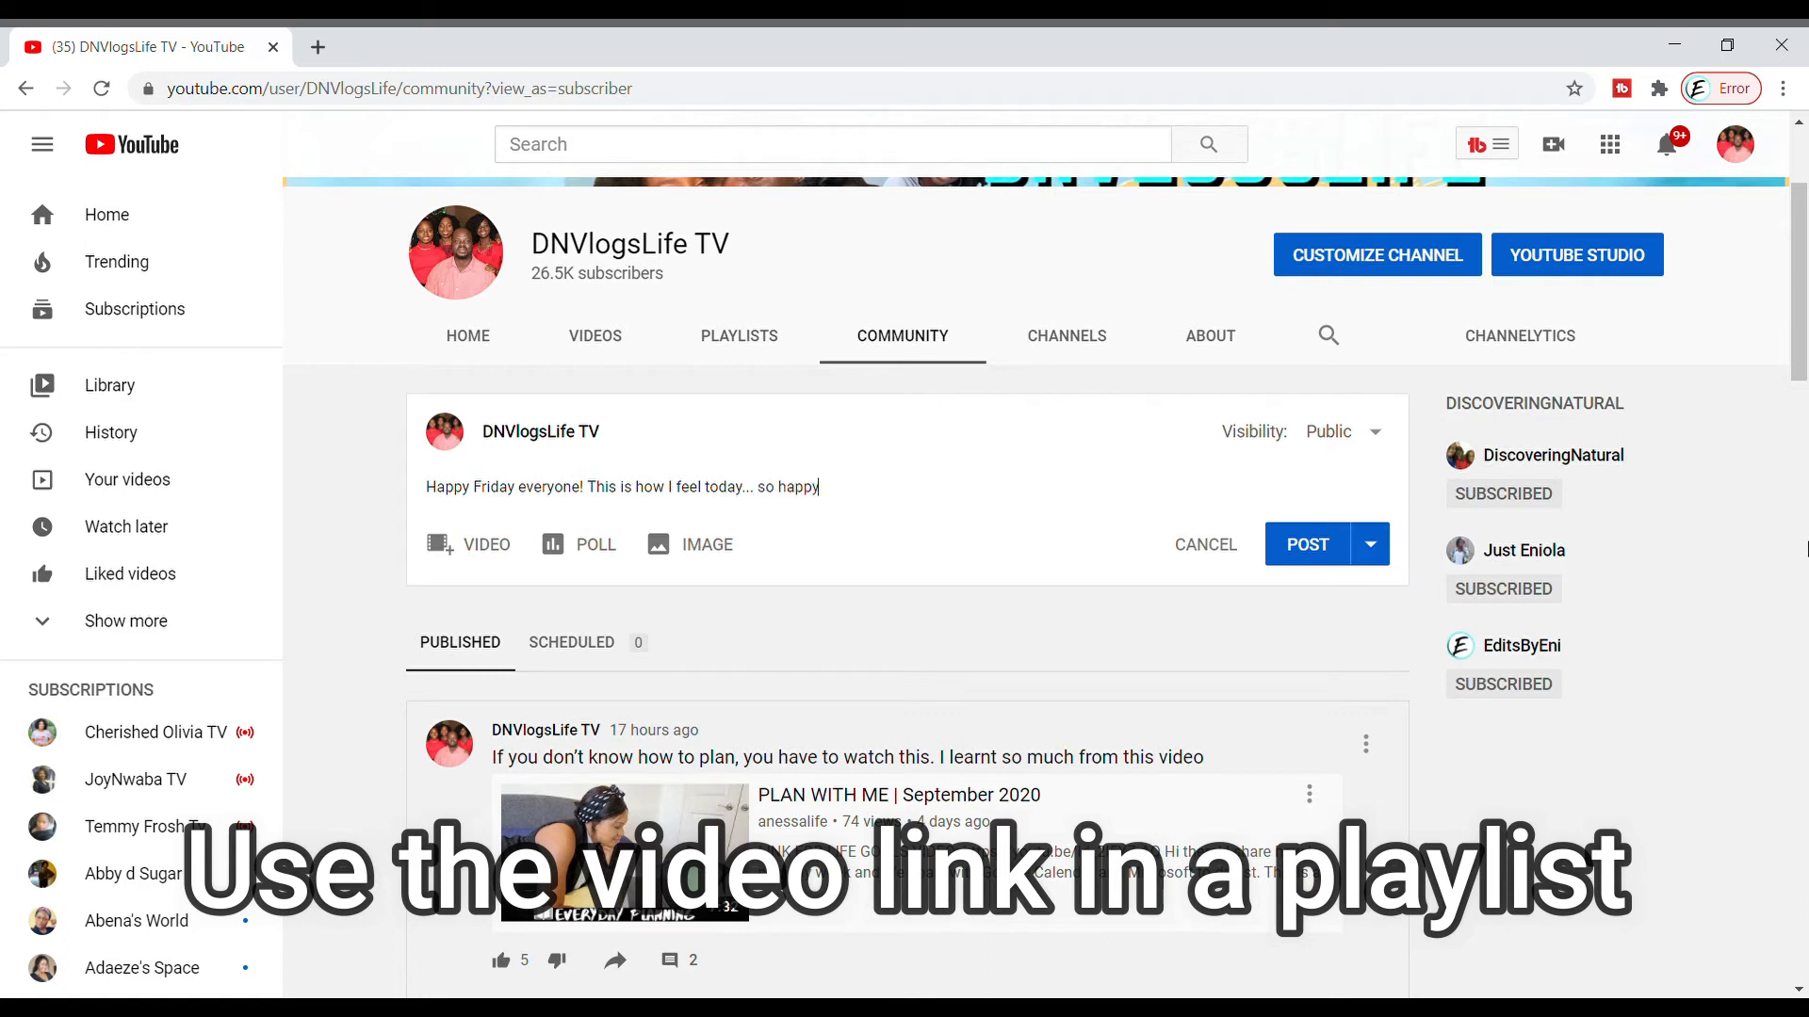
text(!!)
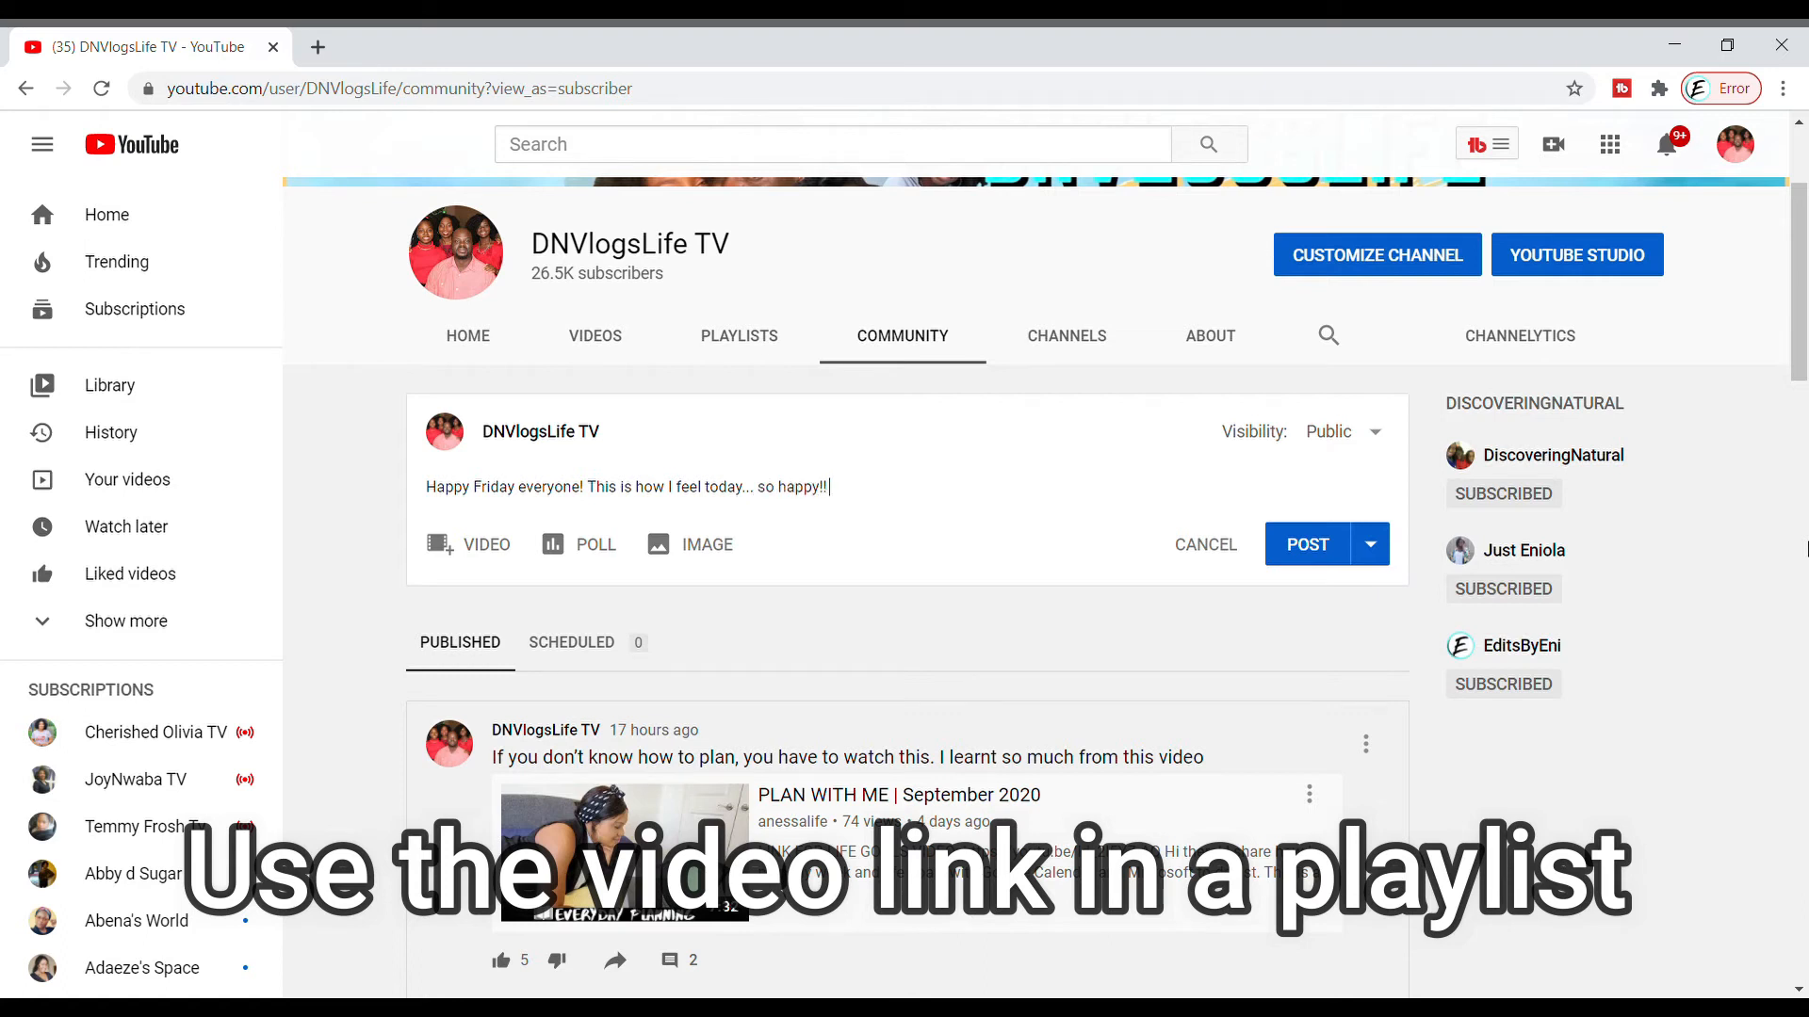
- Add 'Can you believe this was about 6 years ago' and 'Watch the video here'
text(Can you be)
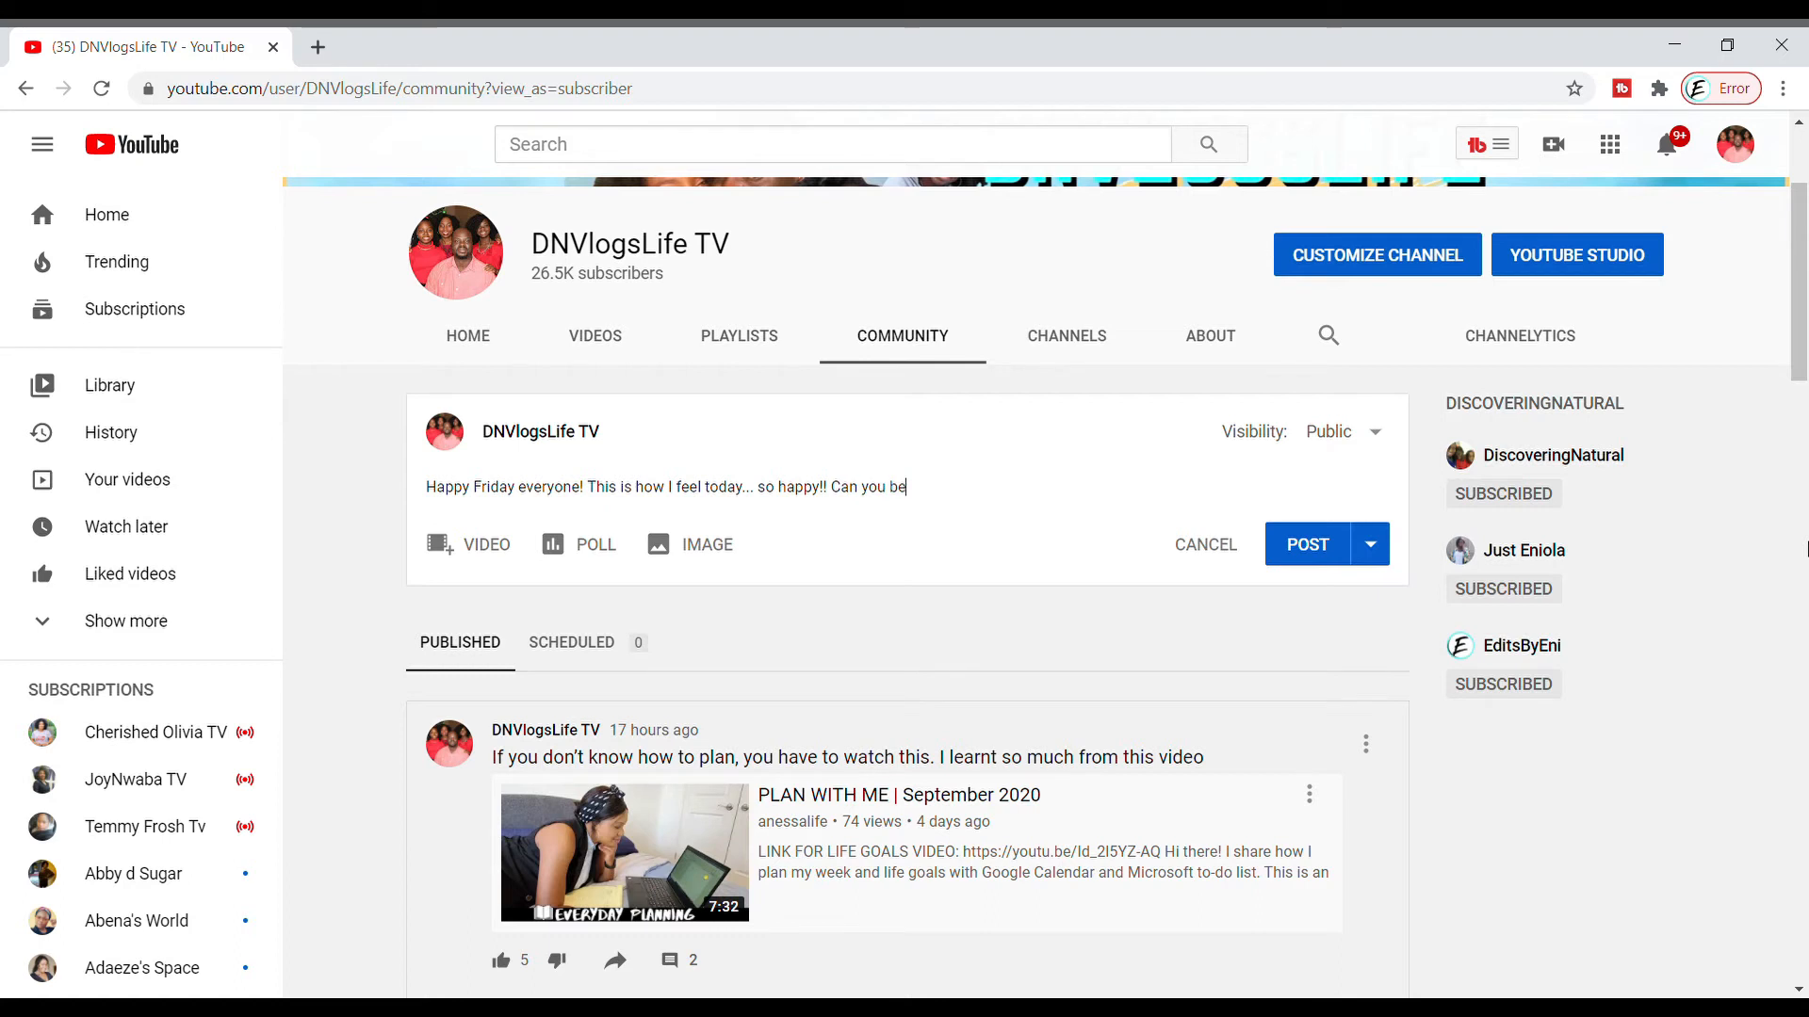
text(lieve this was)
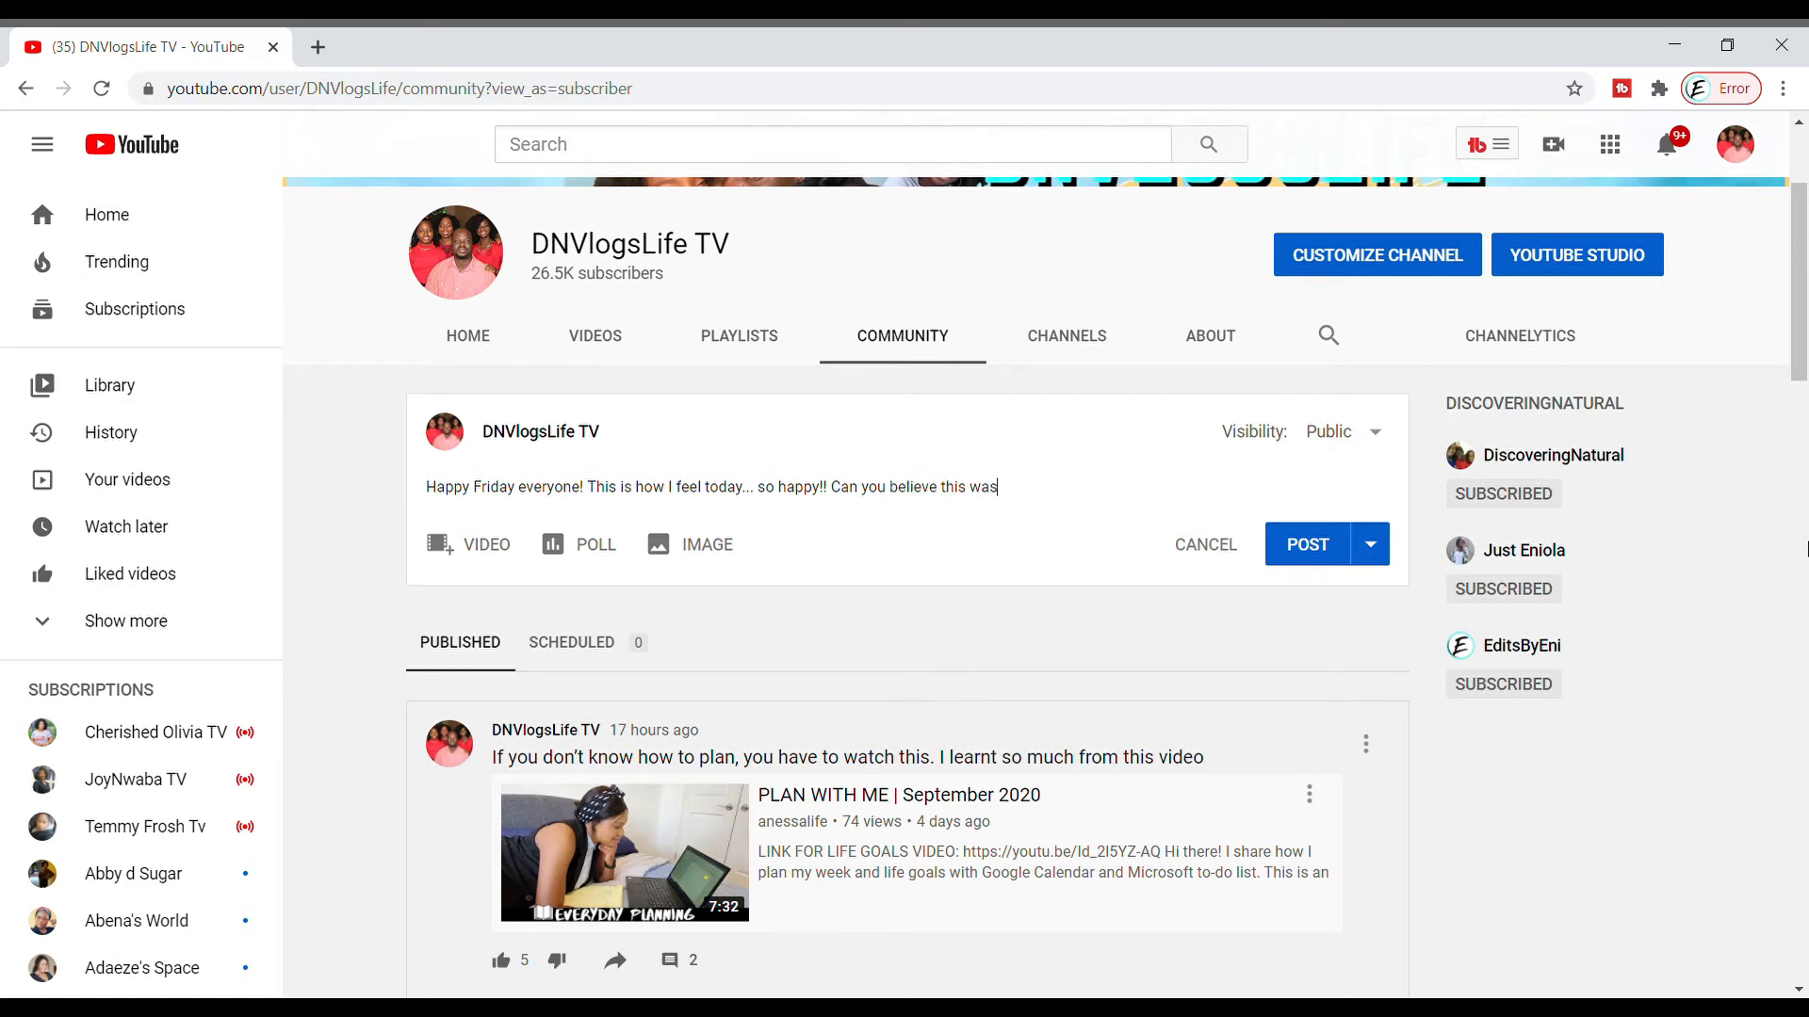
text(about)
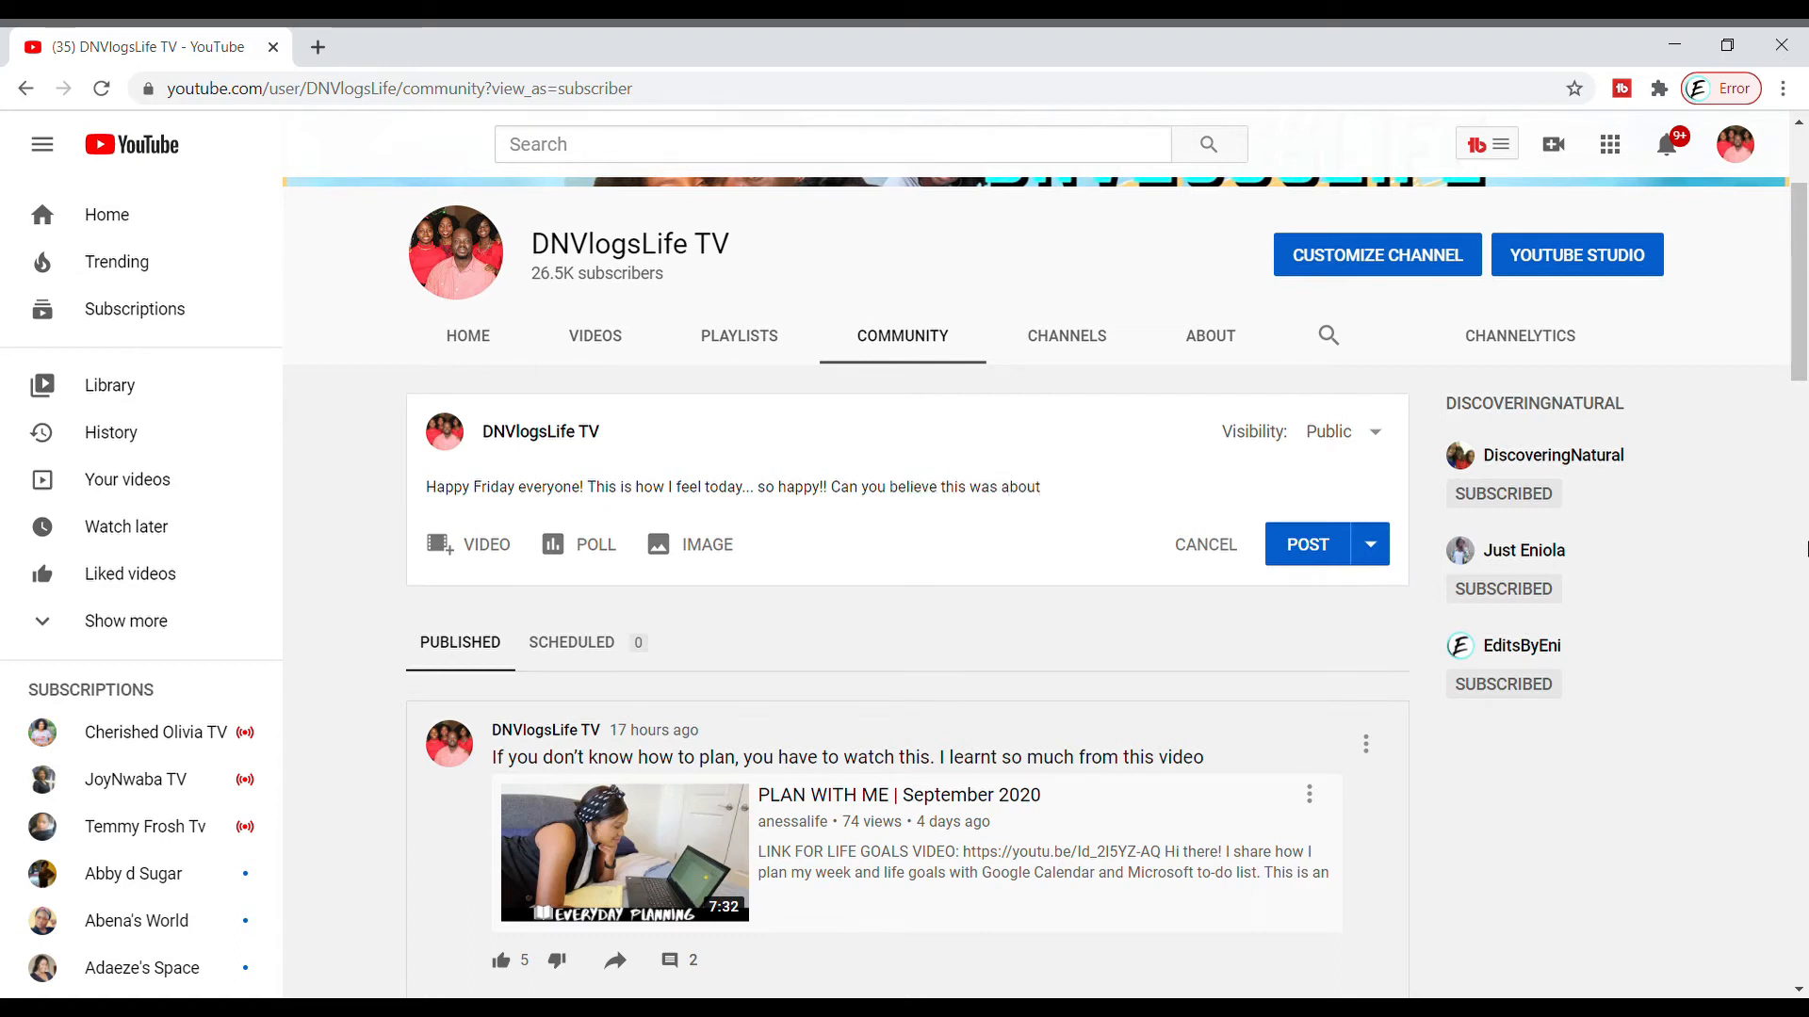
text(6 years ago.)
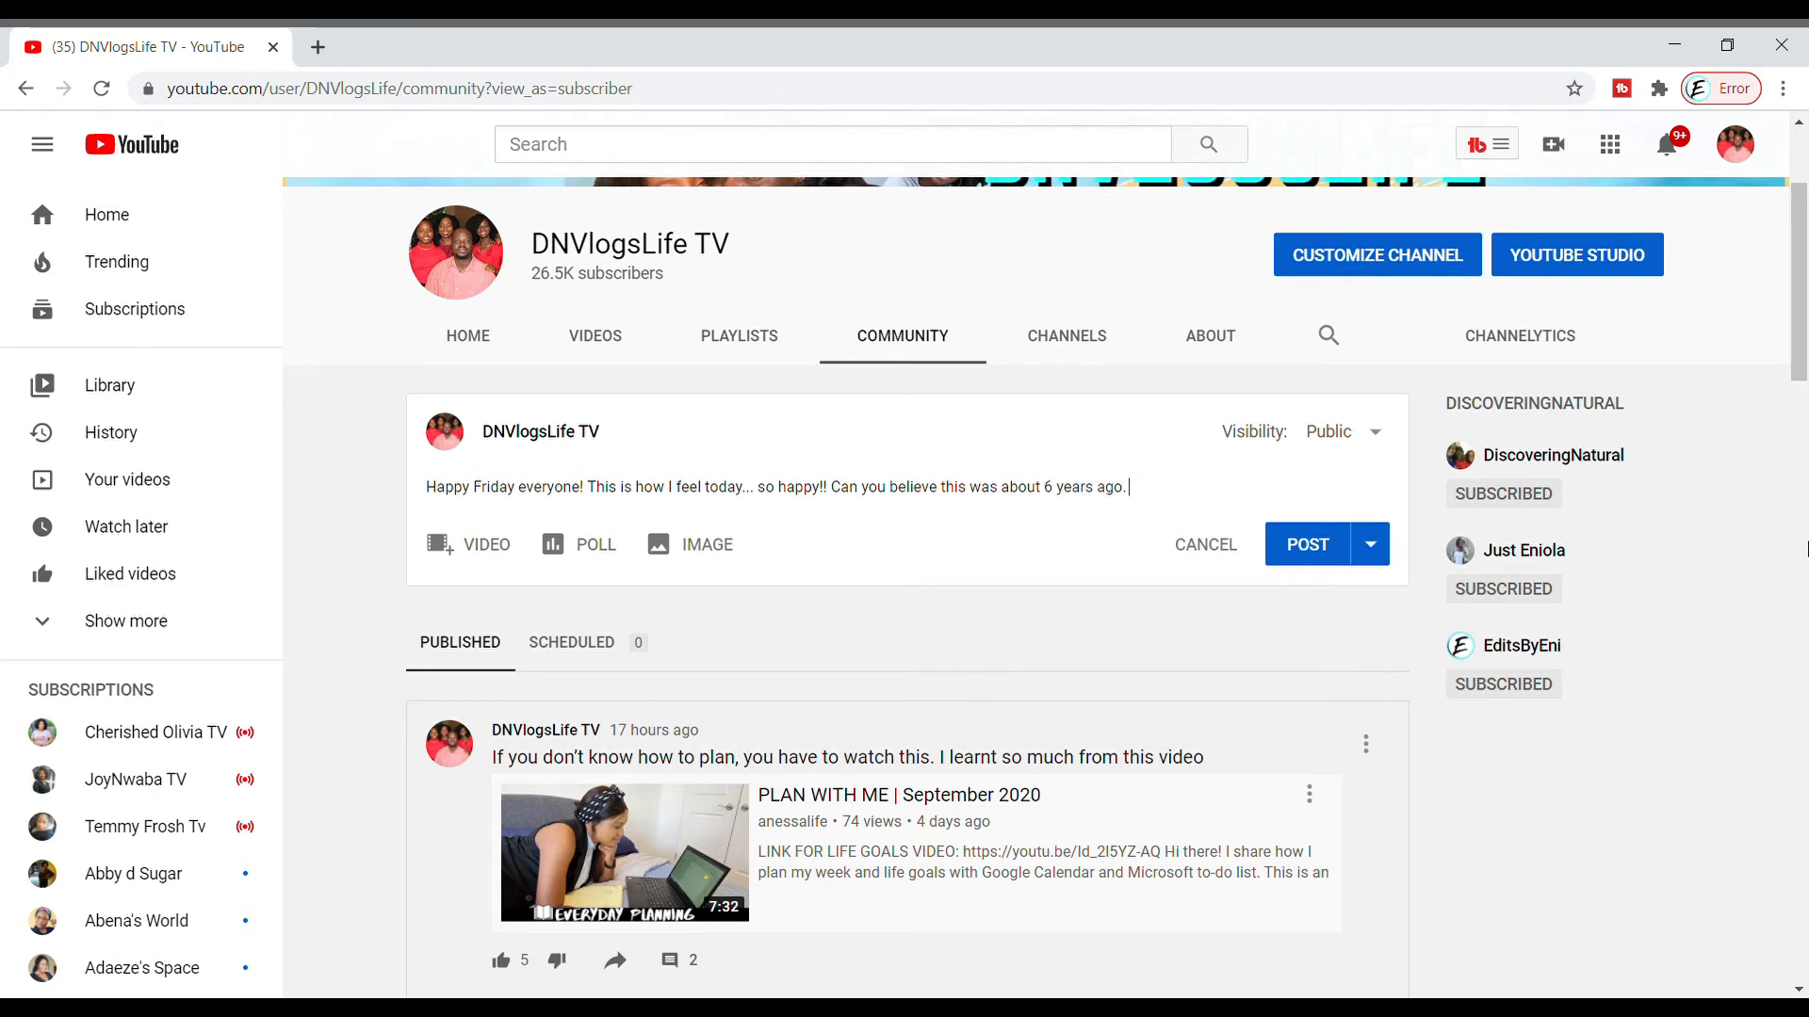
text(Watch the)
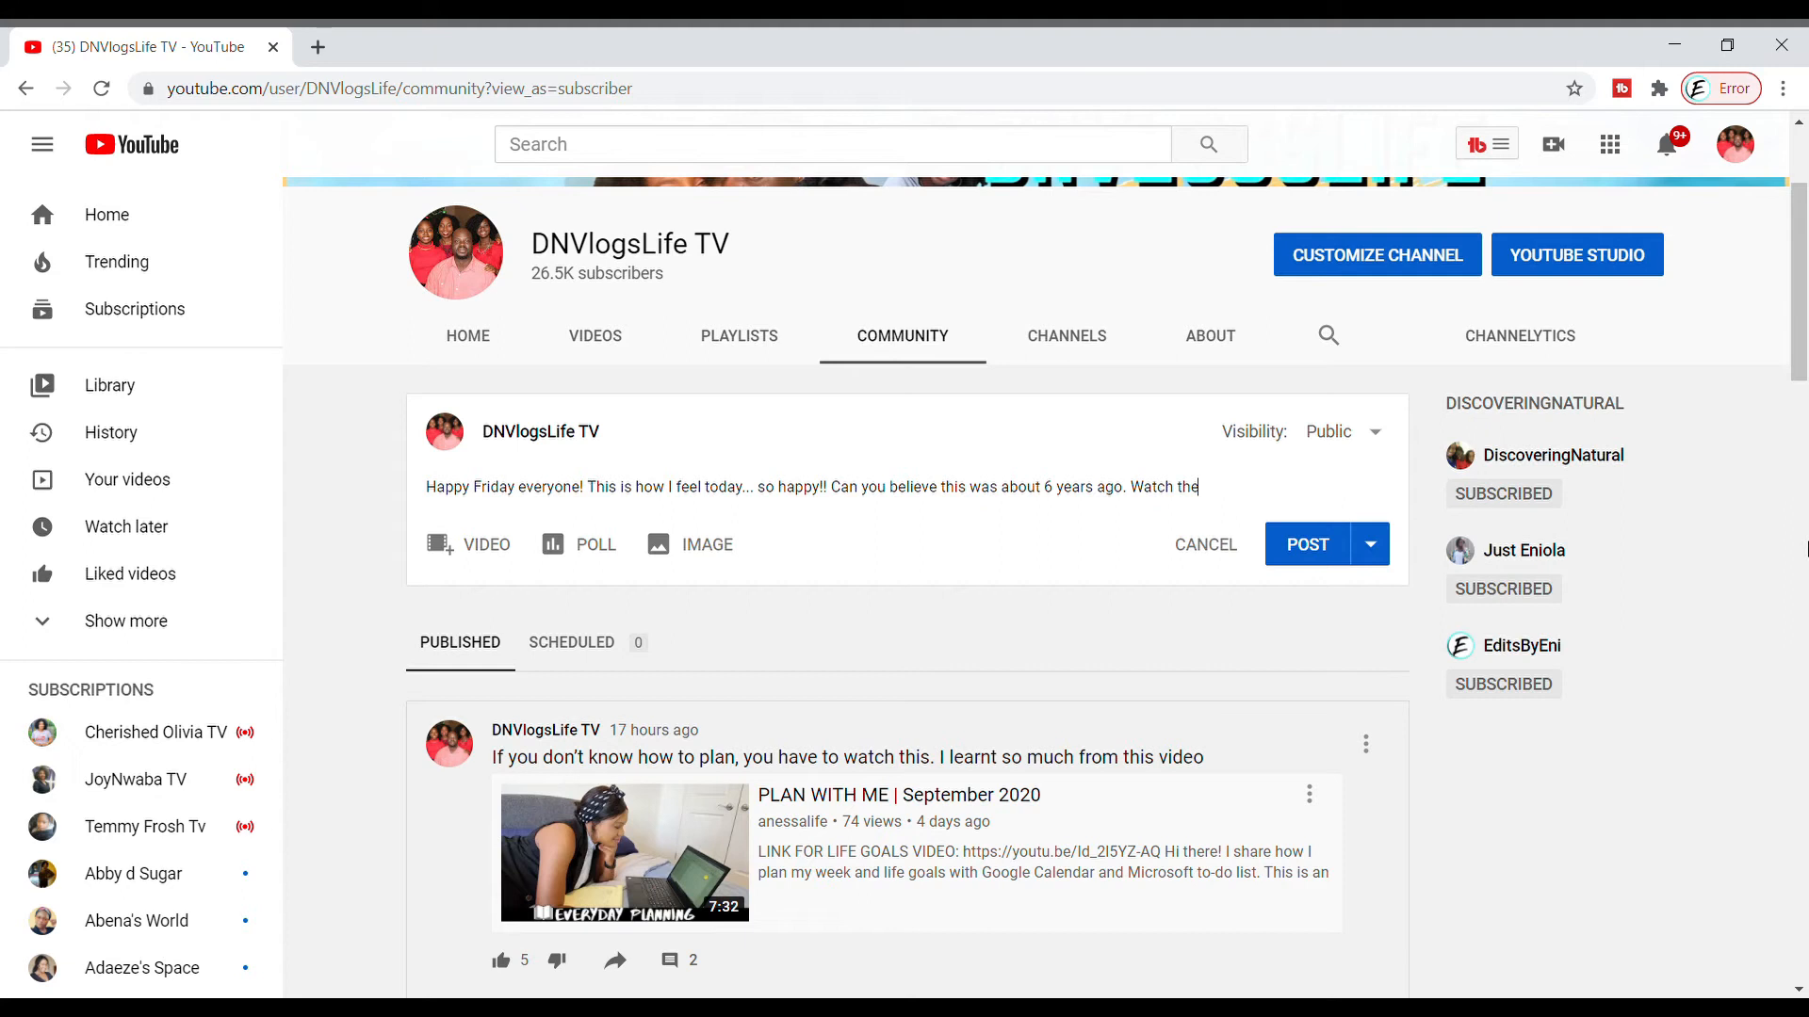
text(video here)
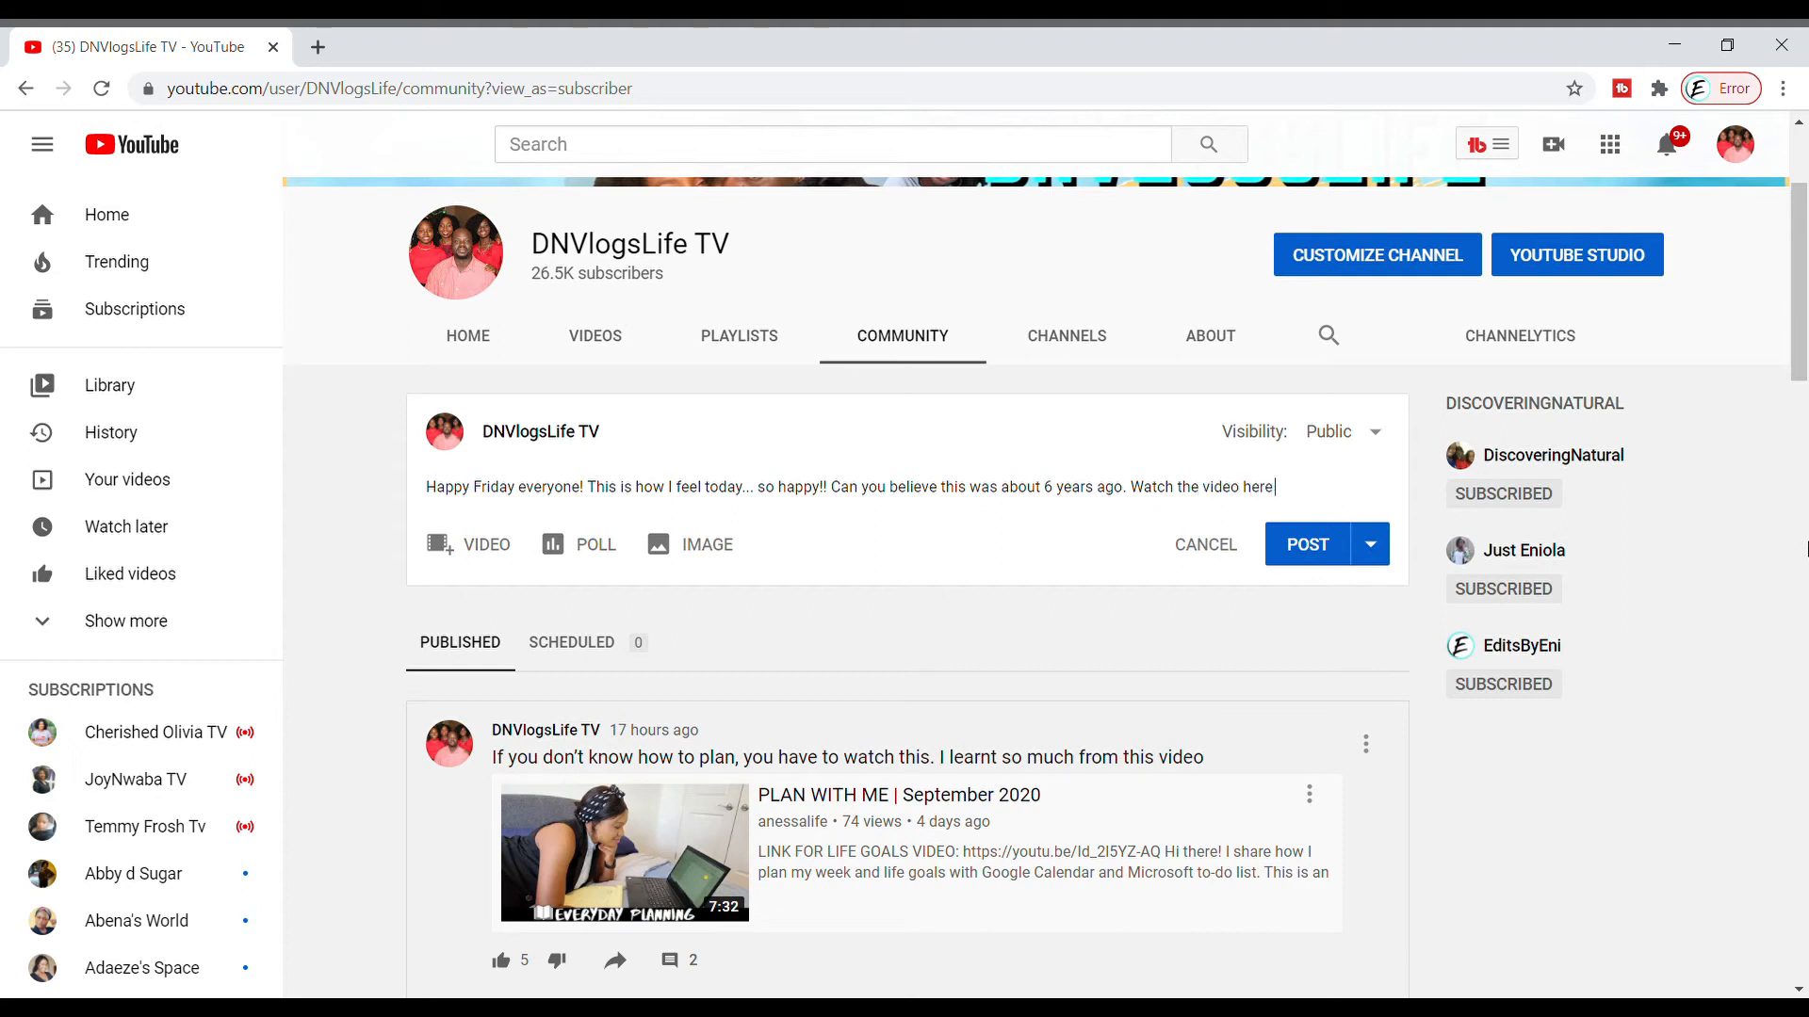
mouse_move(1695, 205)
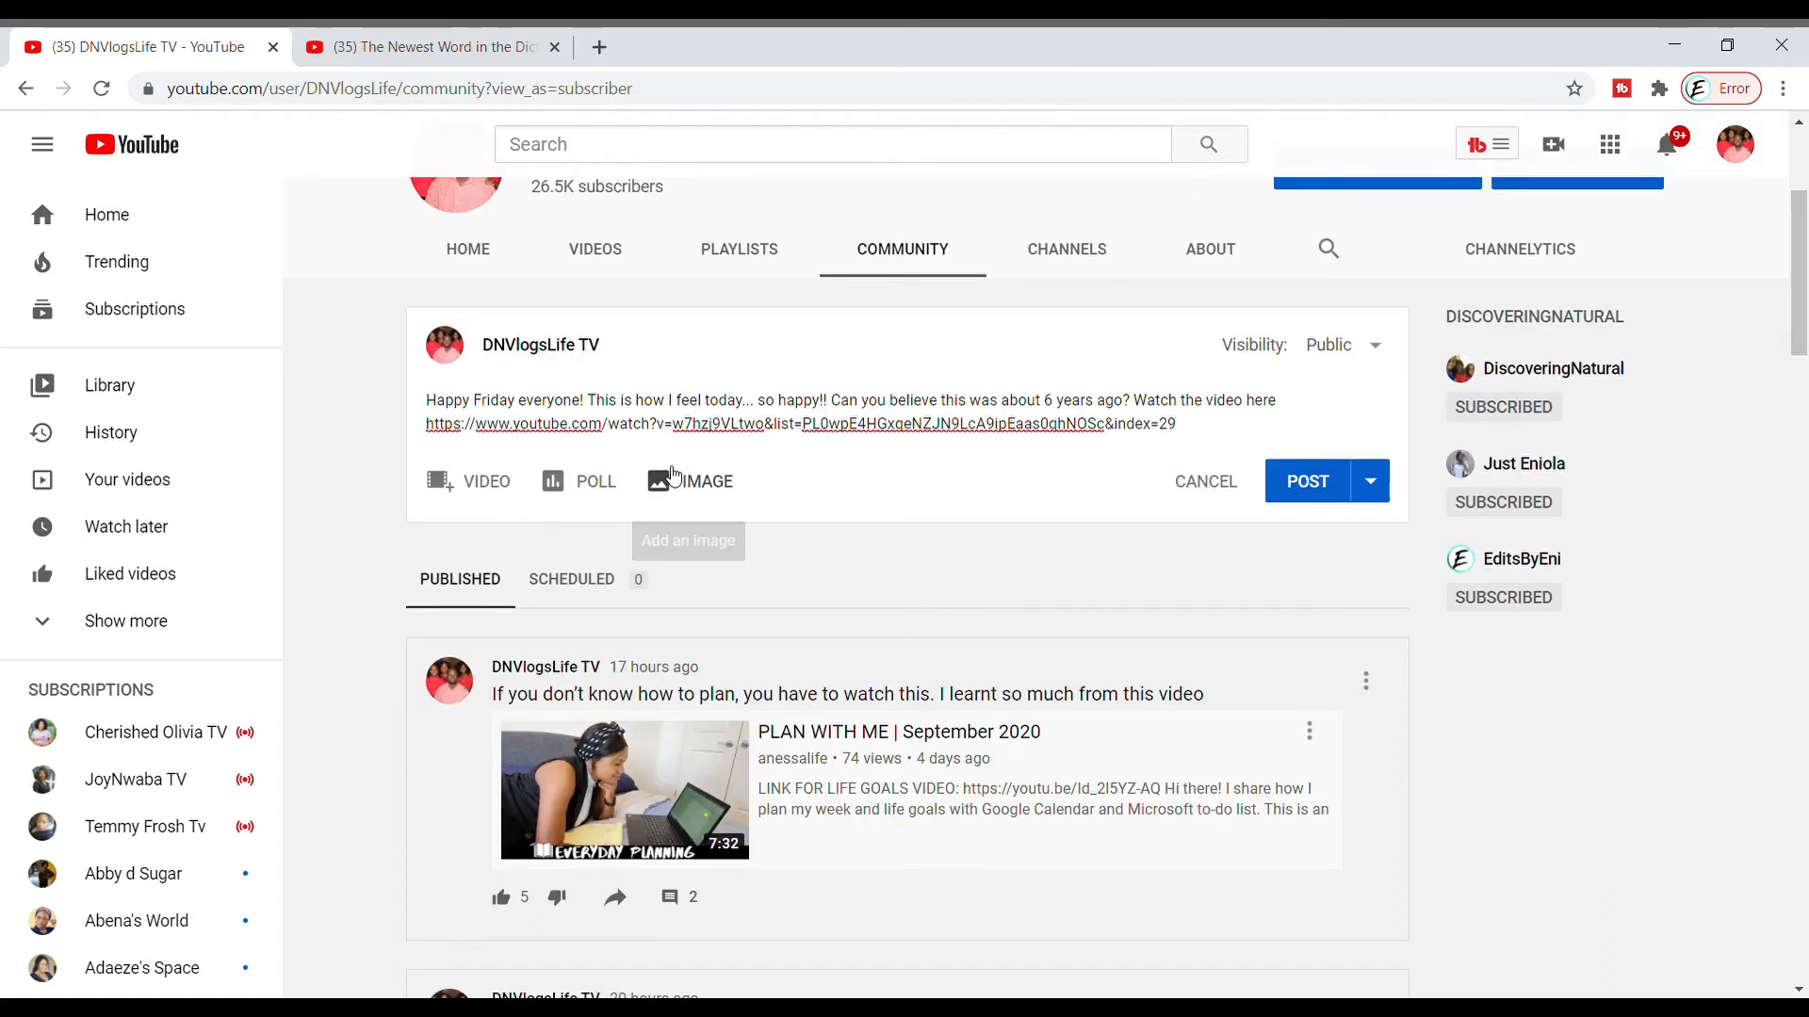
- Attach the kids-in-the-car GIF to the post and save its square preview
click(704, 482)
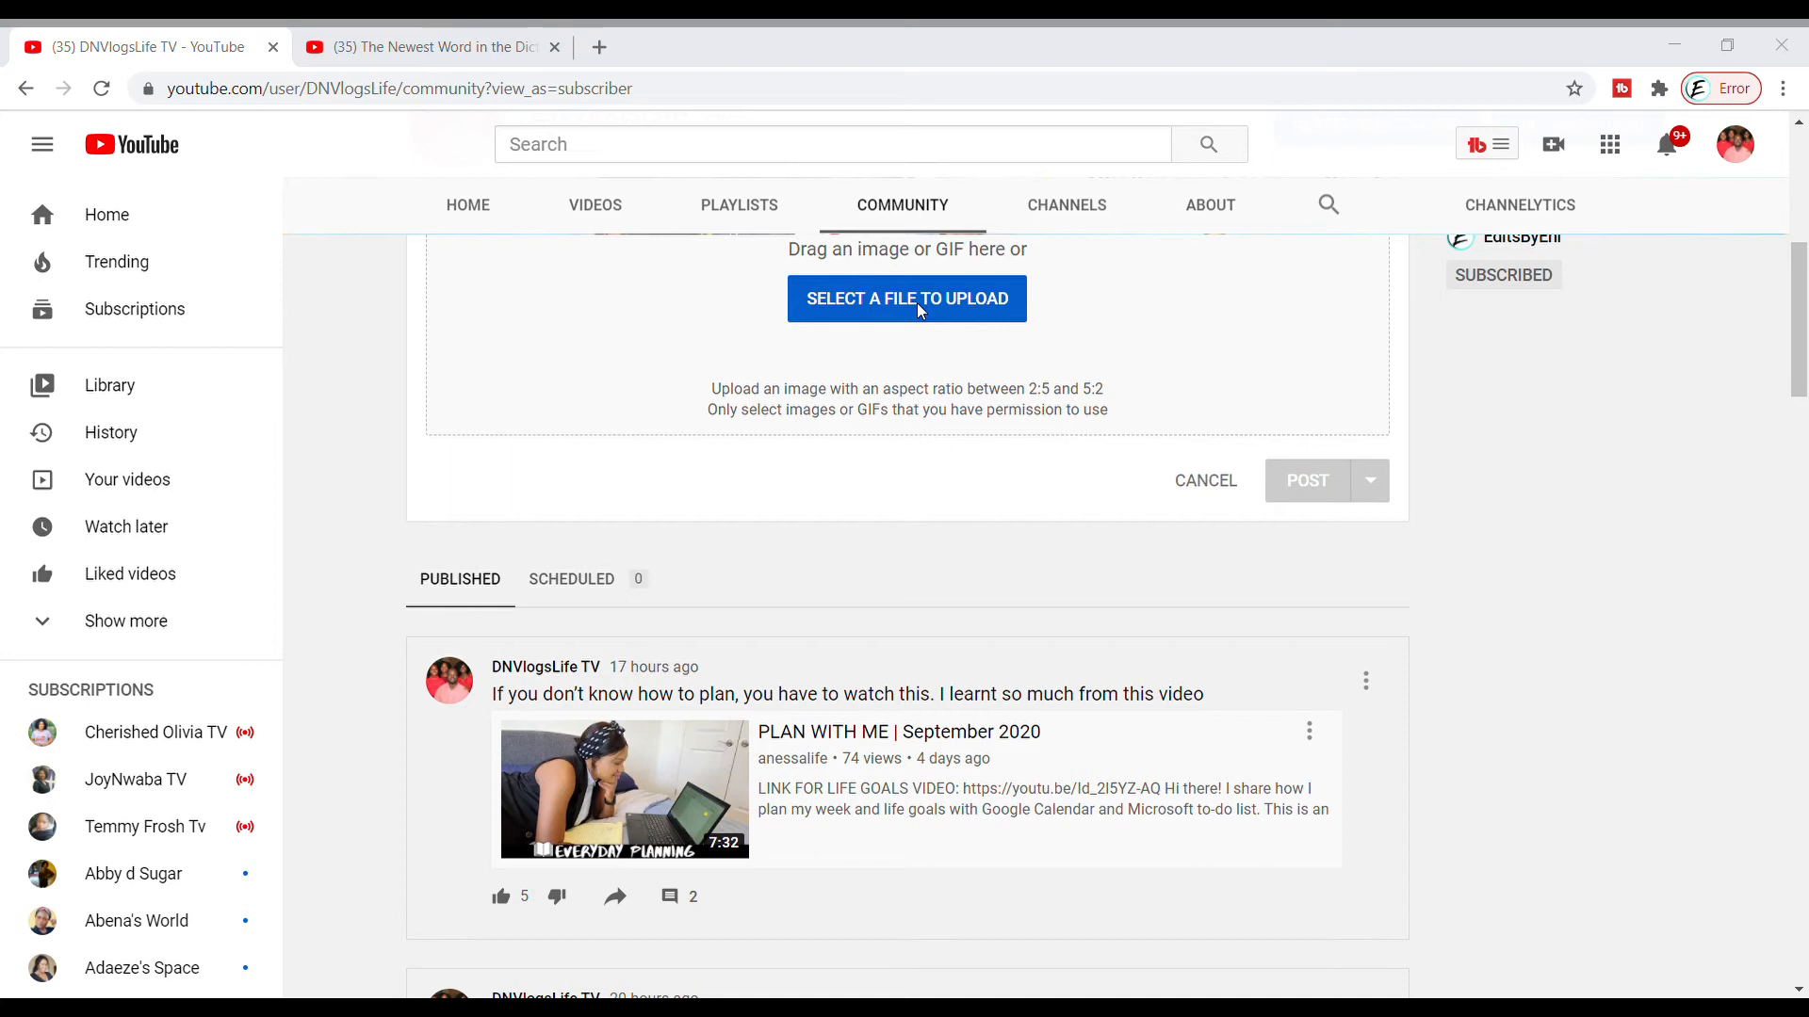
mouse_move(838, 285)
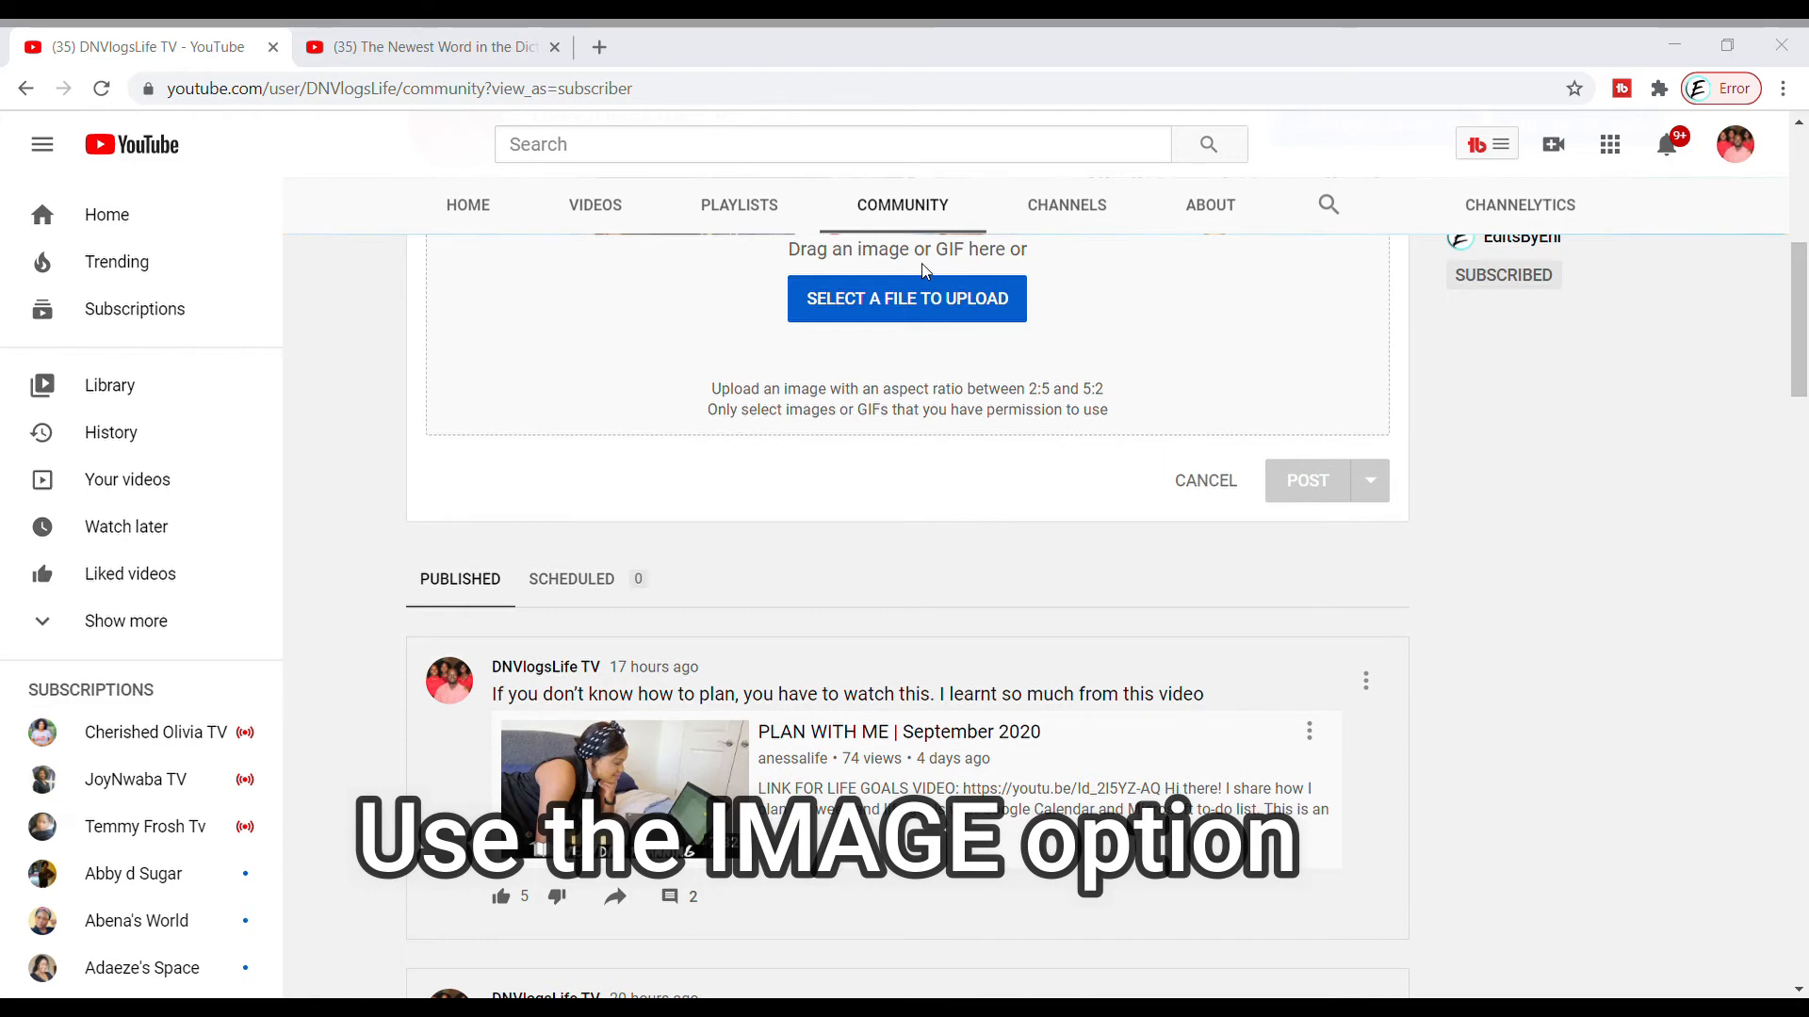
click(906, 298)
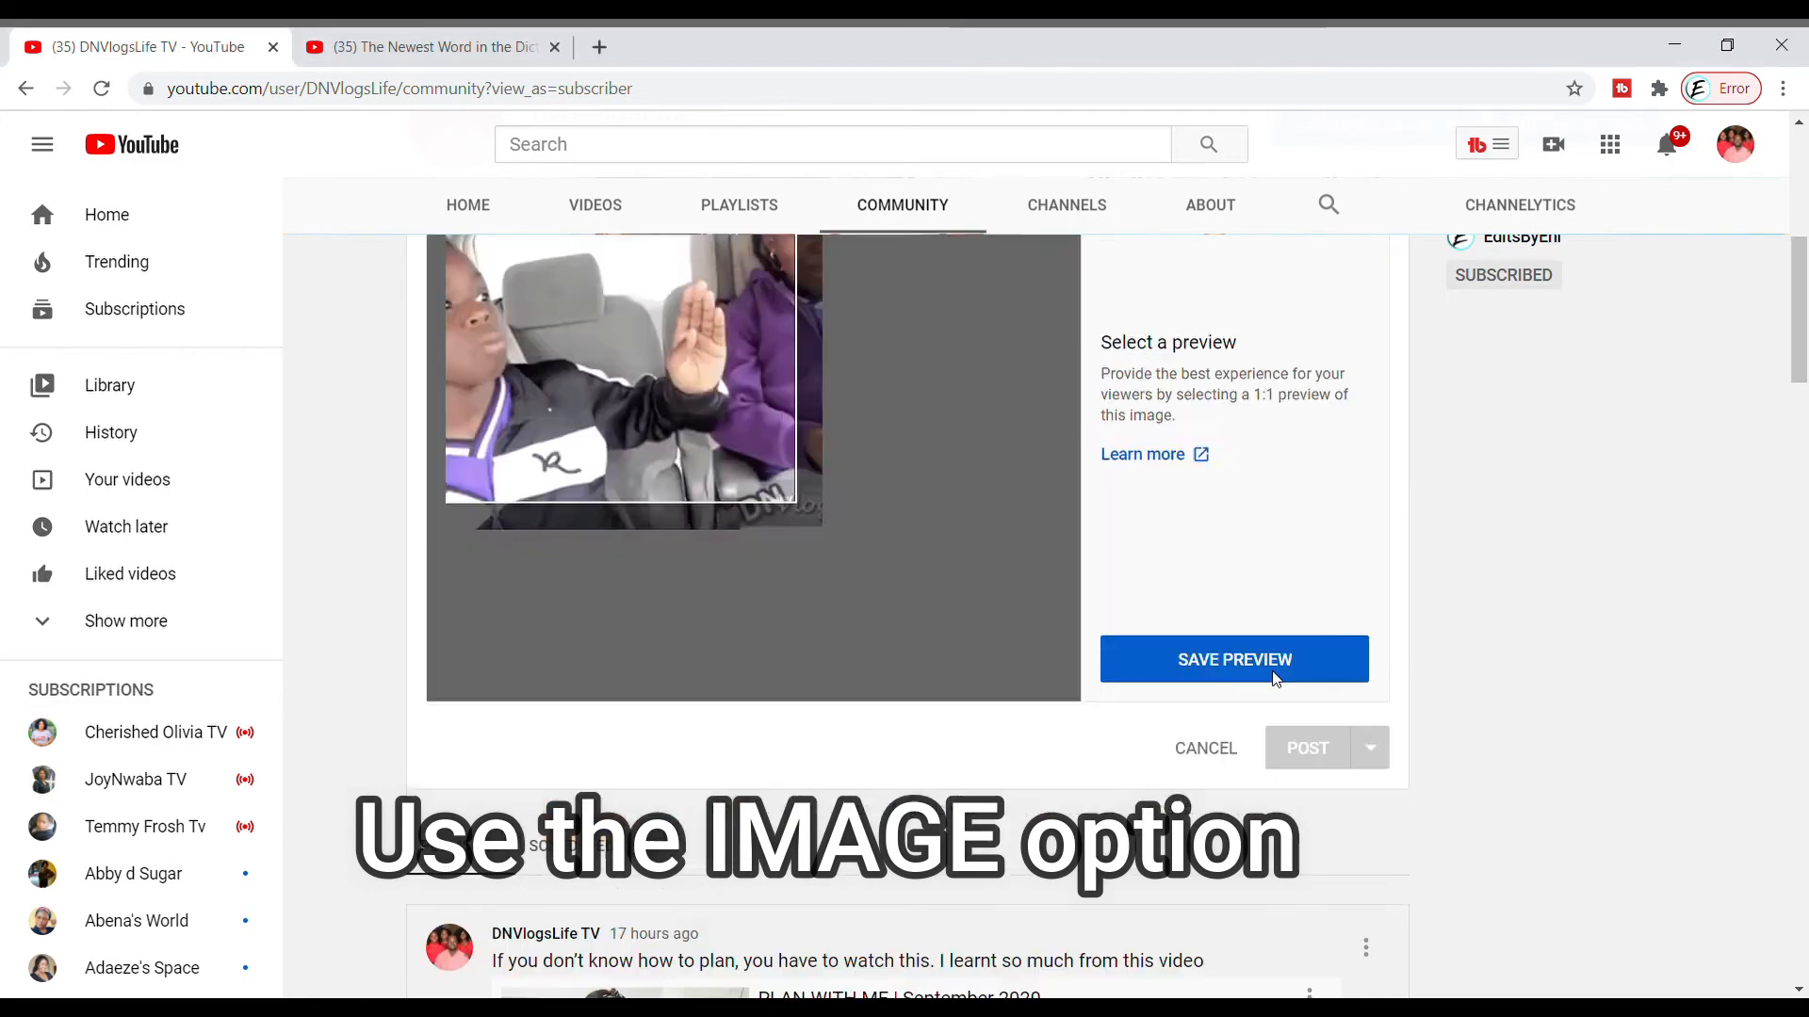
click(1234, 659)
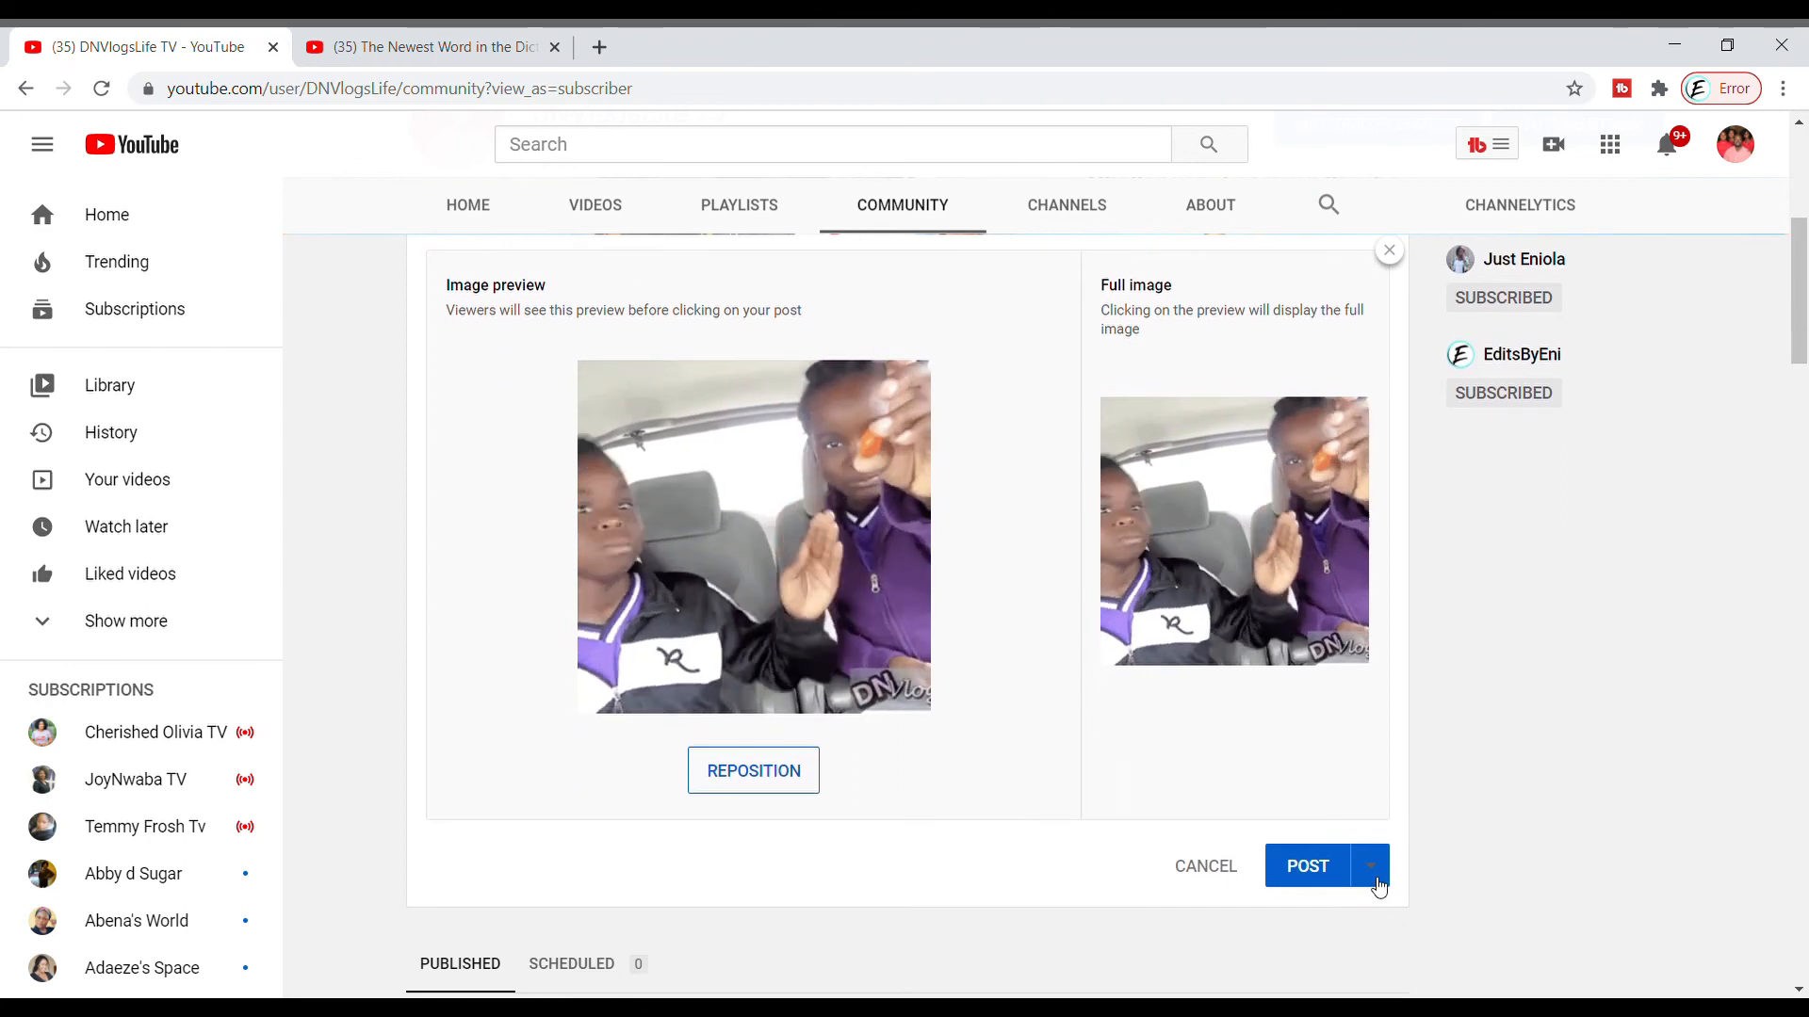
- Schedule the GIF post for Sep 11, 2020 at 3:00 PM
click(1369, 865)
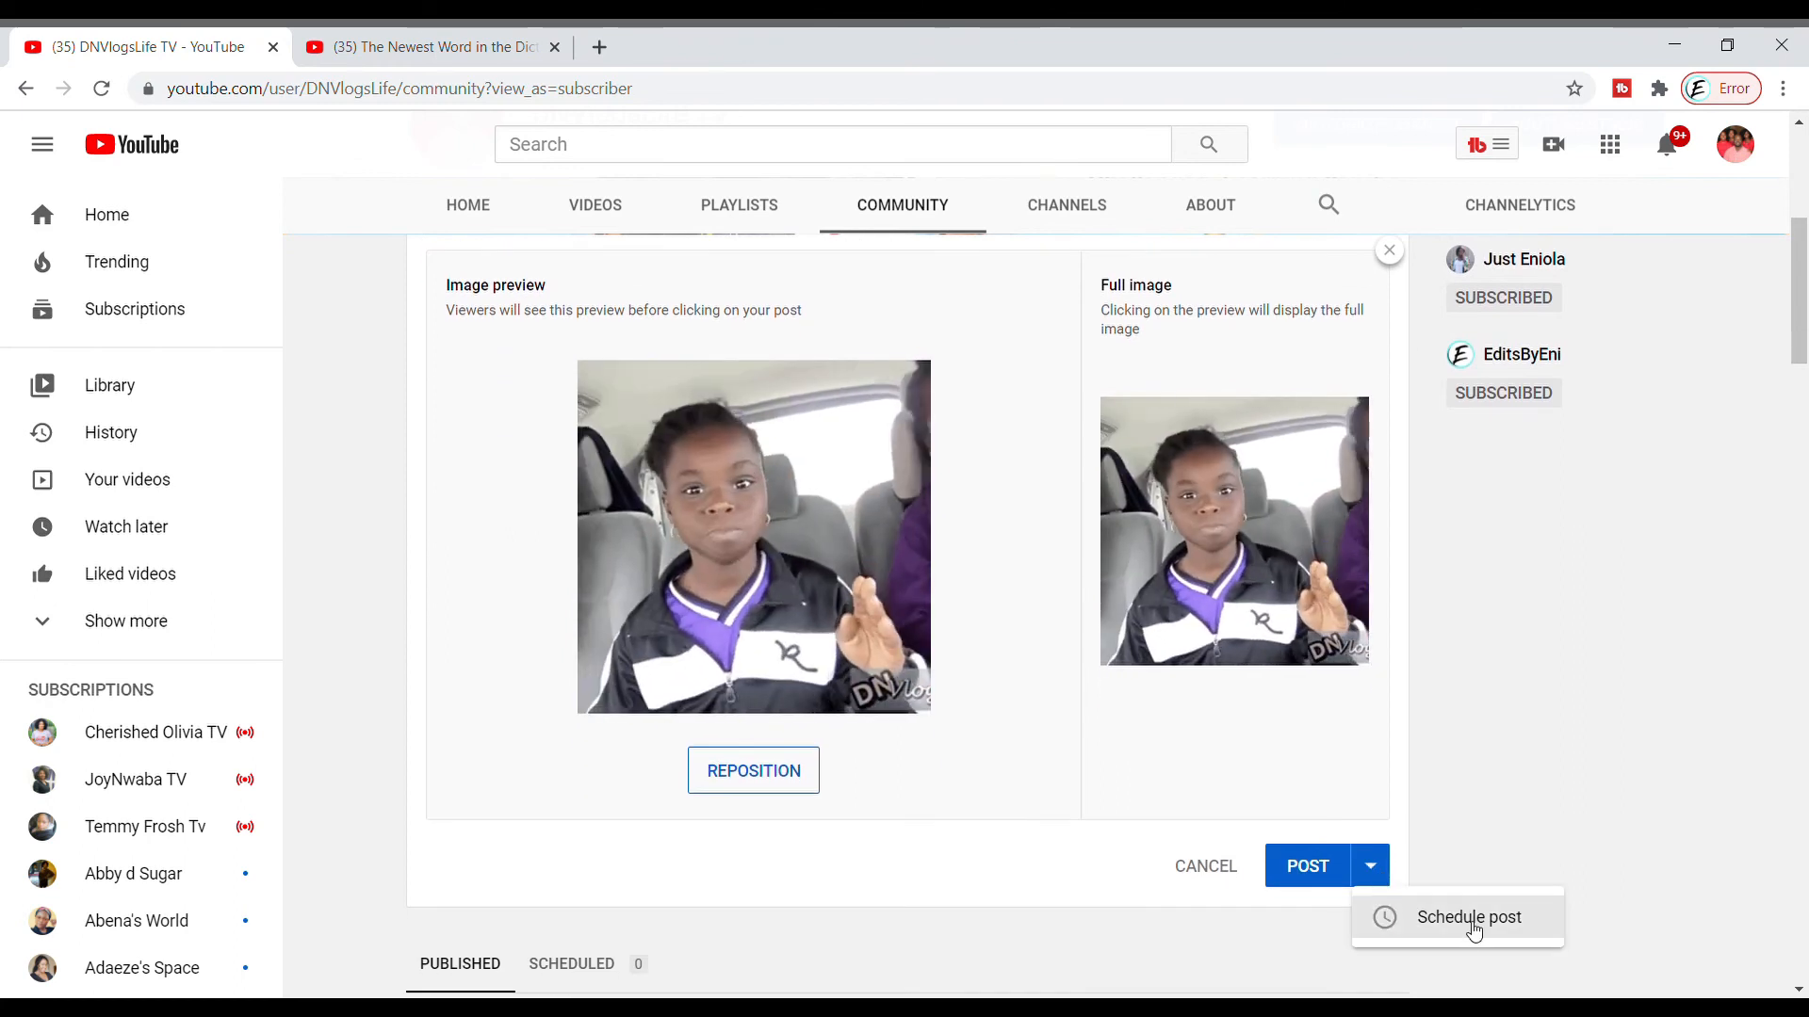
click(1469, 917)
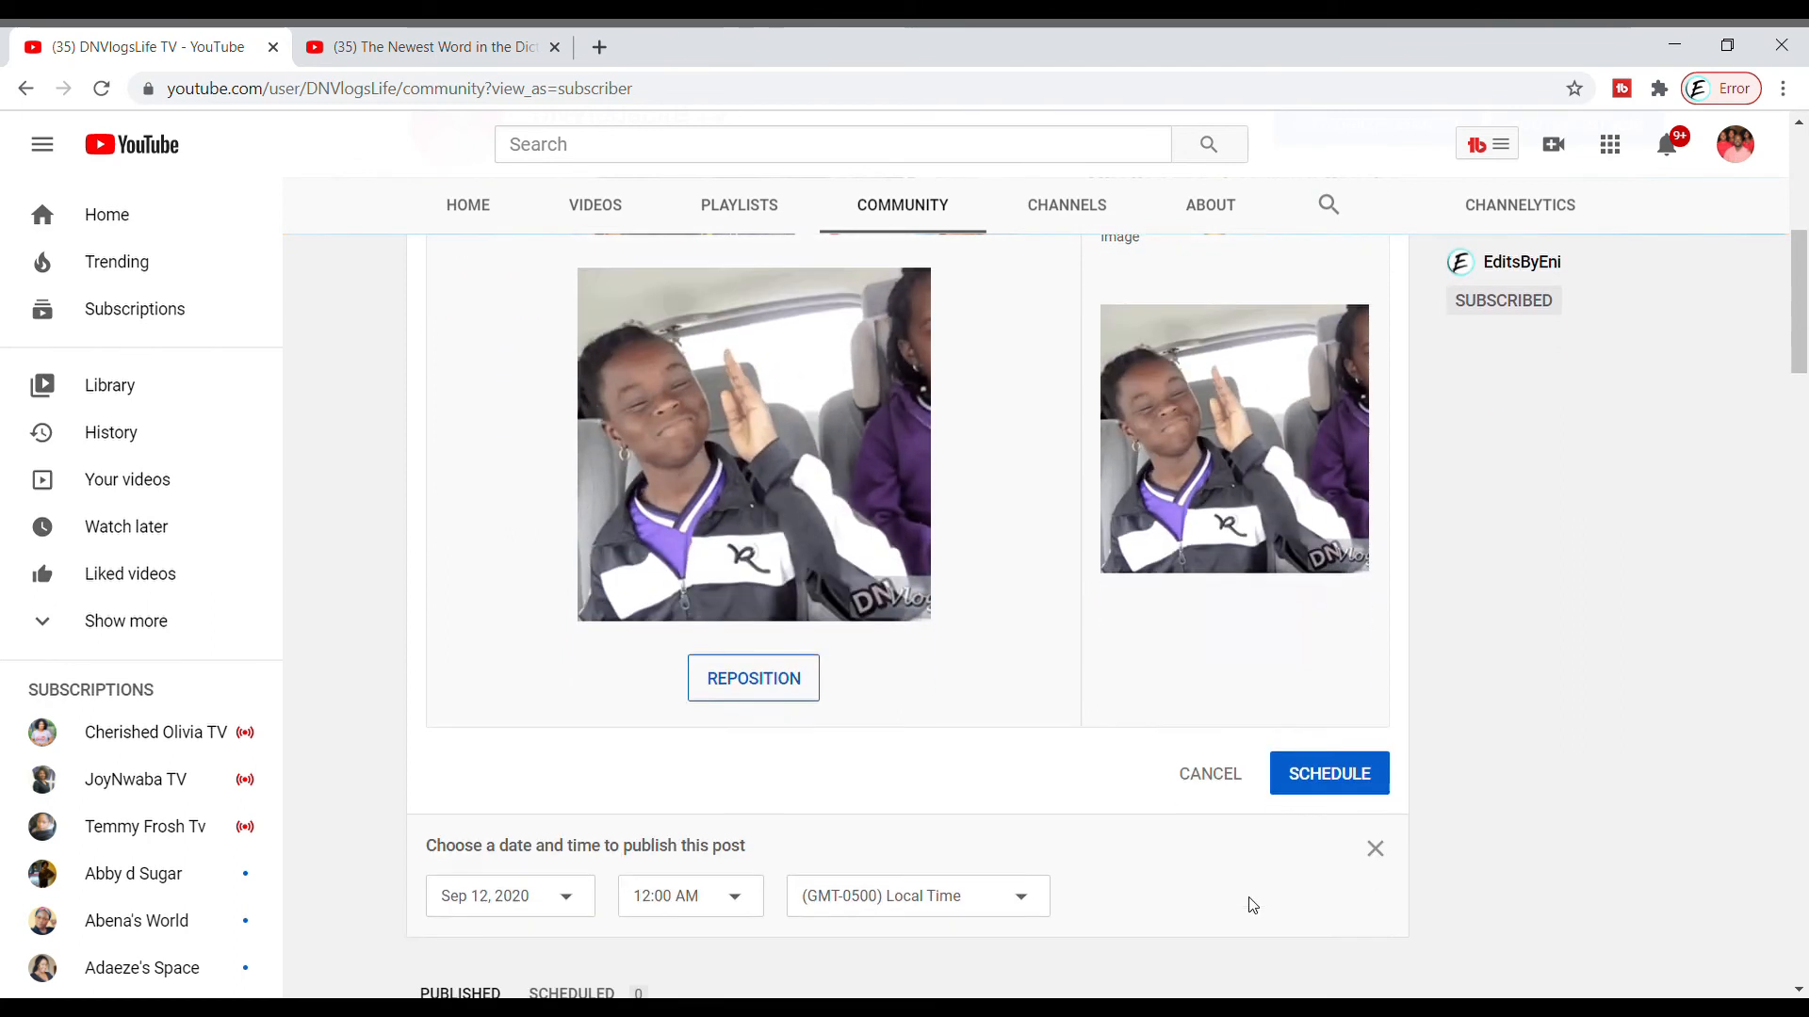
scroll(down, 3)
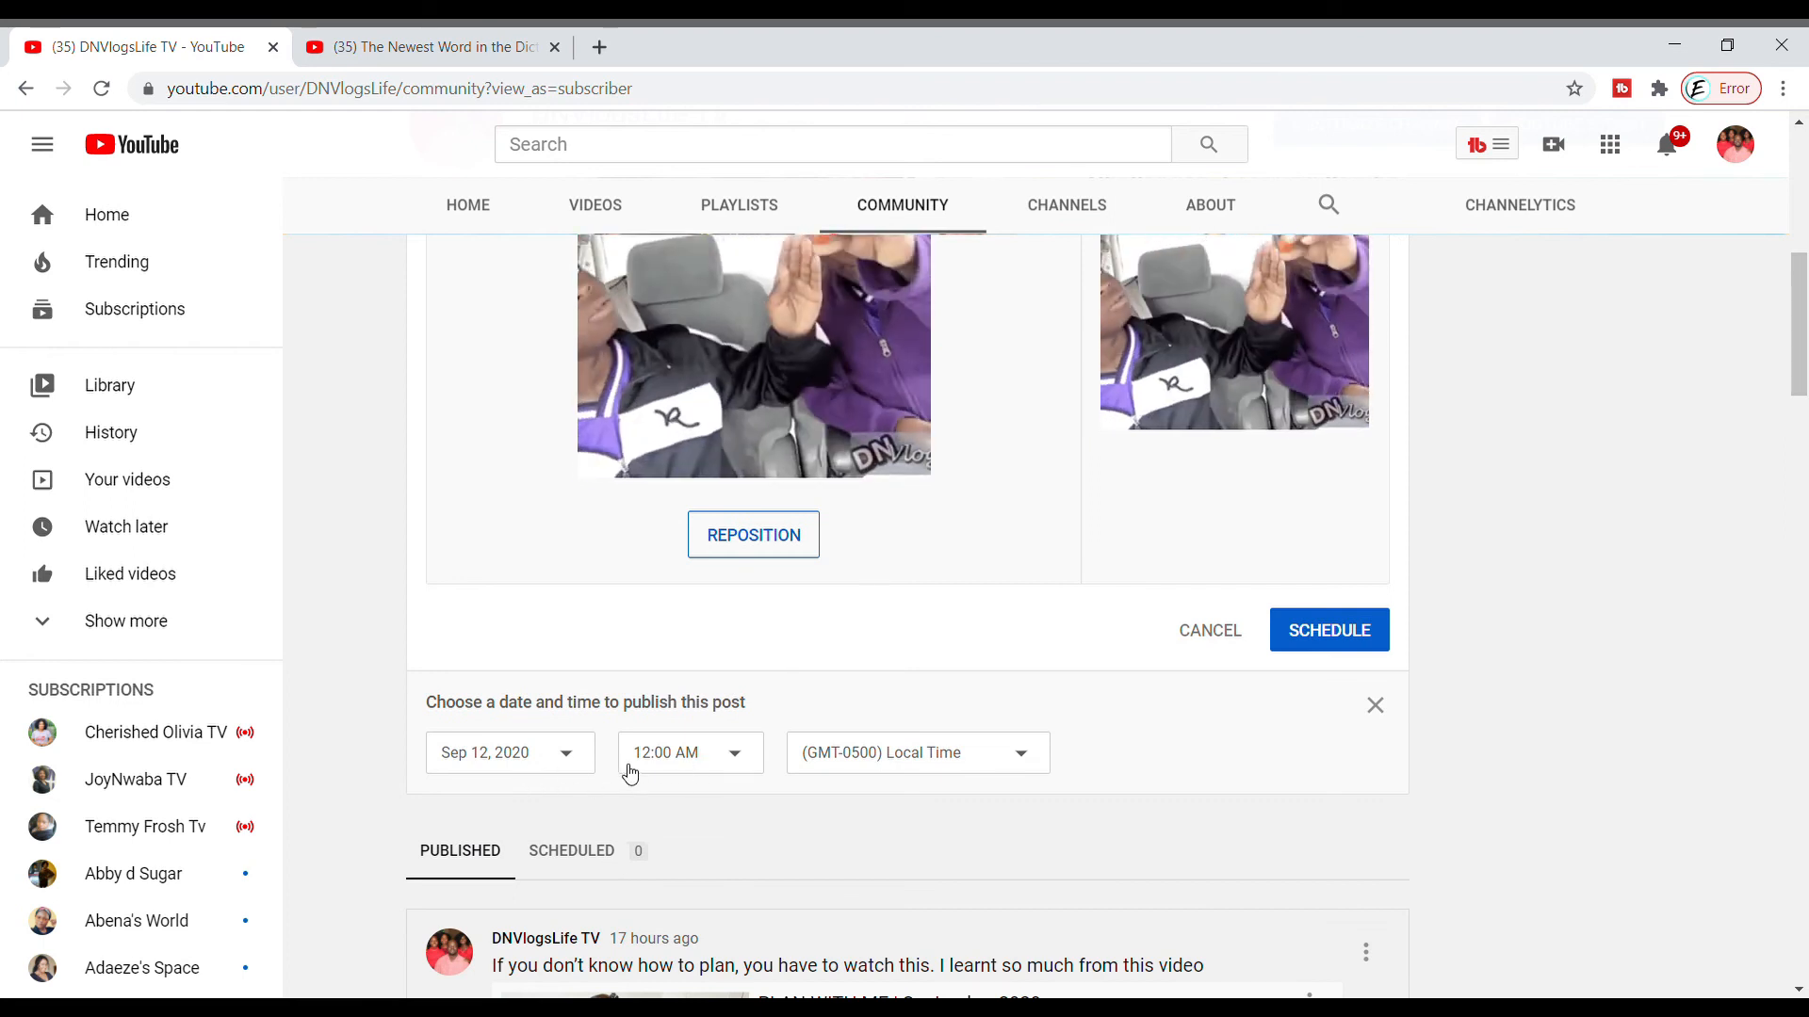
click(508, 752)
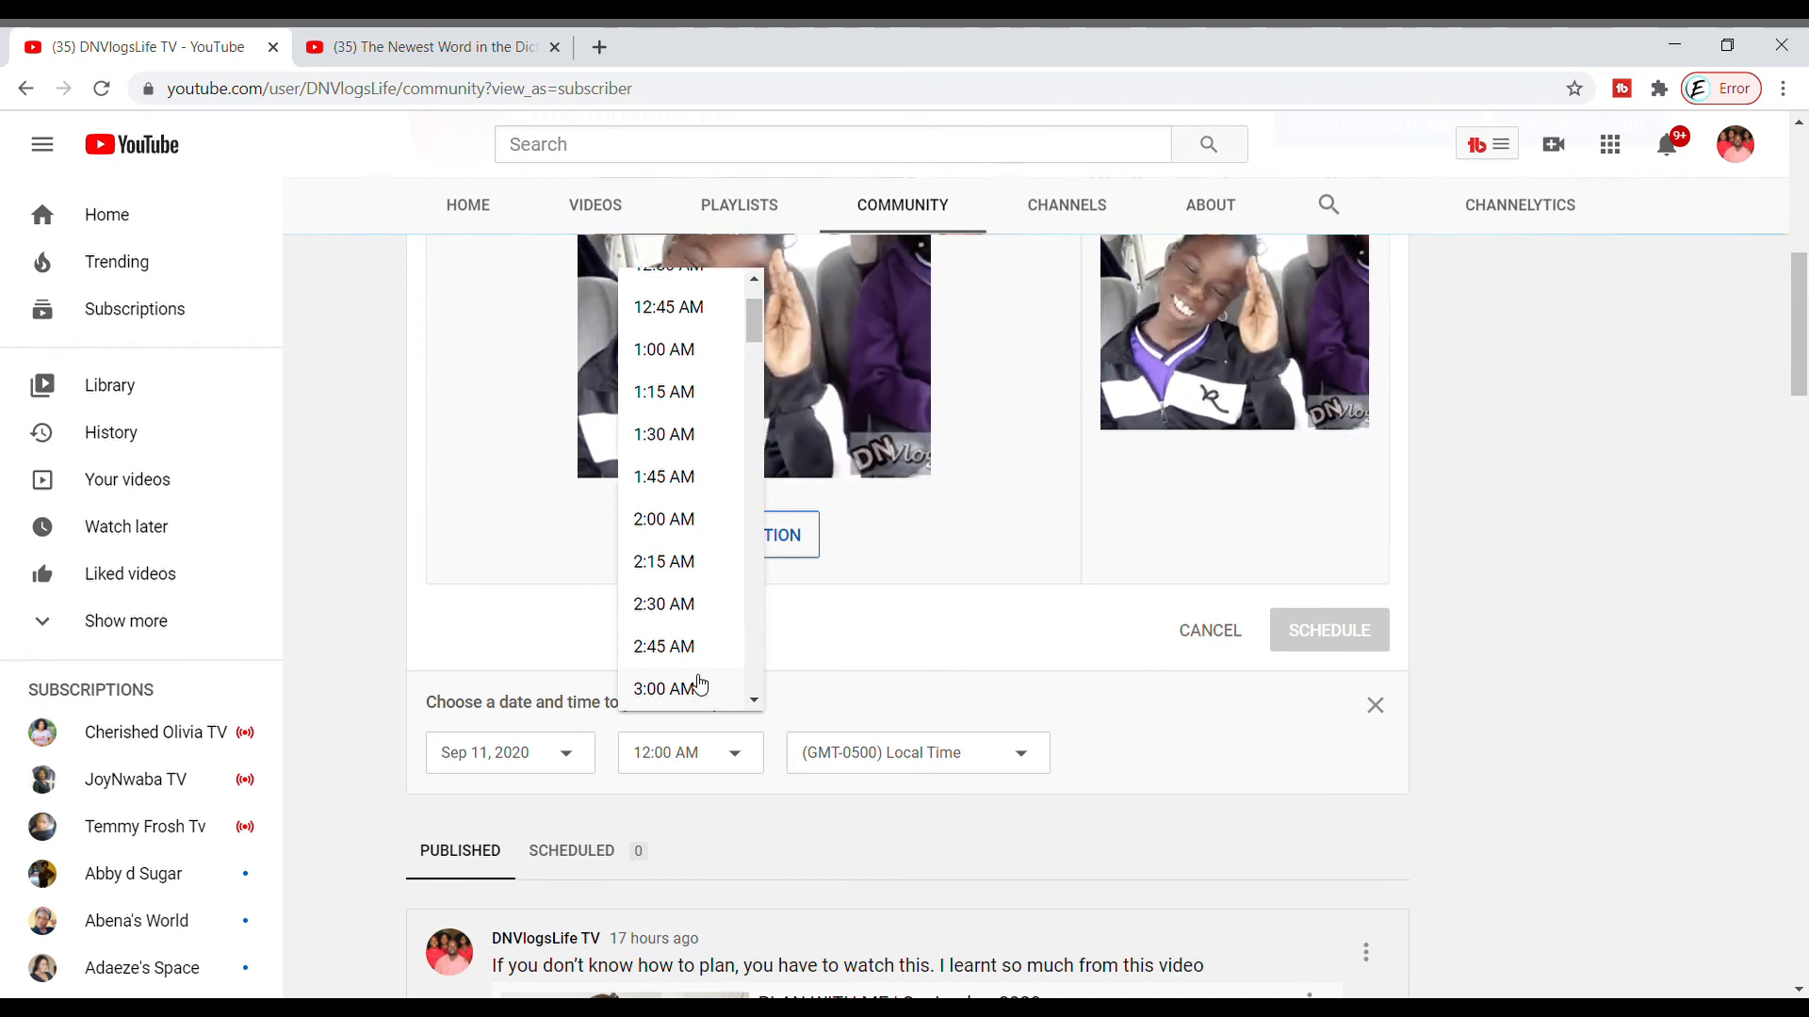
scroll(down, 3)
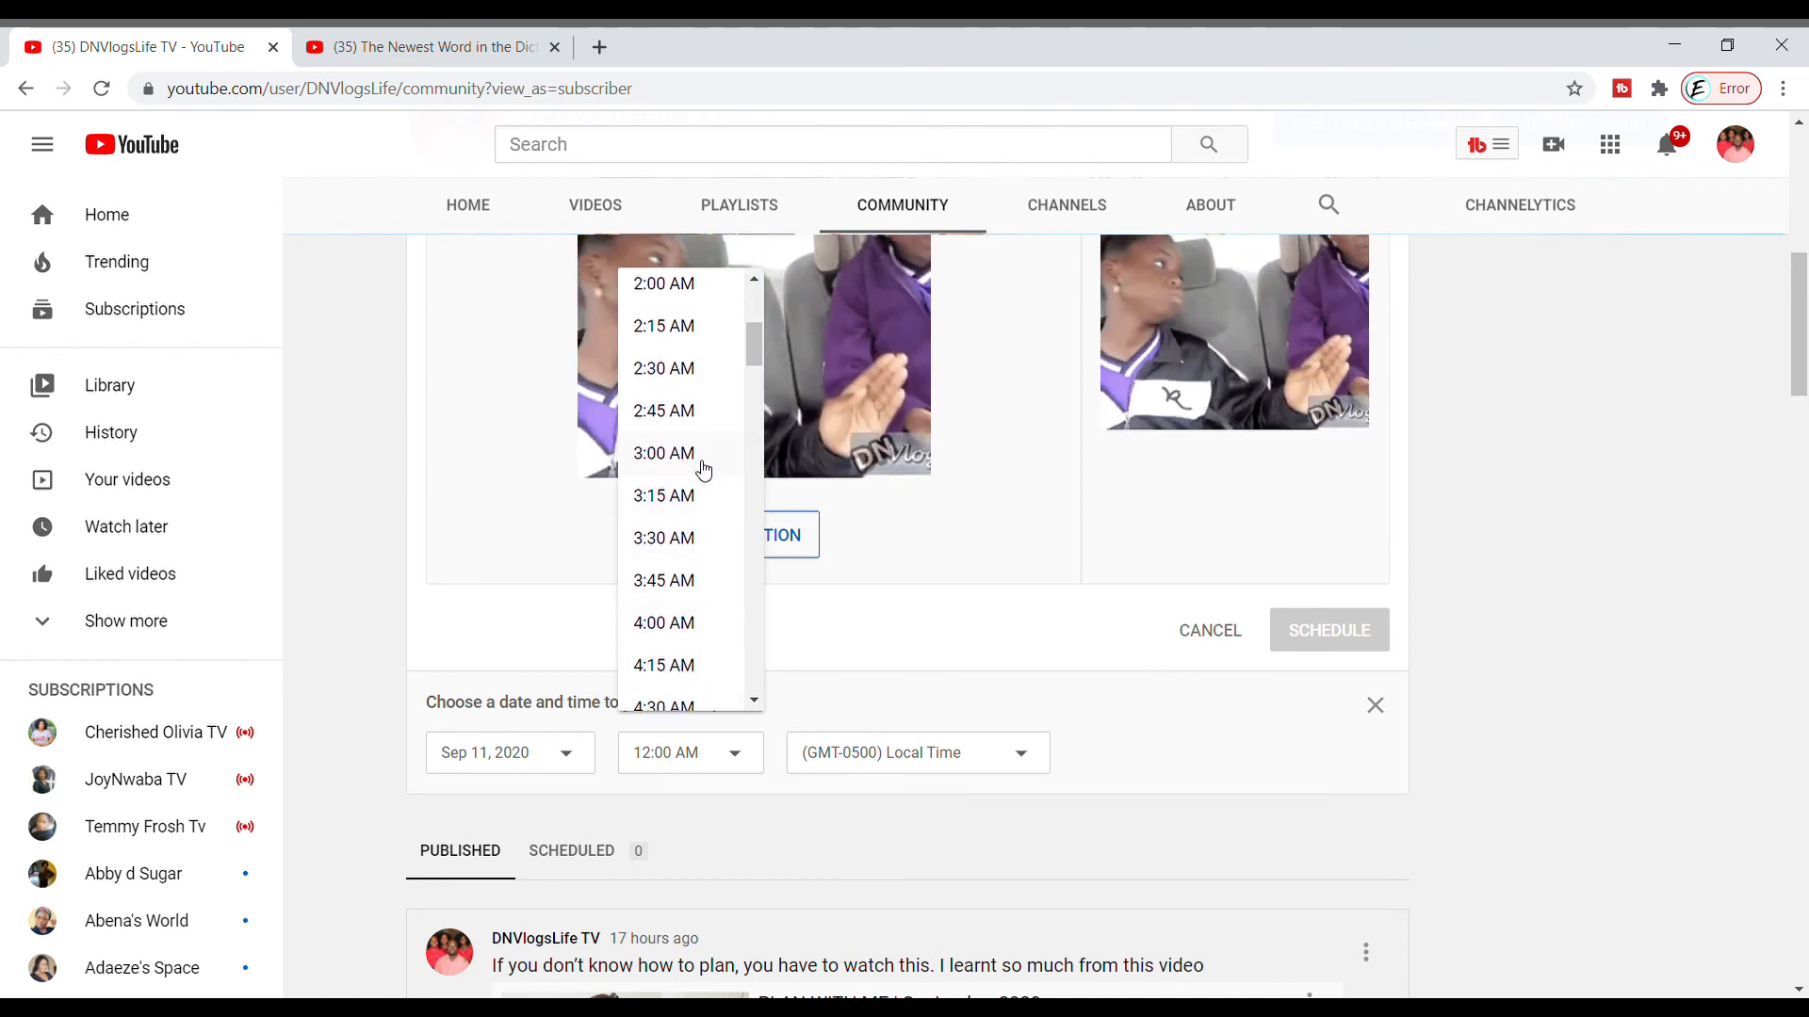
scroll(down, 3)
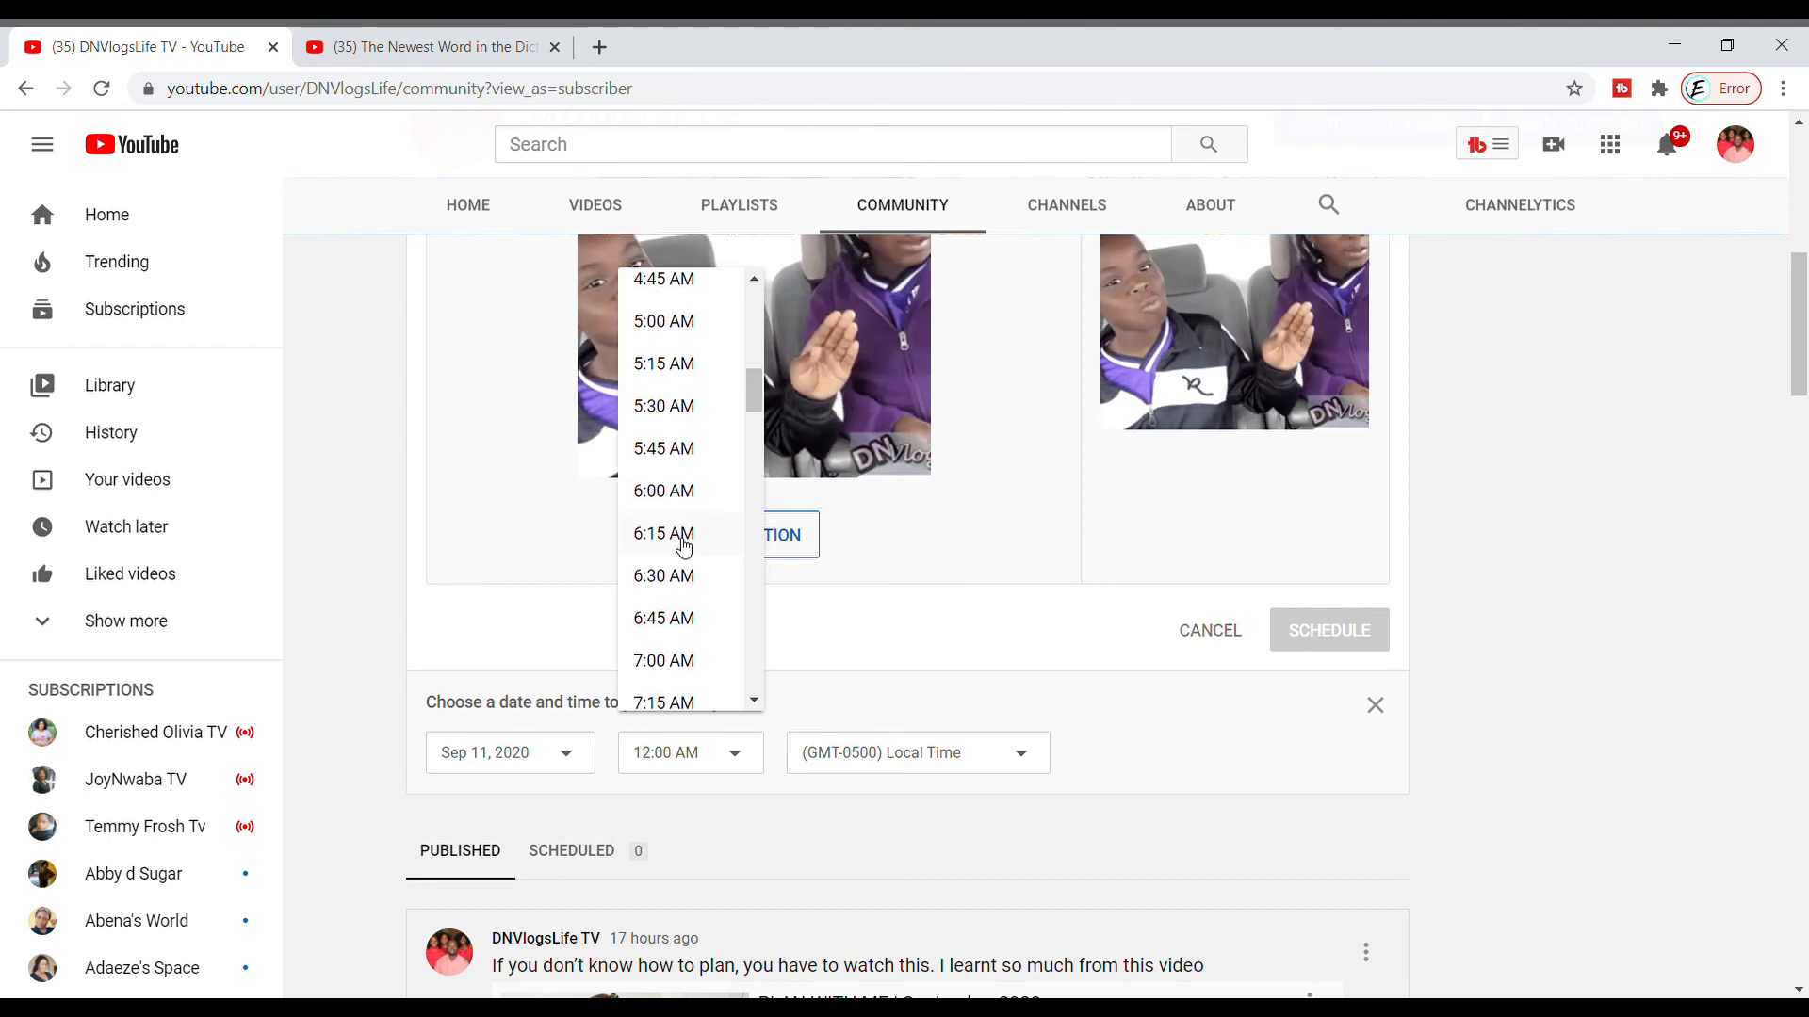
scroll(down, 3)
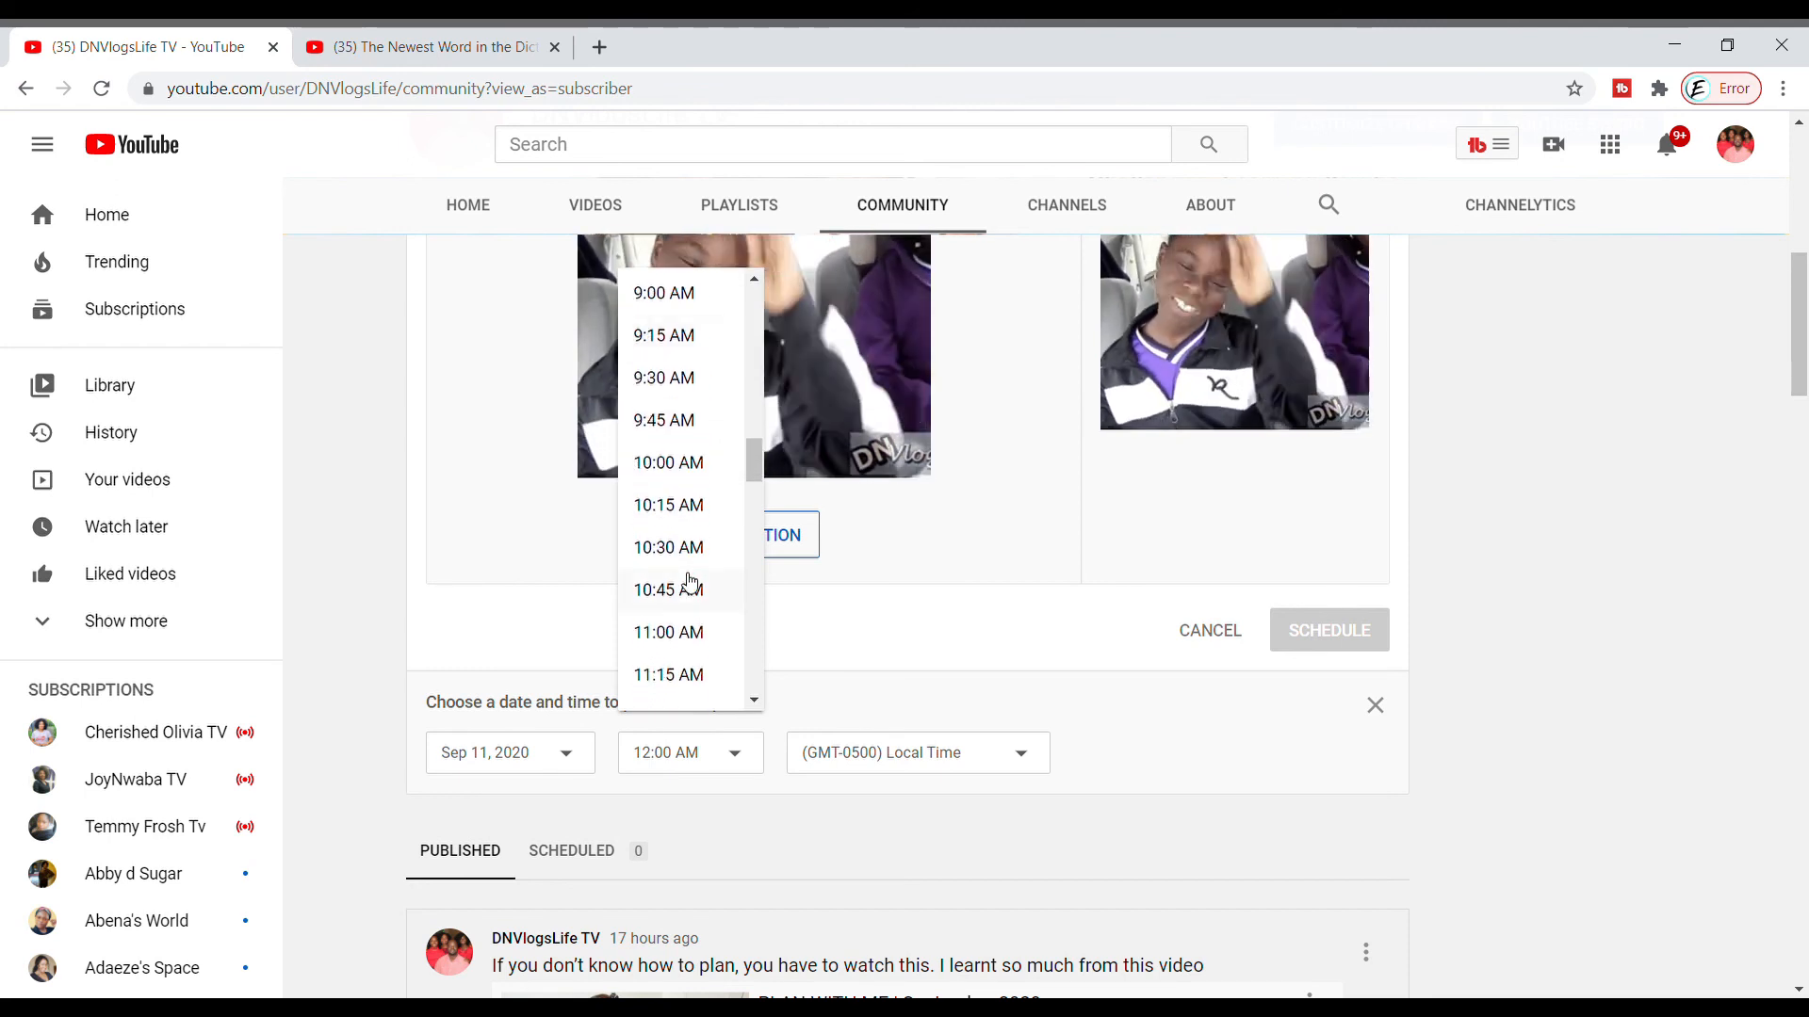
scroll(down, 3)
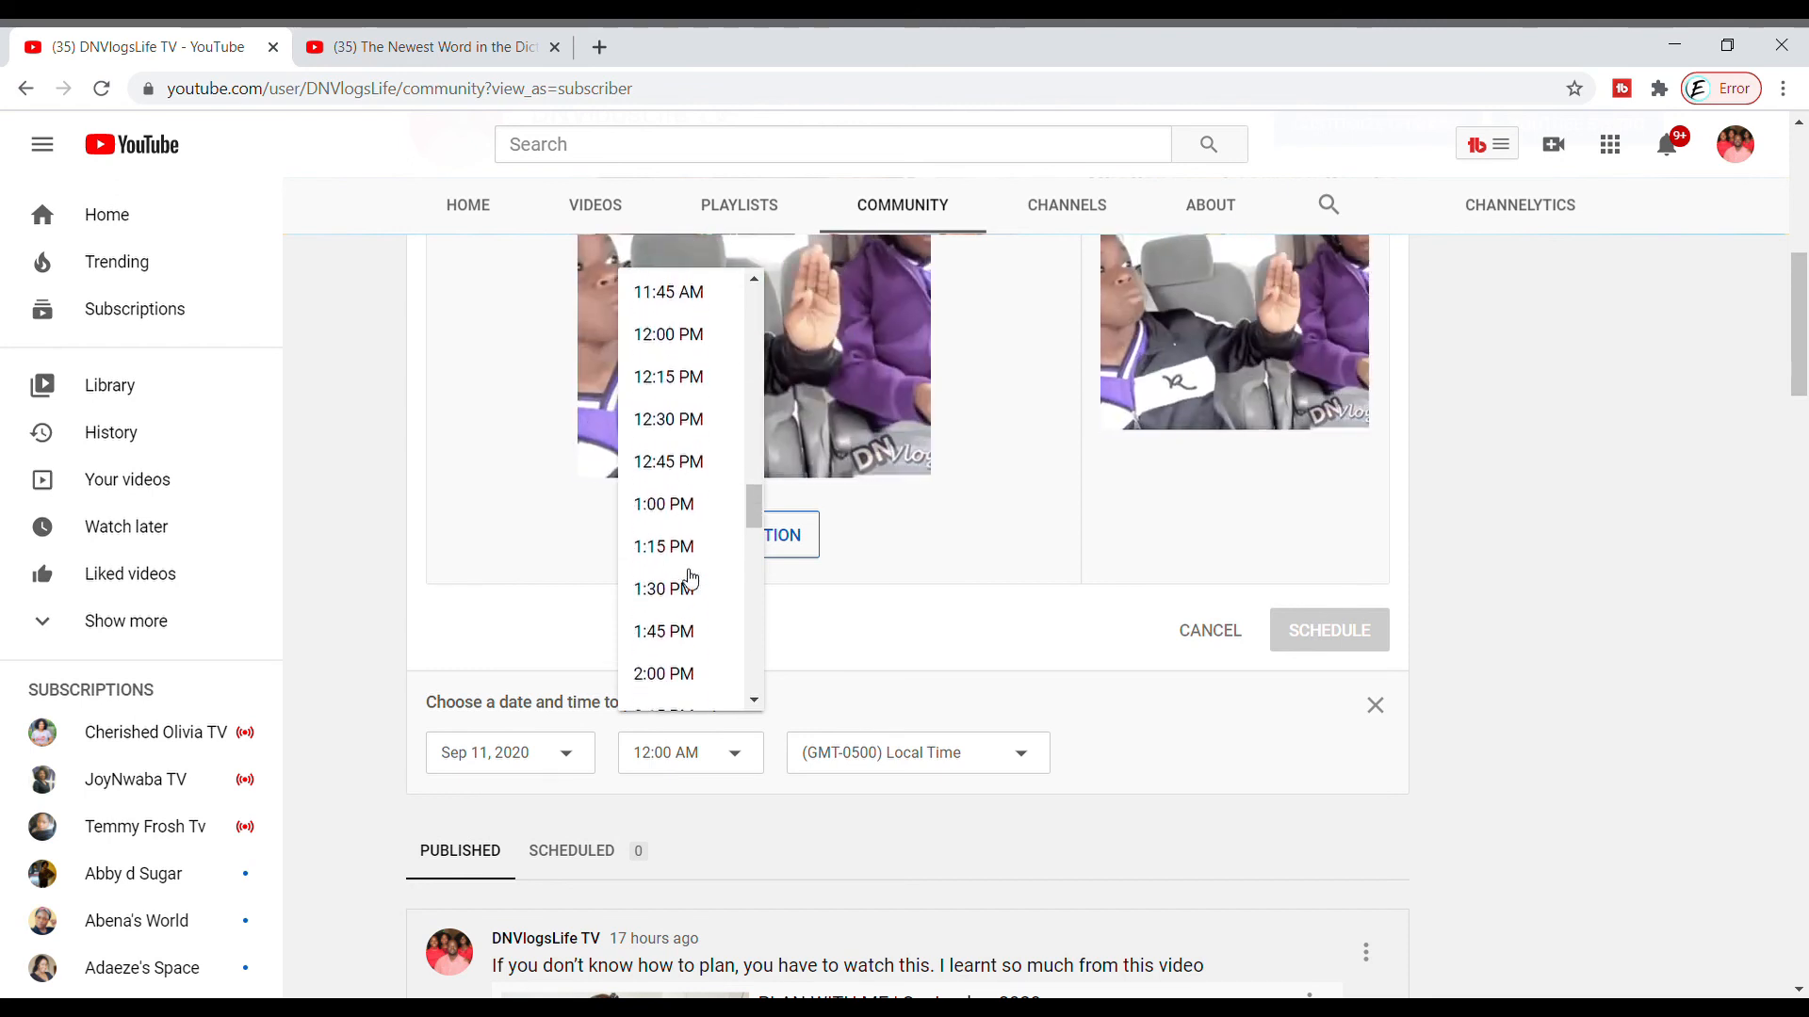
scroll(down, 3)
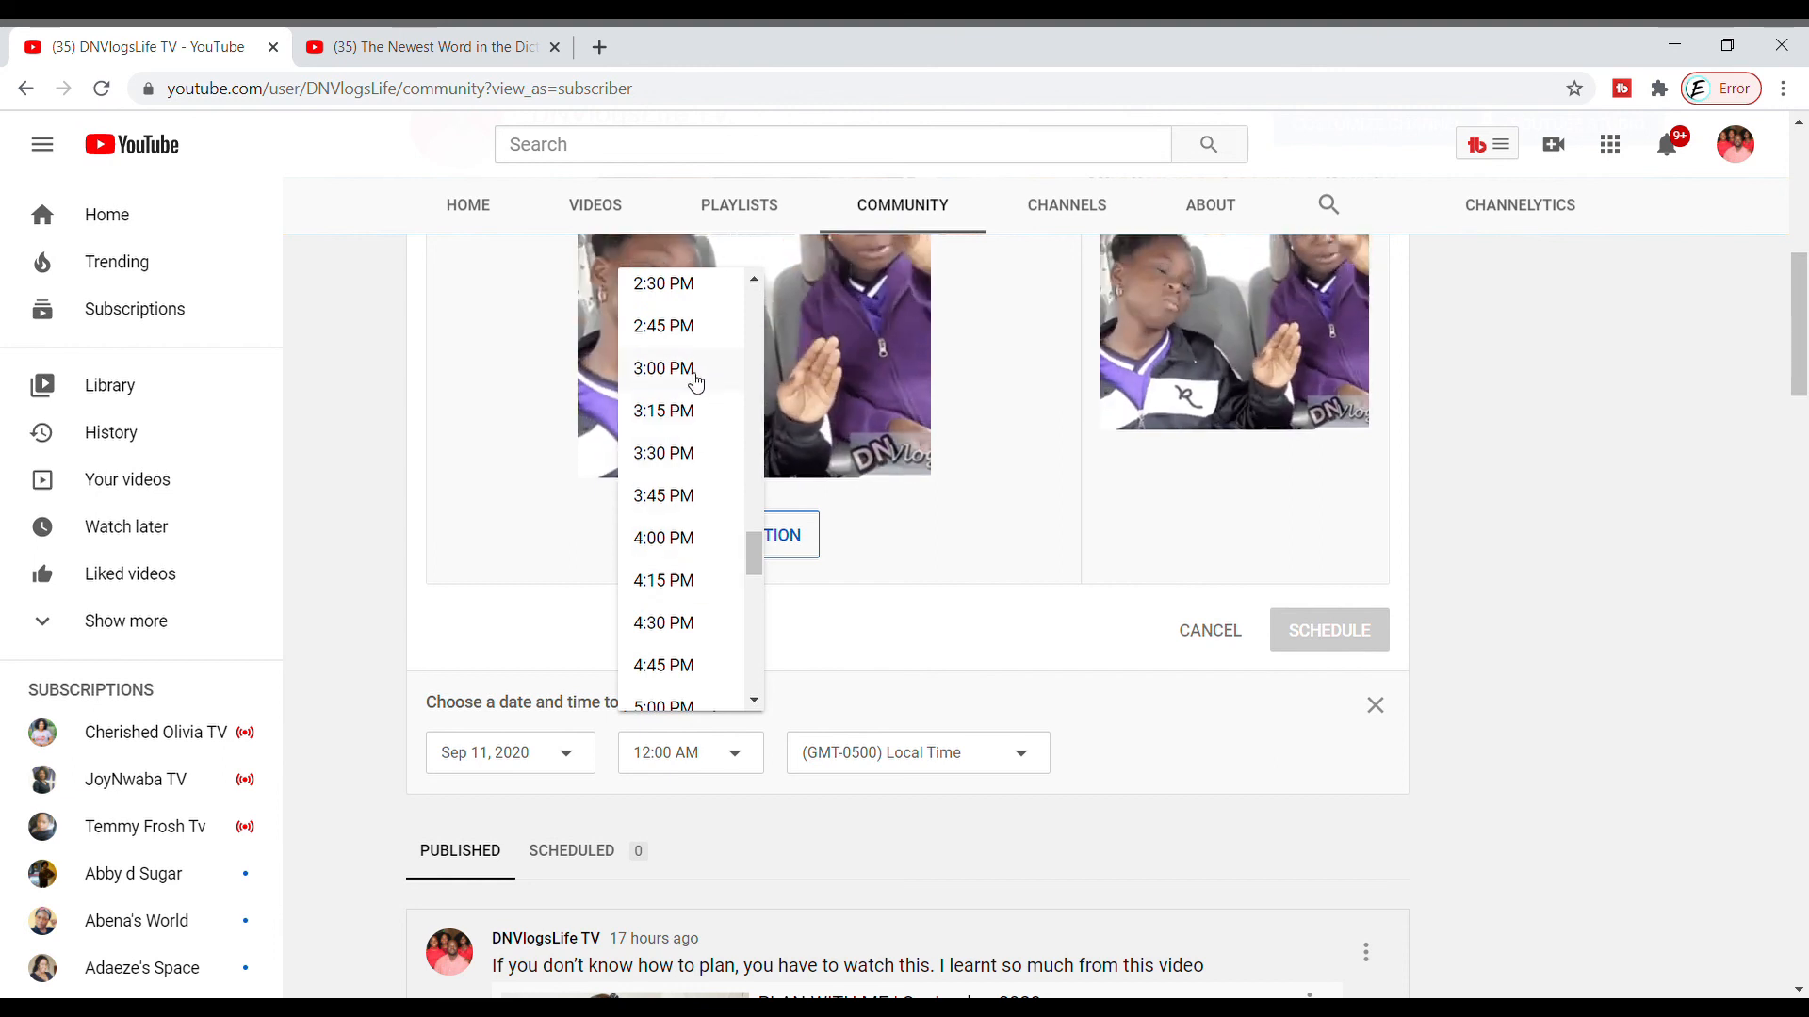
click(664, 368)
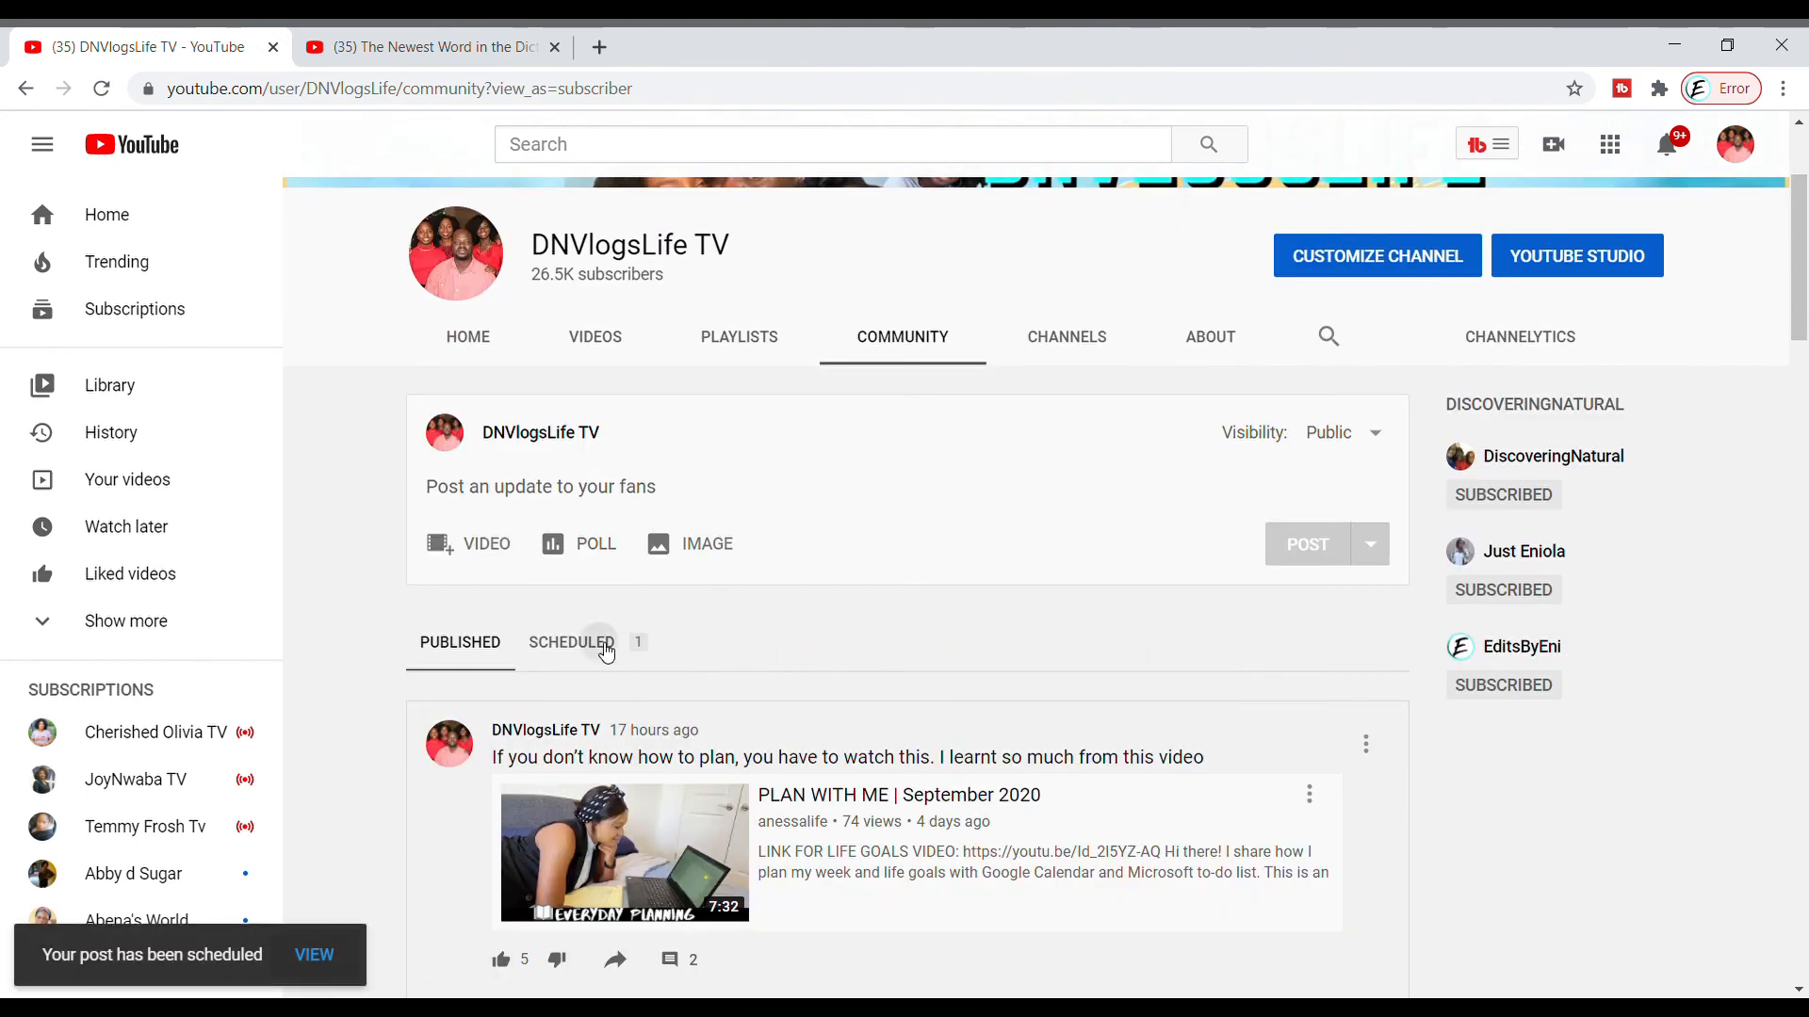
- Review the Happy Friday post and its GIF in the Scheduled list
click(571, 643)
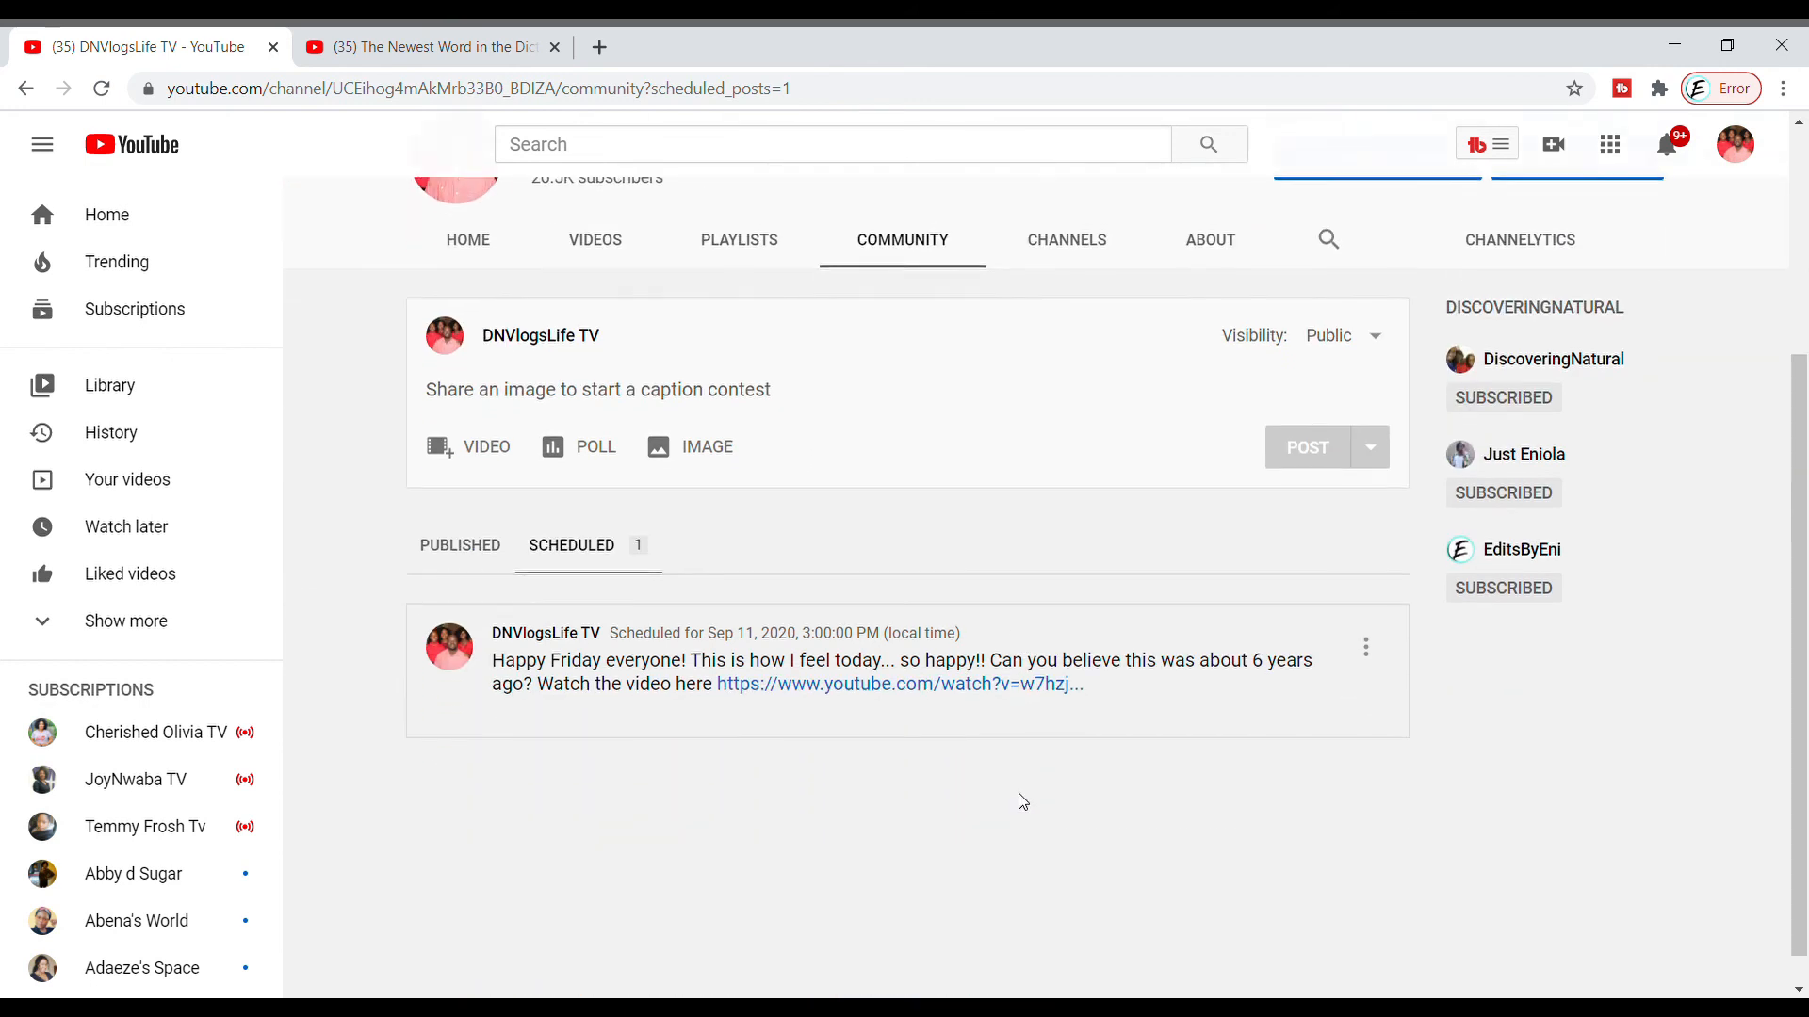
scroll(down, 3)
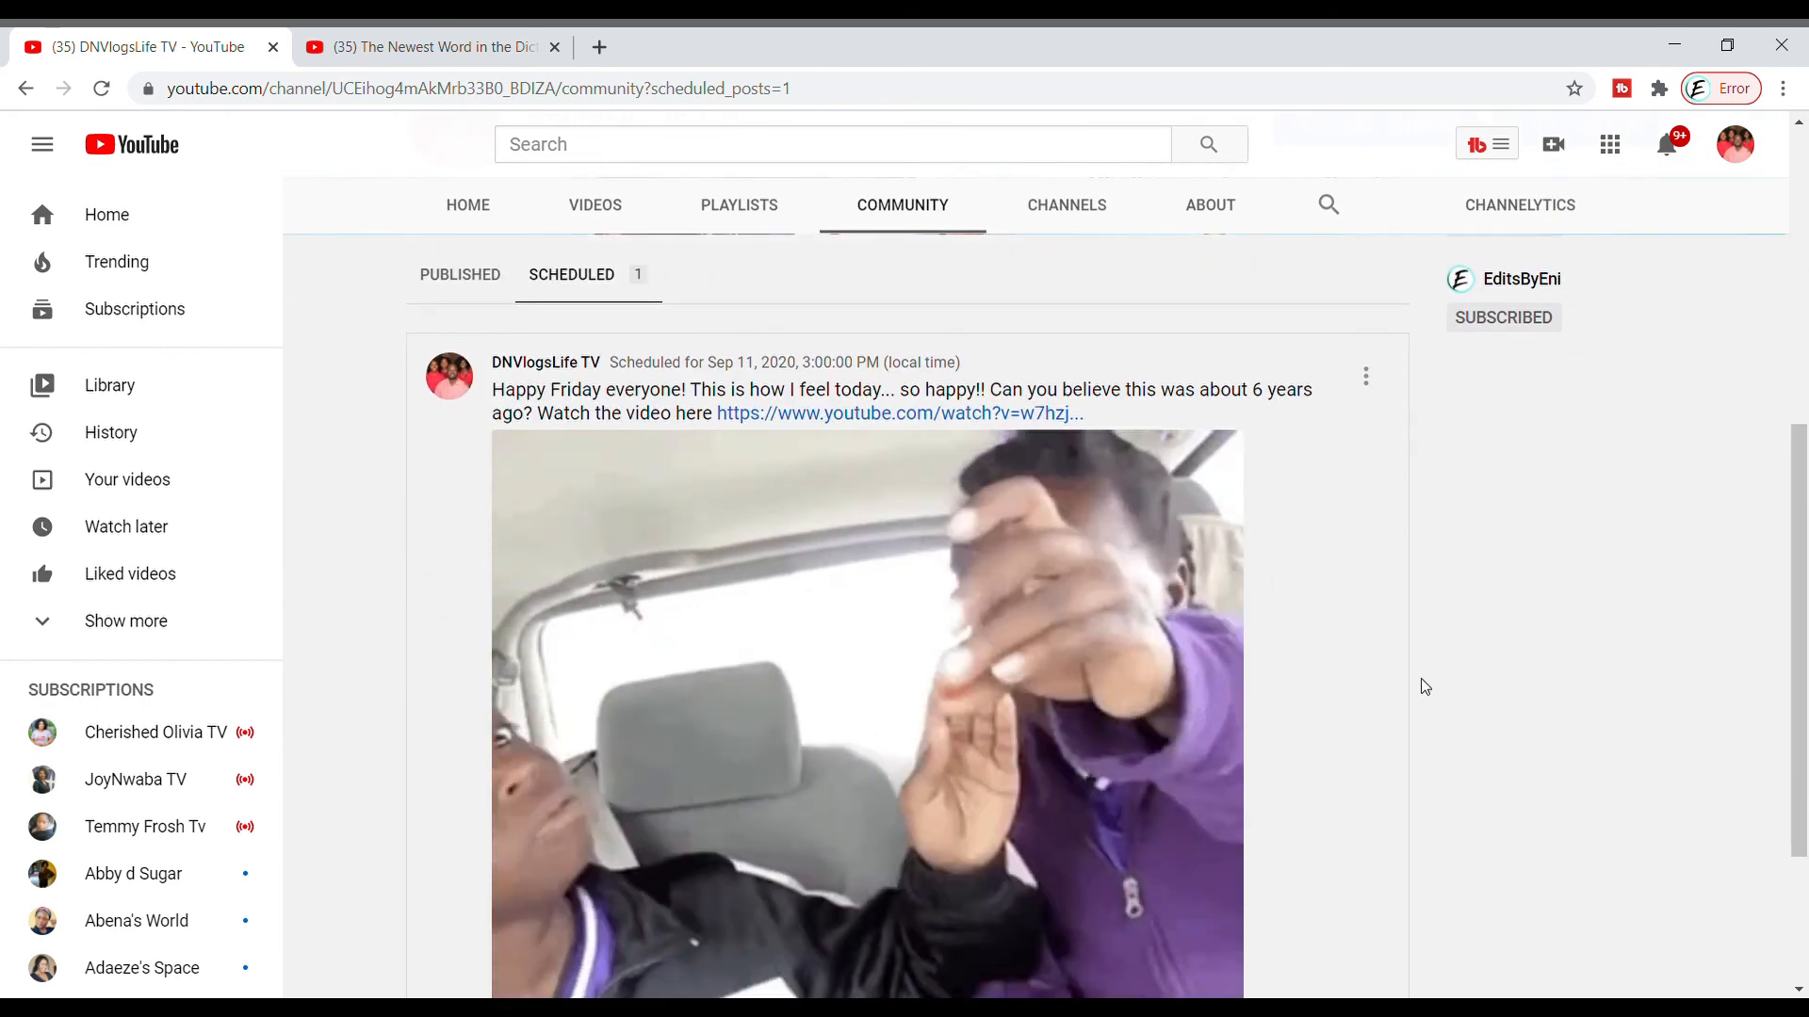
scroll(down, 3)
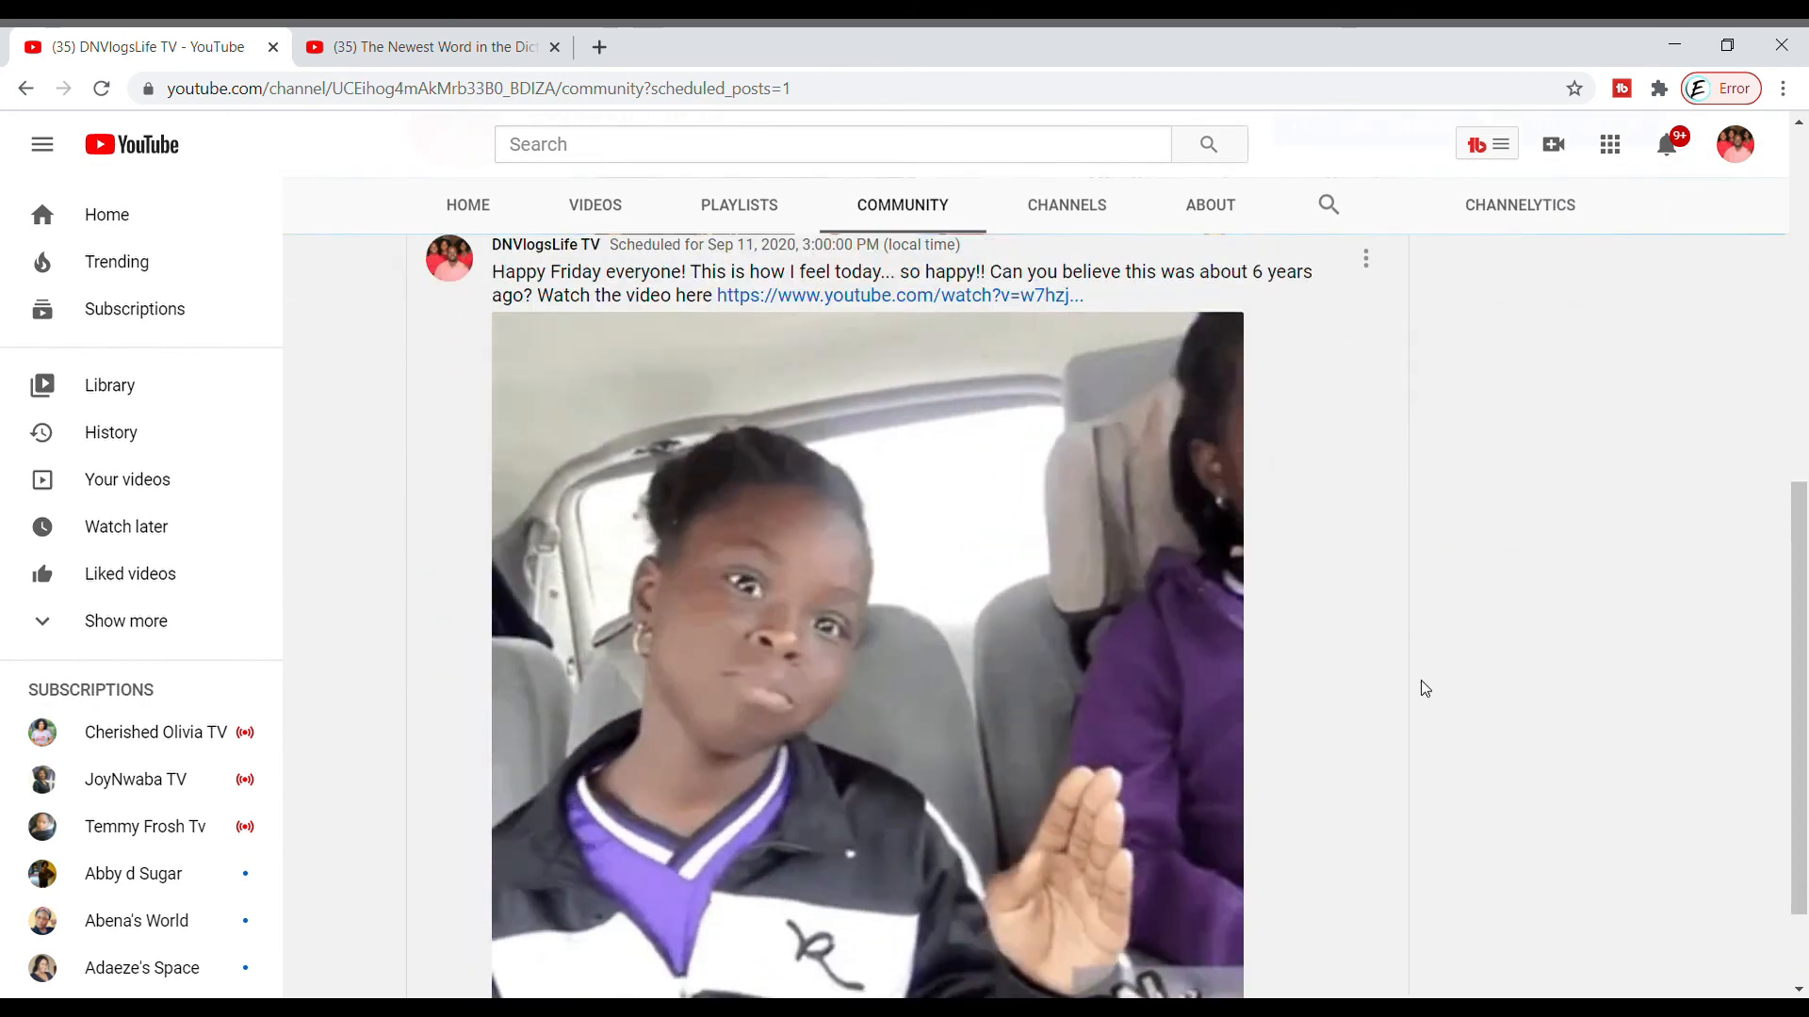